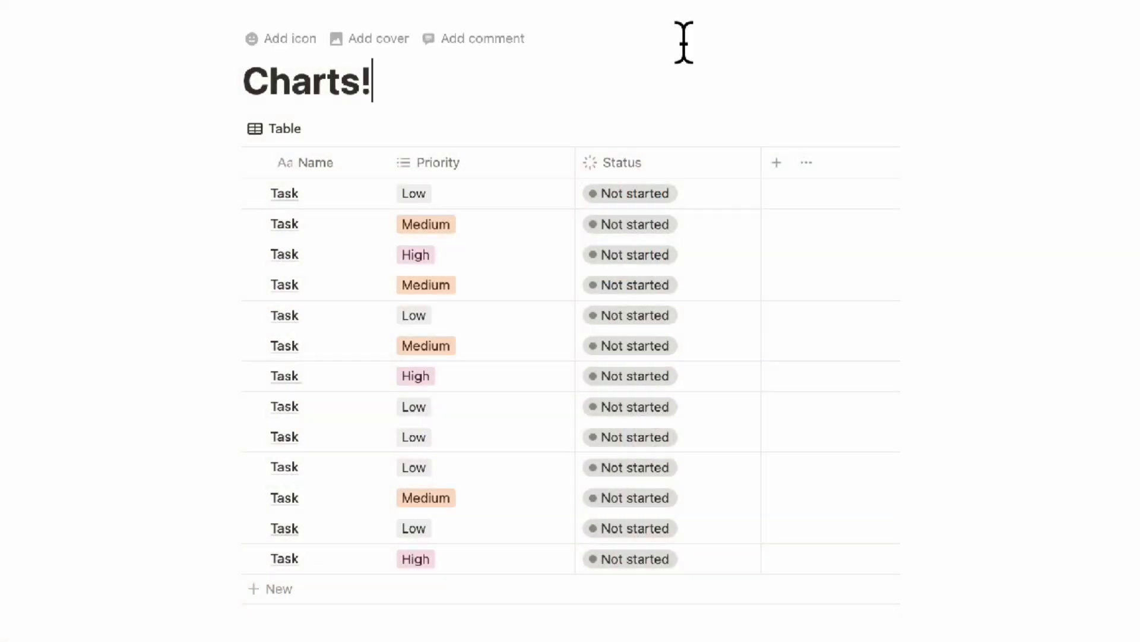
pyautogui.moveTo(320, 150)
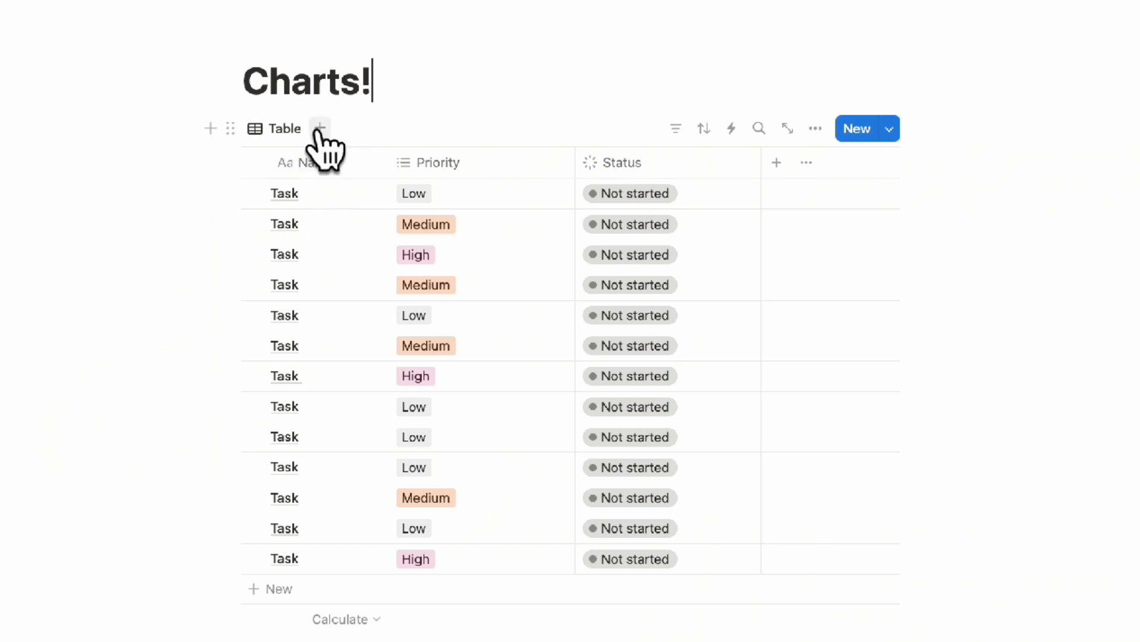
# Step: Add a Chart view beside the Table view of the task database
pyautogui.click(319, 129)
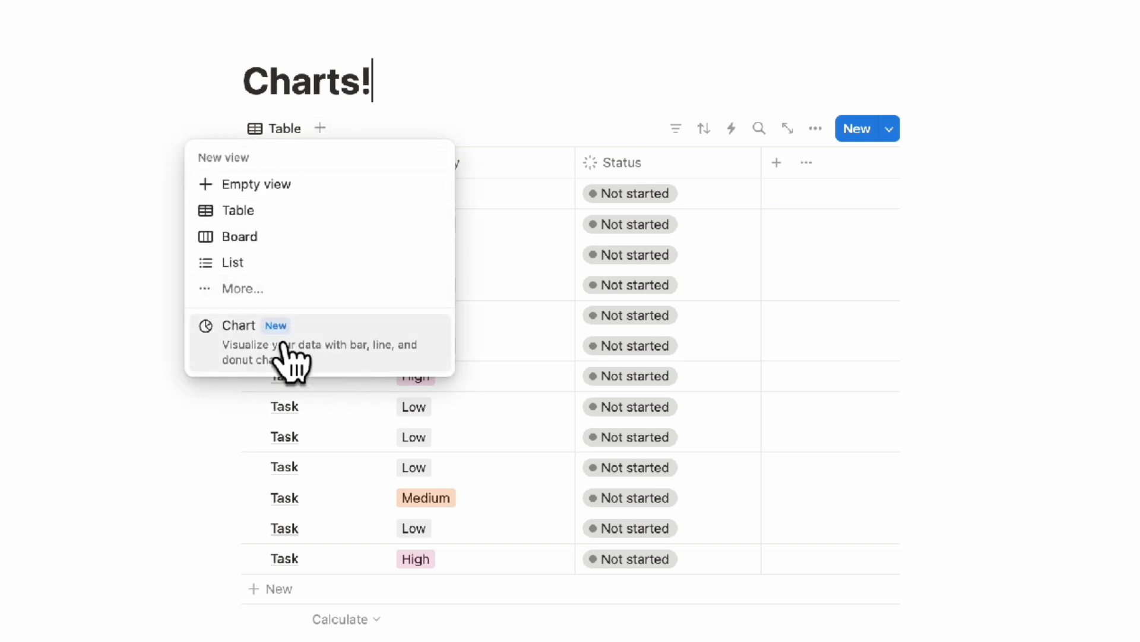
pyautogui.moveTo(371, 357)
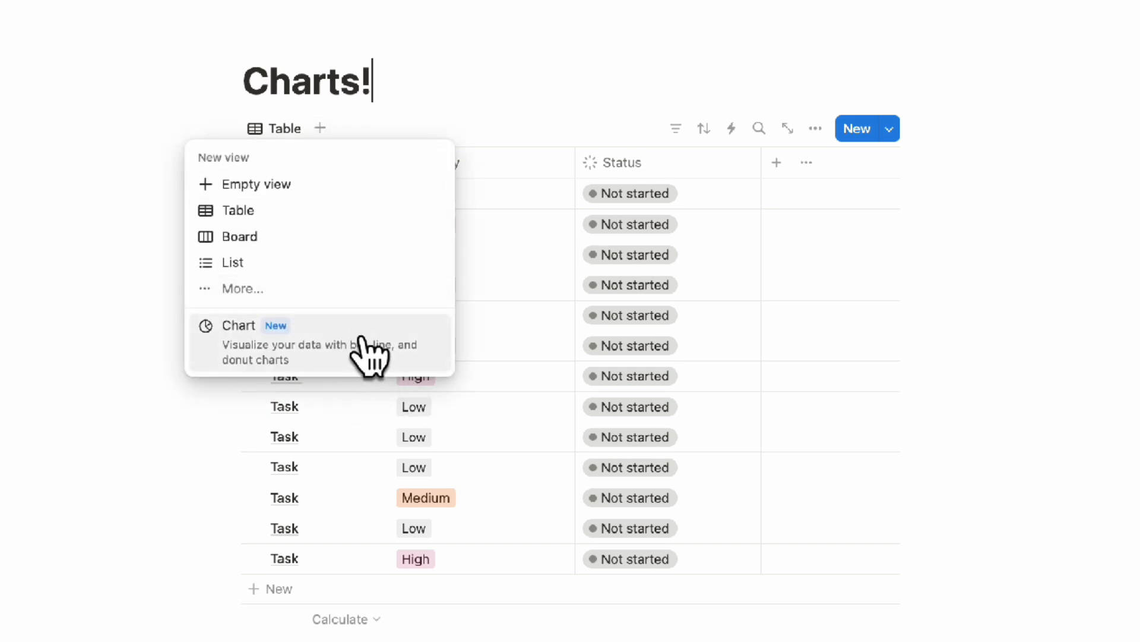
pyautogui.click(239, 325)
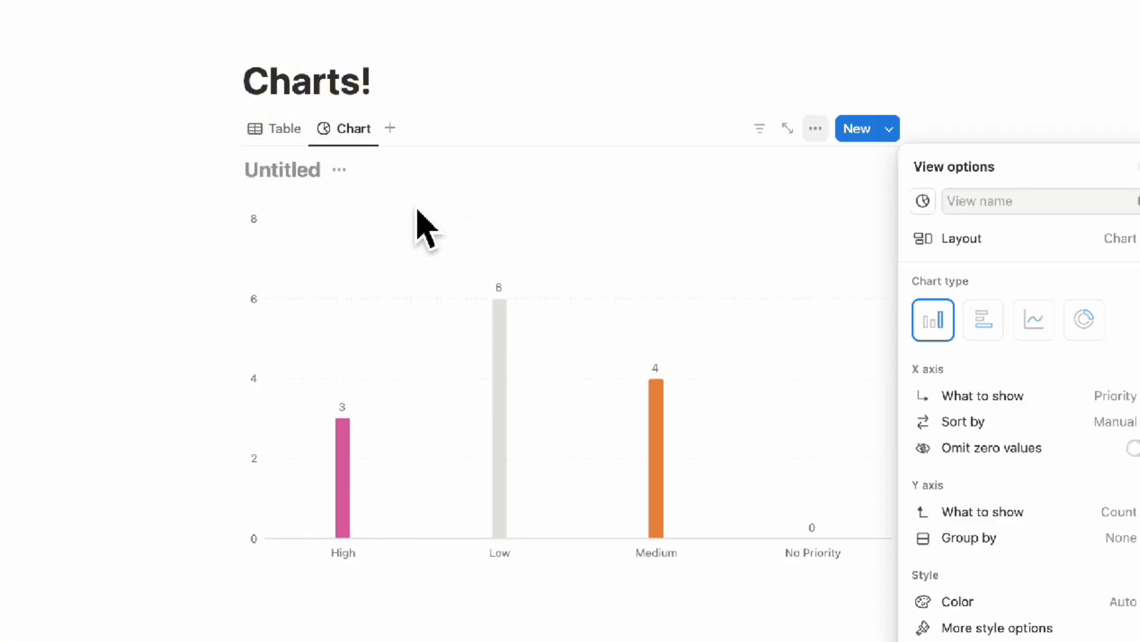
pyautogui.moveTo(957, 313)
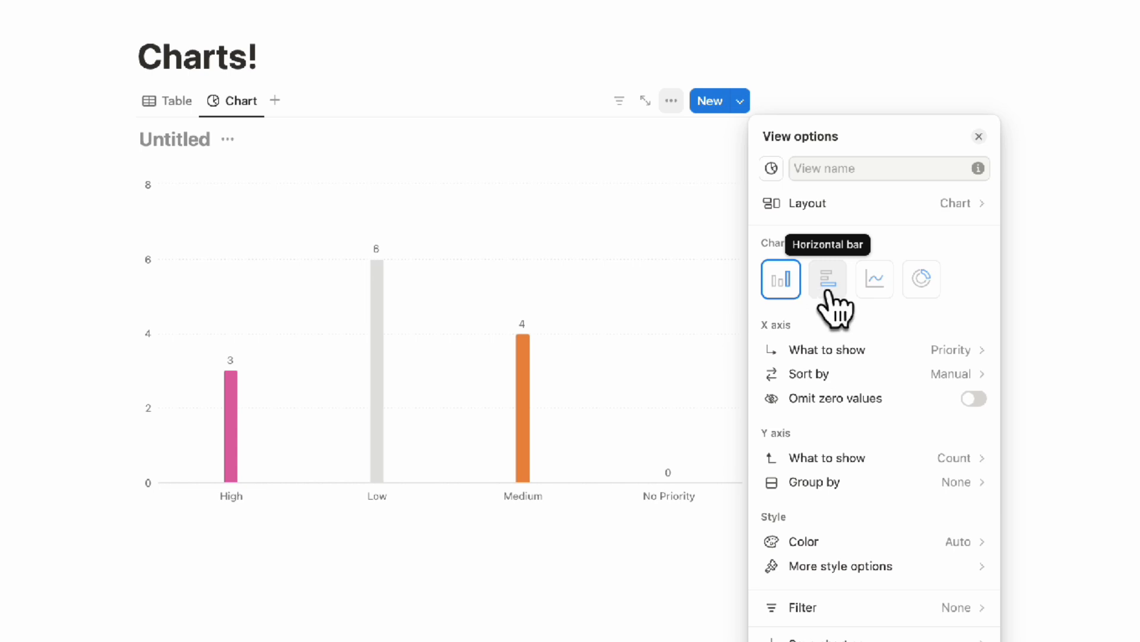
pyautogui.moveTo(921, 278)
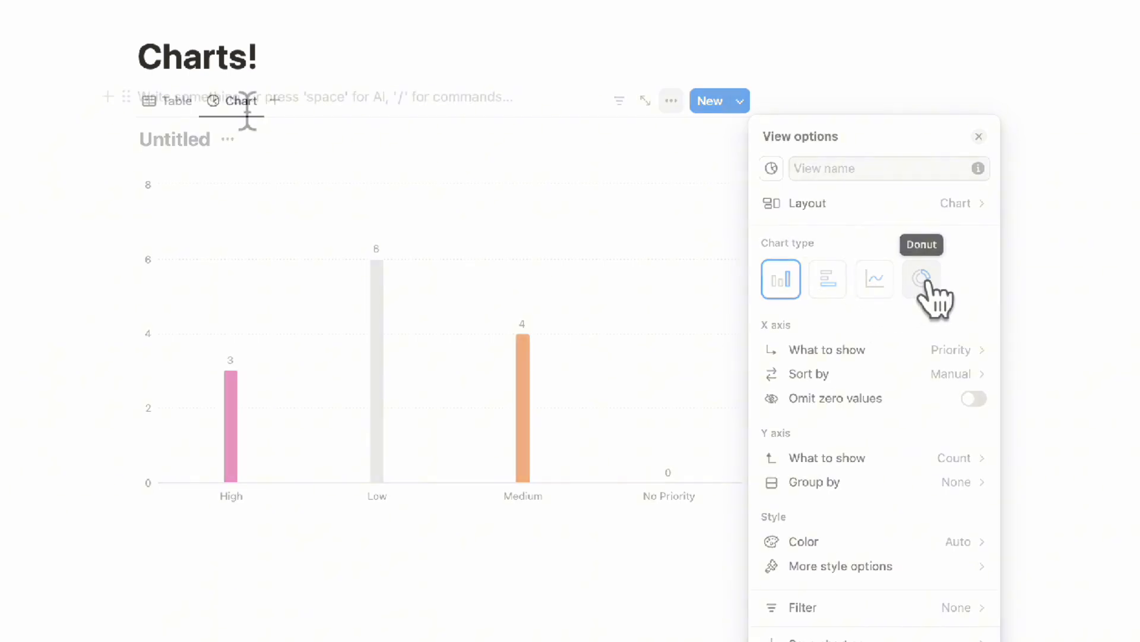
# Step: Enter '/chart' to bring up the chart block choices (vertical bar, horizontal bar, line, donut)
pyautogui.write('/chart')
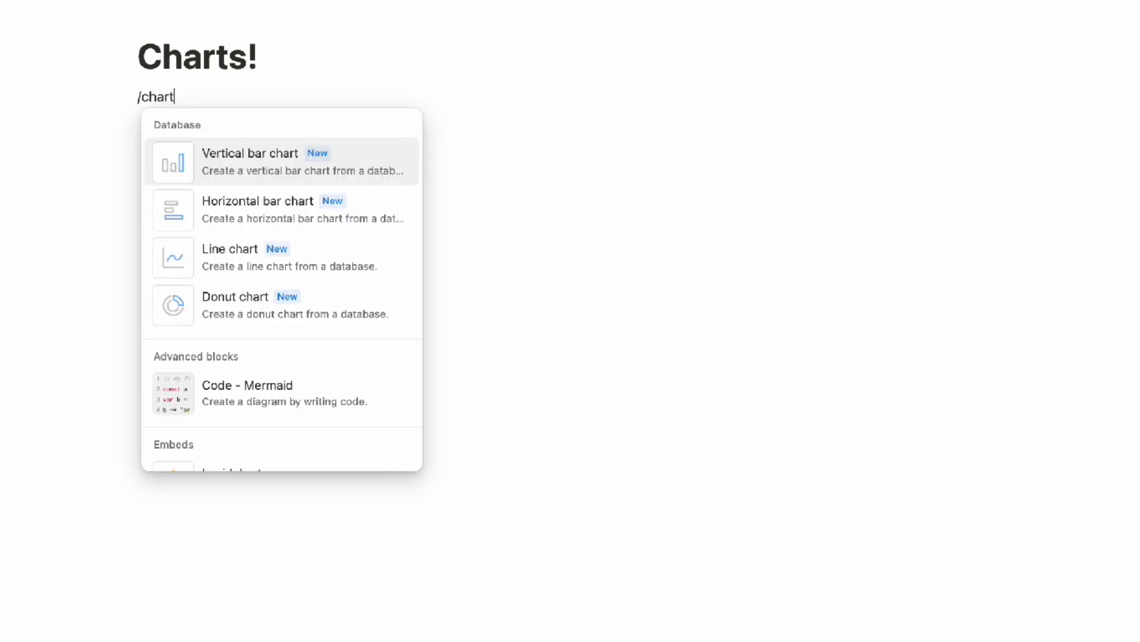
pyautogui.moveTo(258, 209)
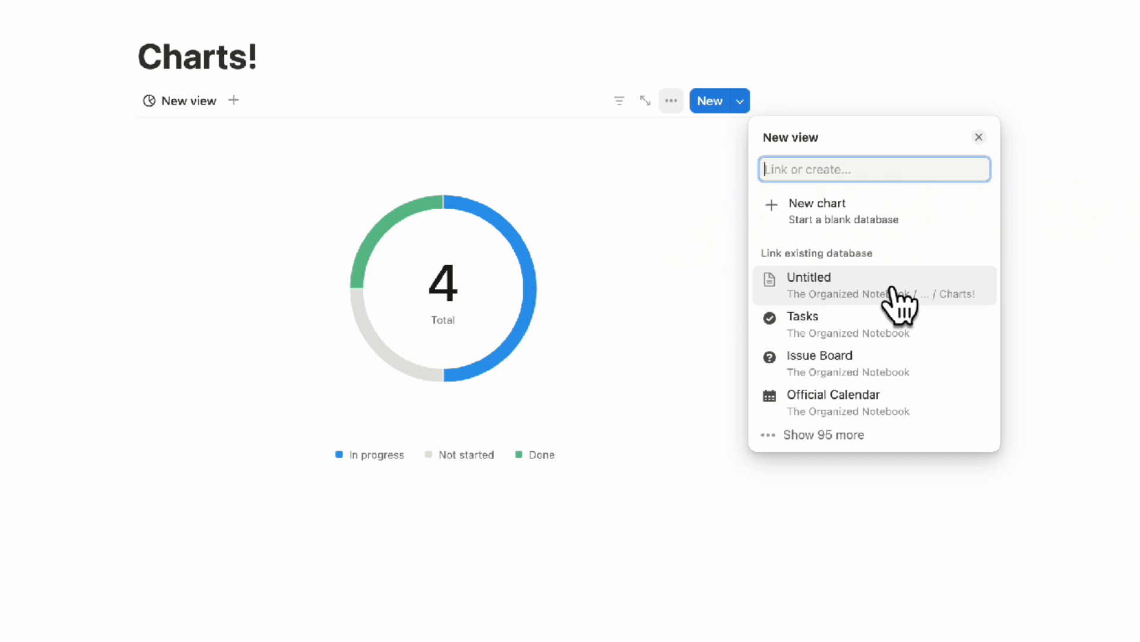
pyautogui.moveTo(880, 302)
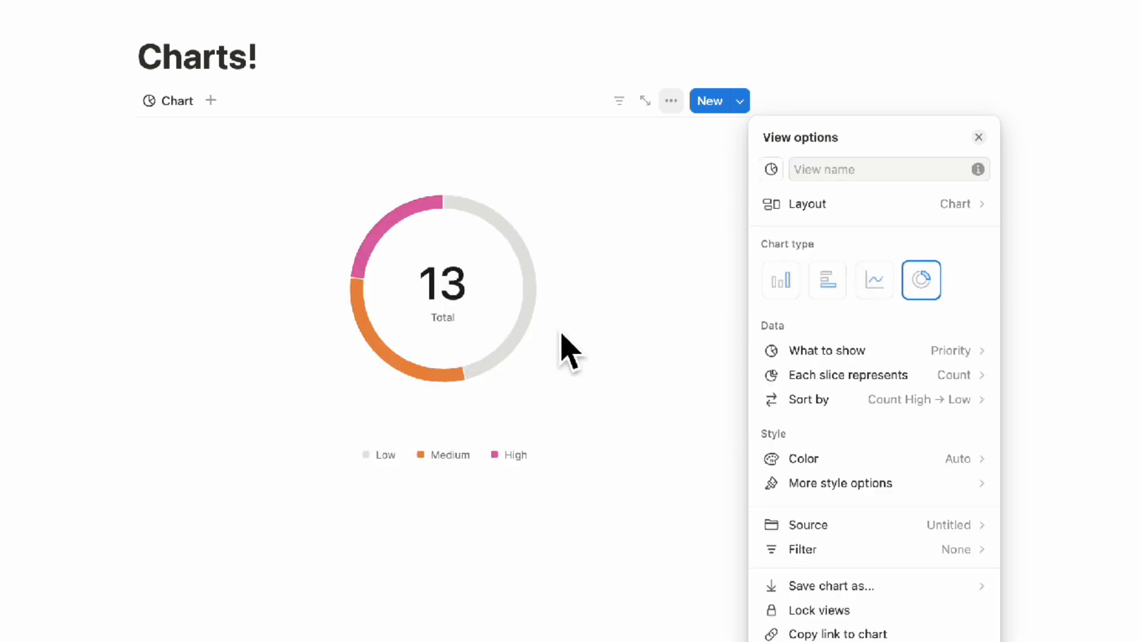
pyautogui.moveTo(579, 265)
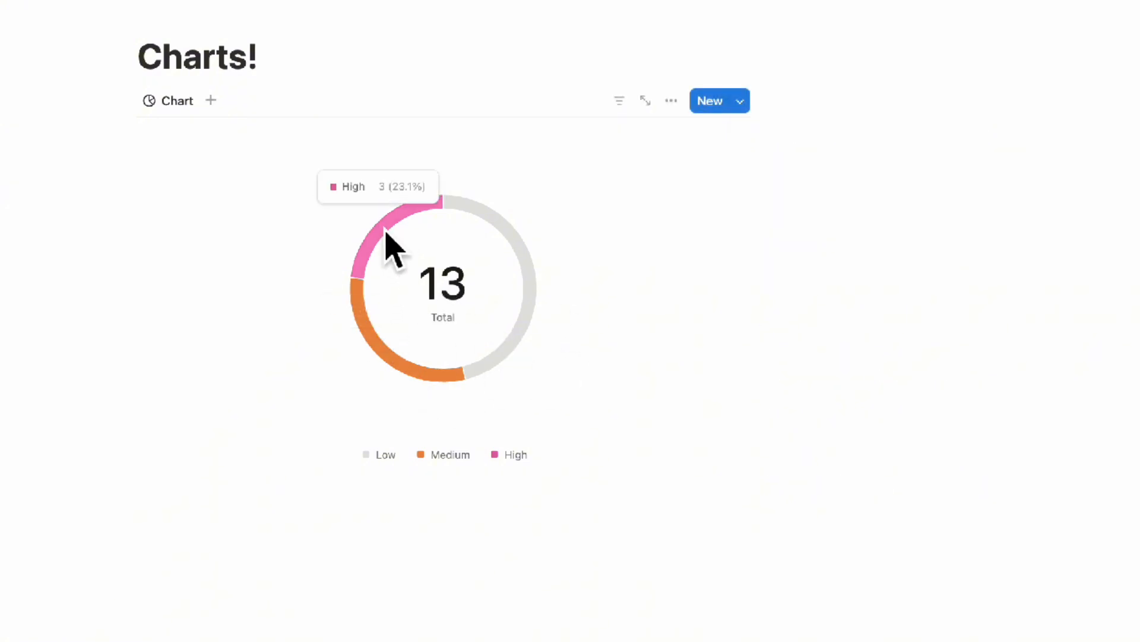
pyautogui.moveTo(399, 385)
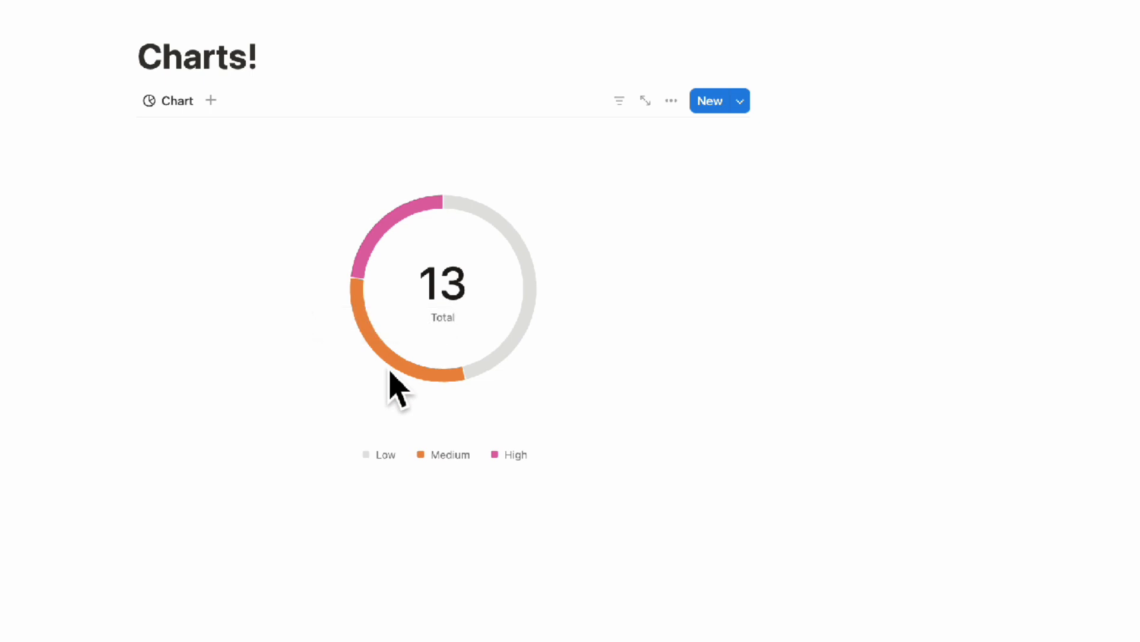
pyautogui.moveTo(542, 319)
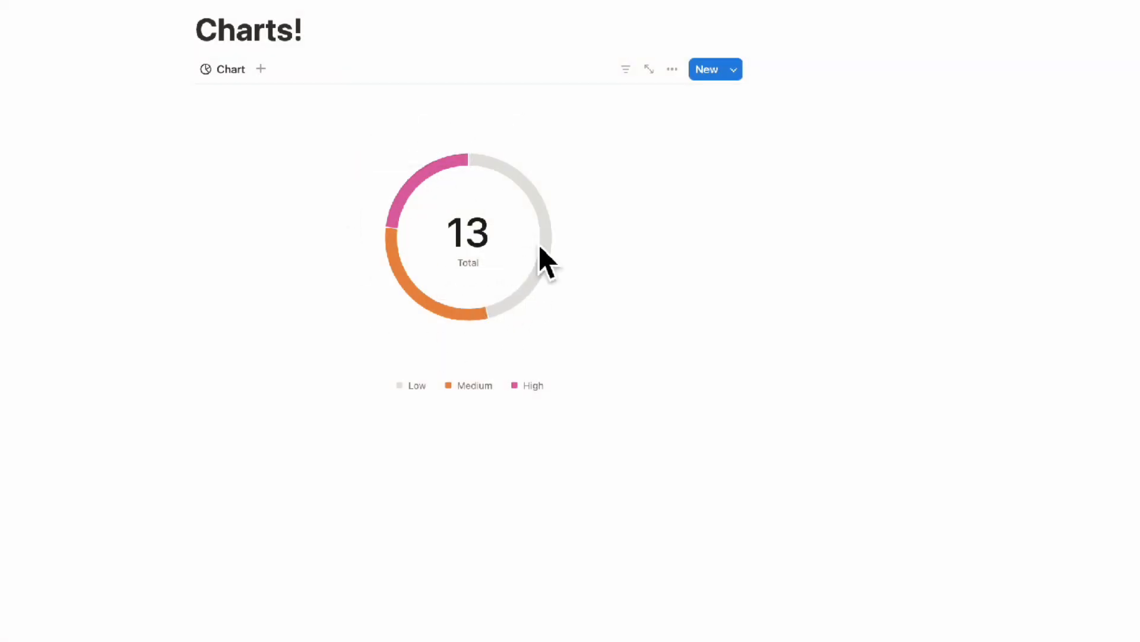
# Step: Preview horizontal bar and line chart types, then keep each donut slice counting tasks
pyautogui.click(671, 69)
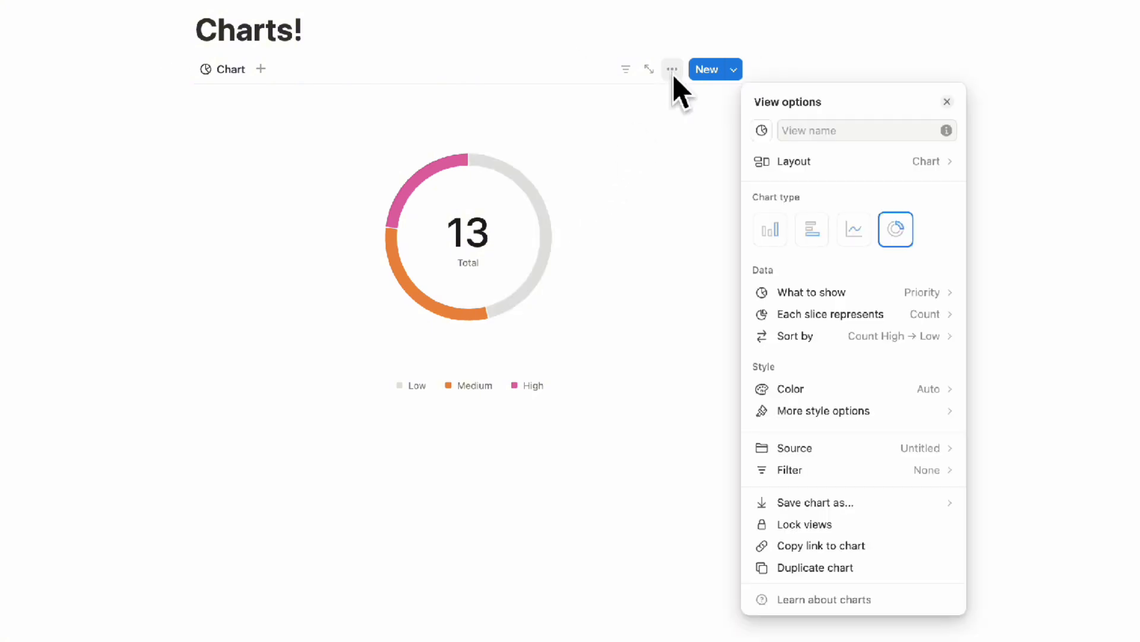
pyautogui.moveTo(759, 164)
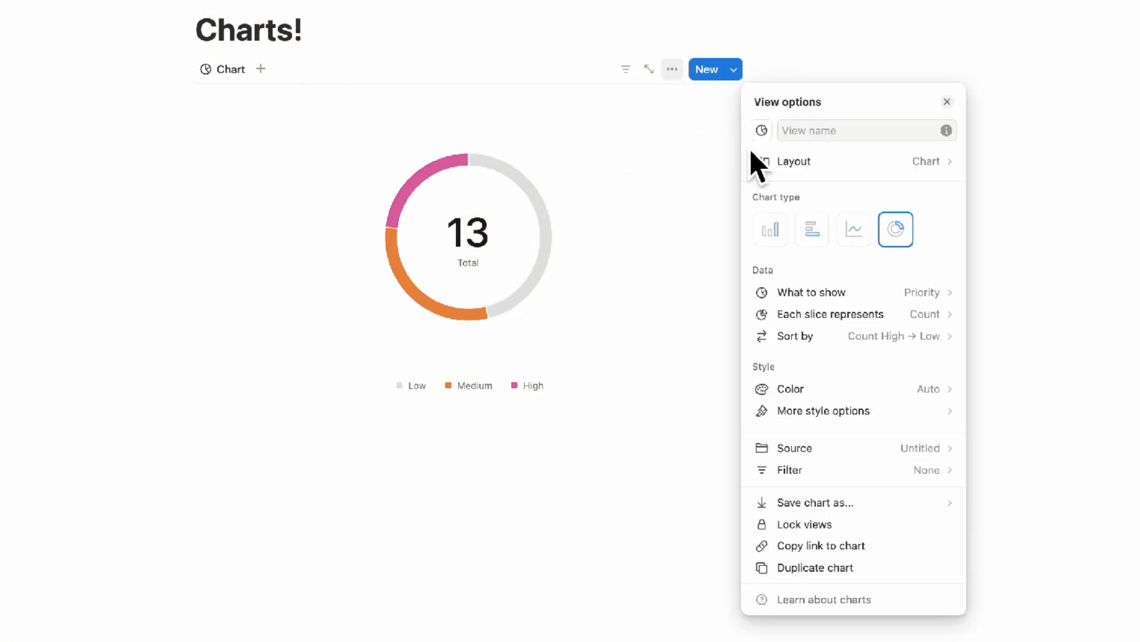
pyautogui.moveTo(770, 229)
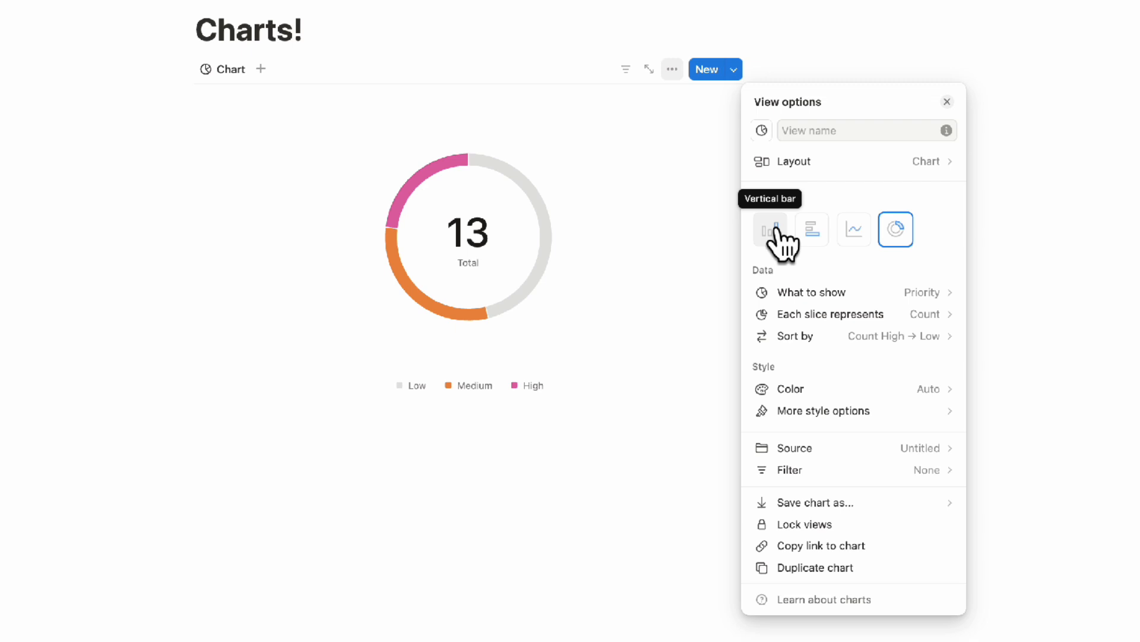
pyautogui.click(812, 228)
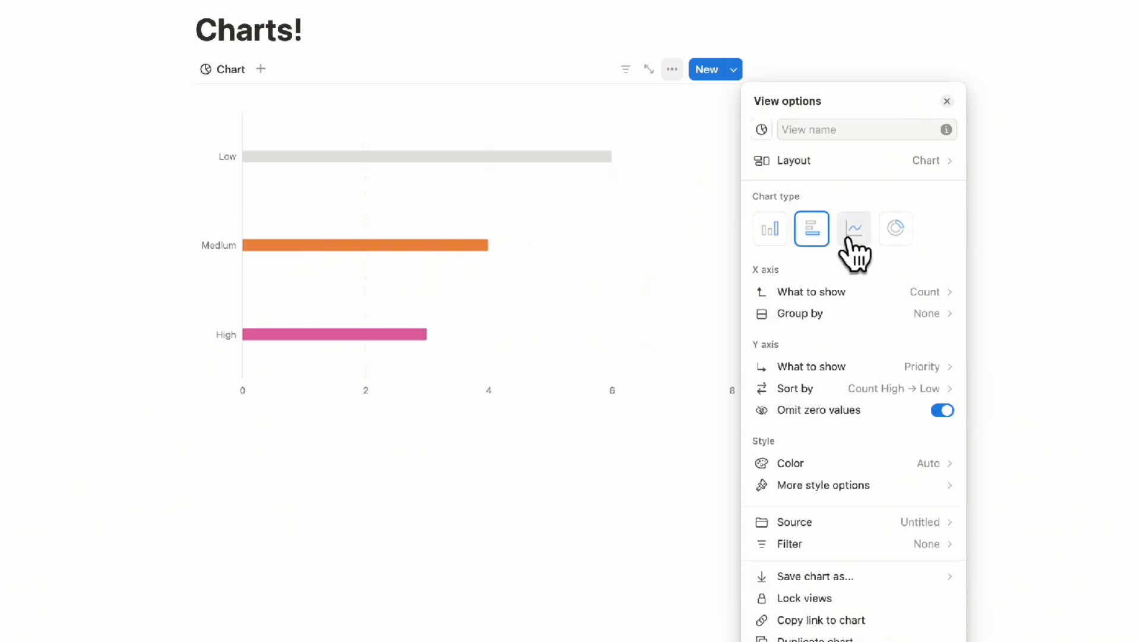
pyautogui.click(896, 228)
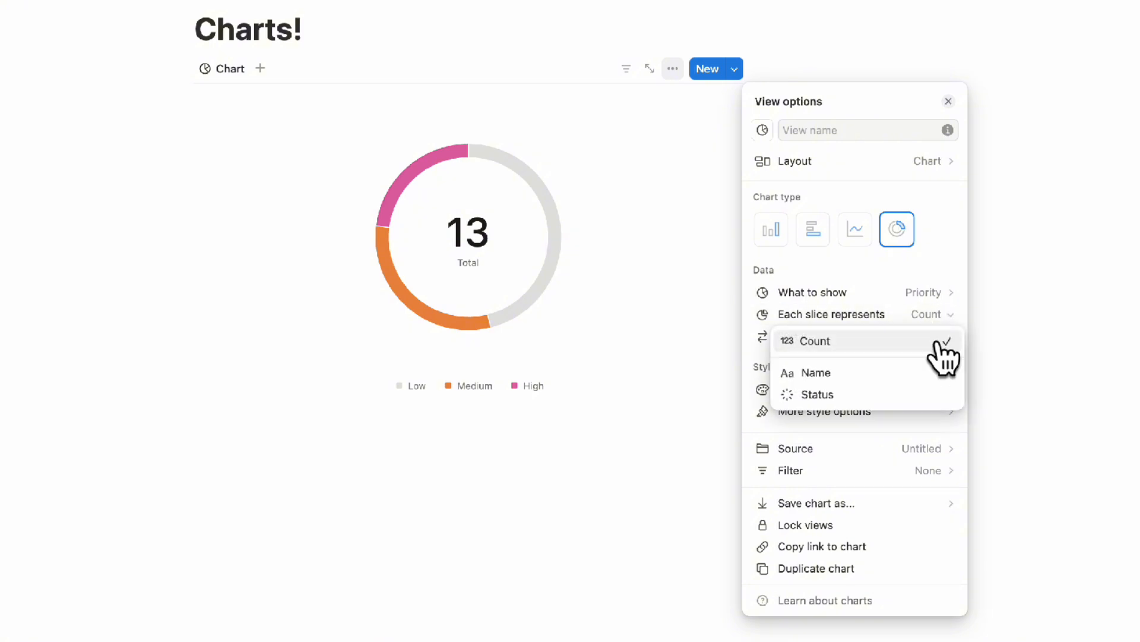
pyautogui.click(809, 341)
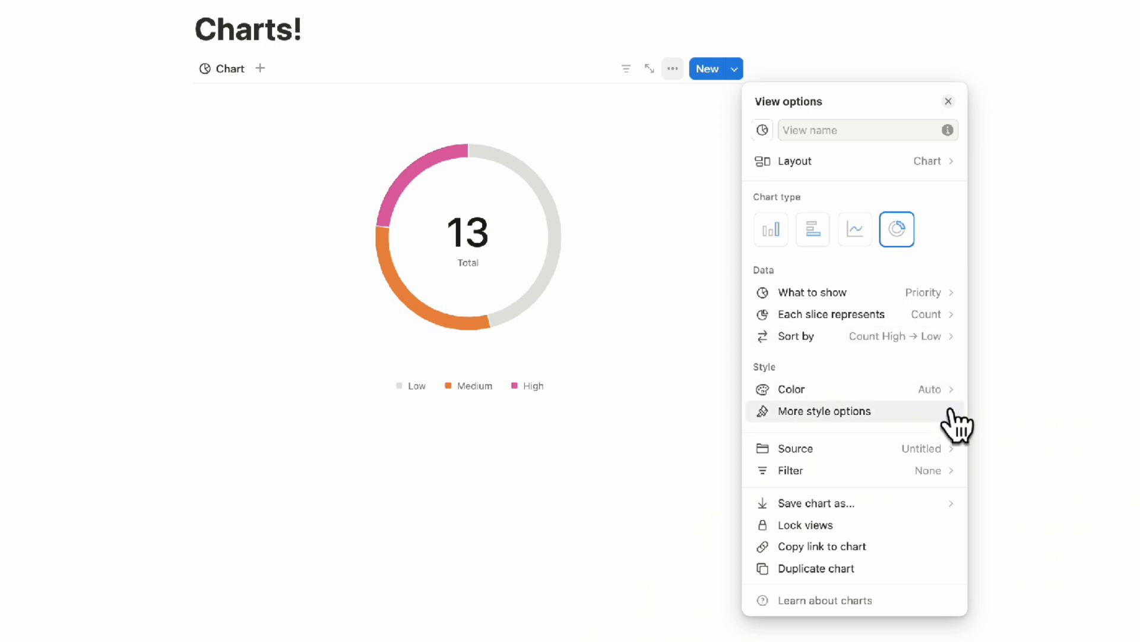
pyautogui.moveTo(800, 390)
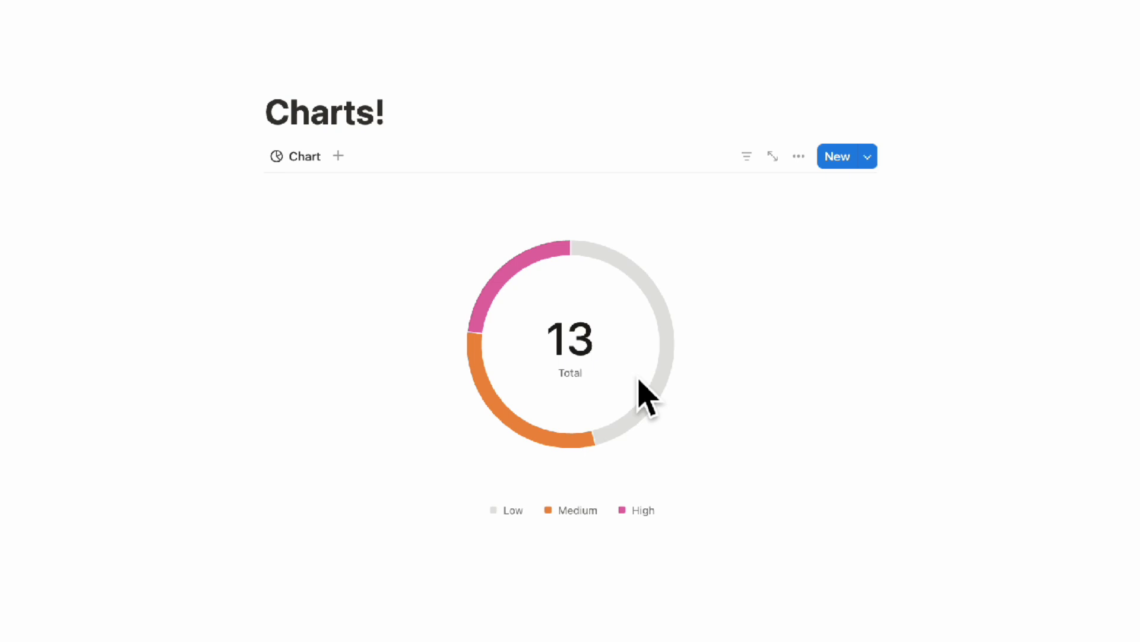
pyautogui.moveTo(547, 381)
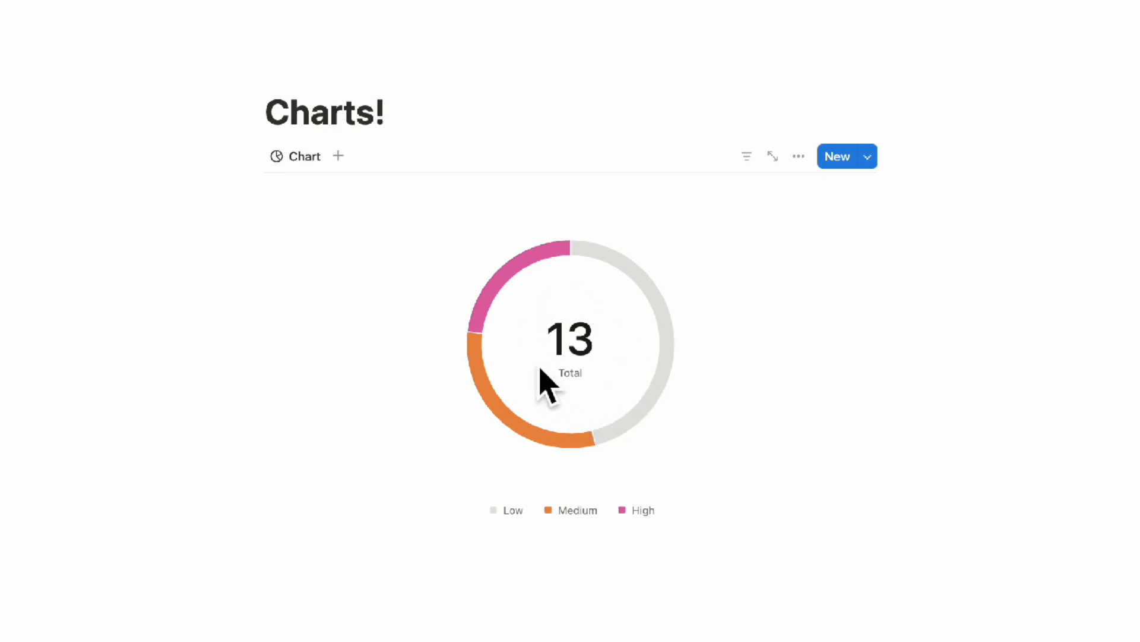
pyautogui.moveTo(524, 291)
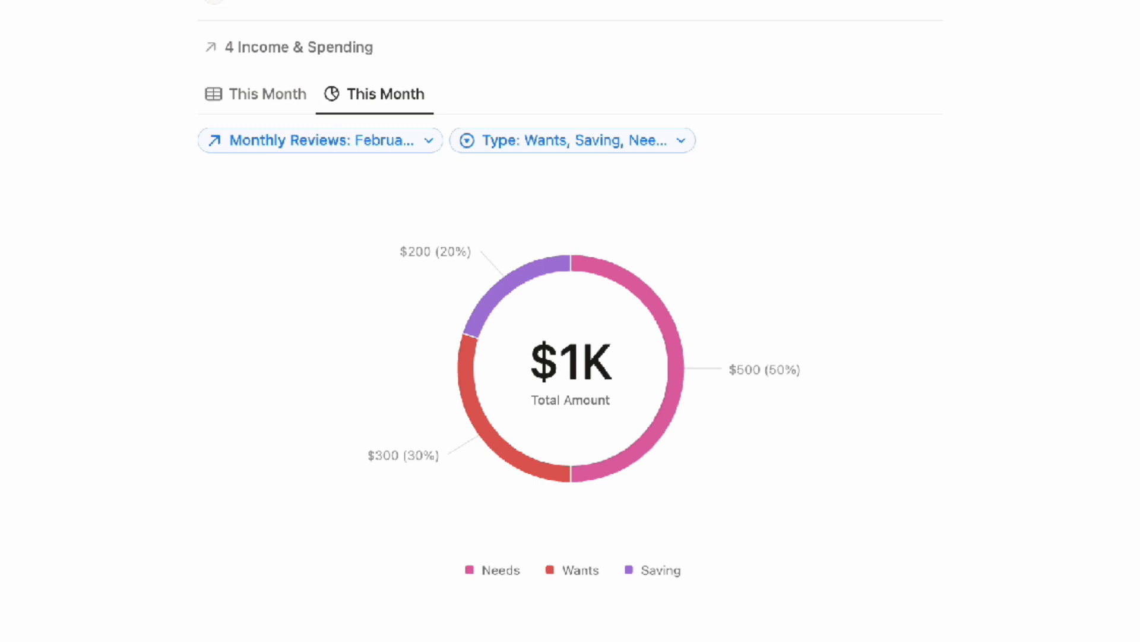
pyautogui.moveTo(626, 422)
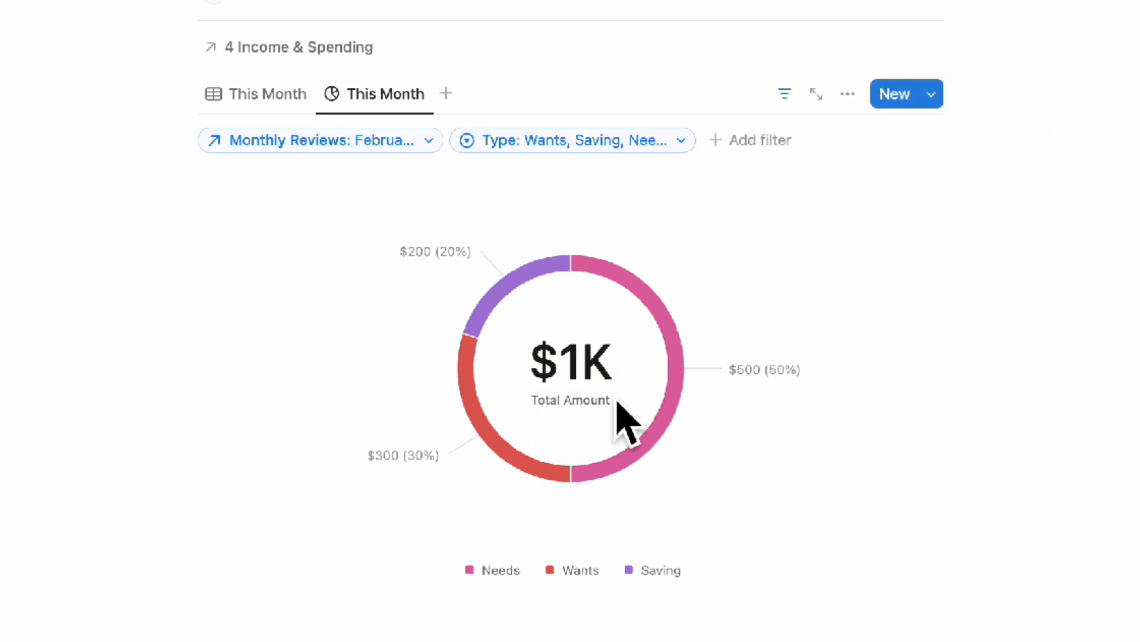
pyautogui.moveTo(521, 469)
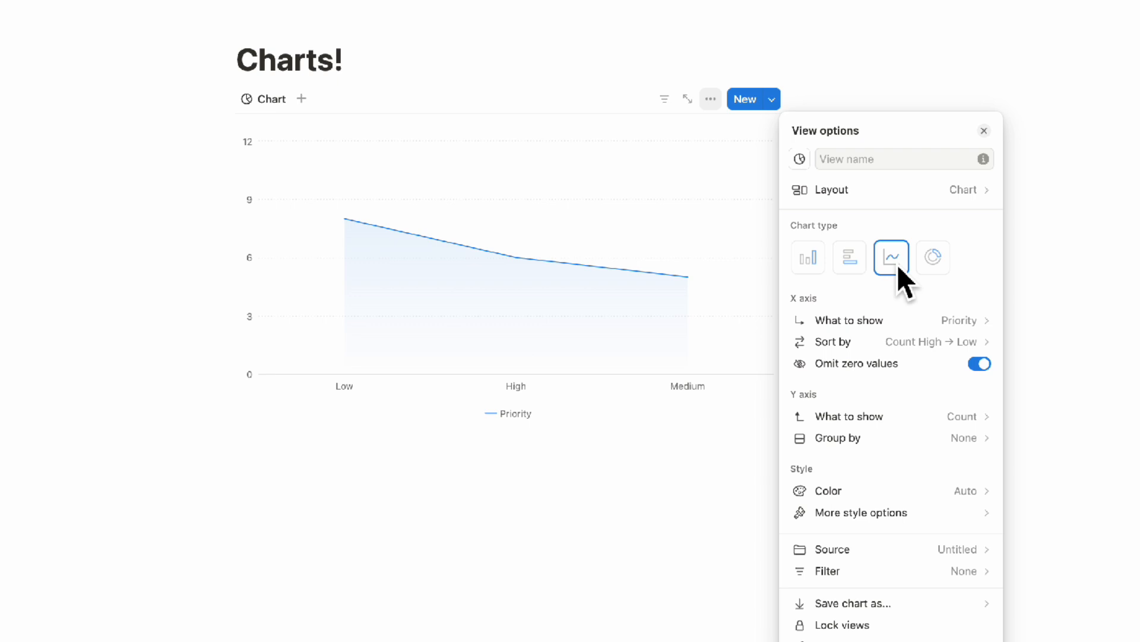
# Step: Bring up the X axis field list (Date, Name, Priority, Status) for the line chart
pyautogui.click(959, 320)
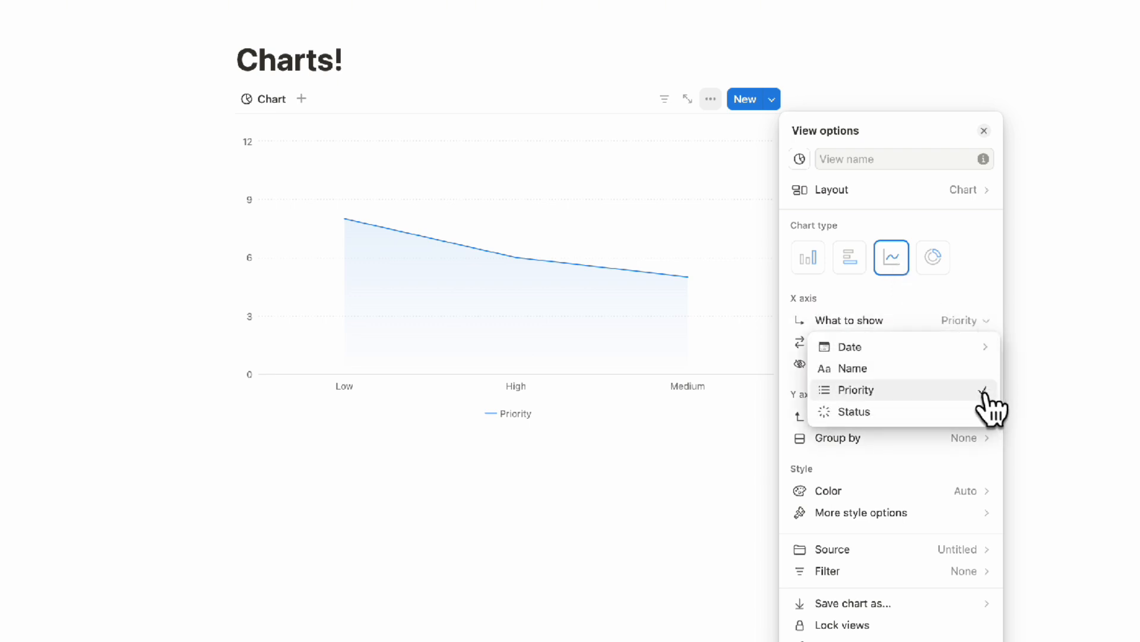
pyautogui.moveTo(848, 346)
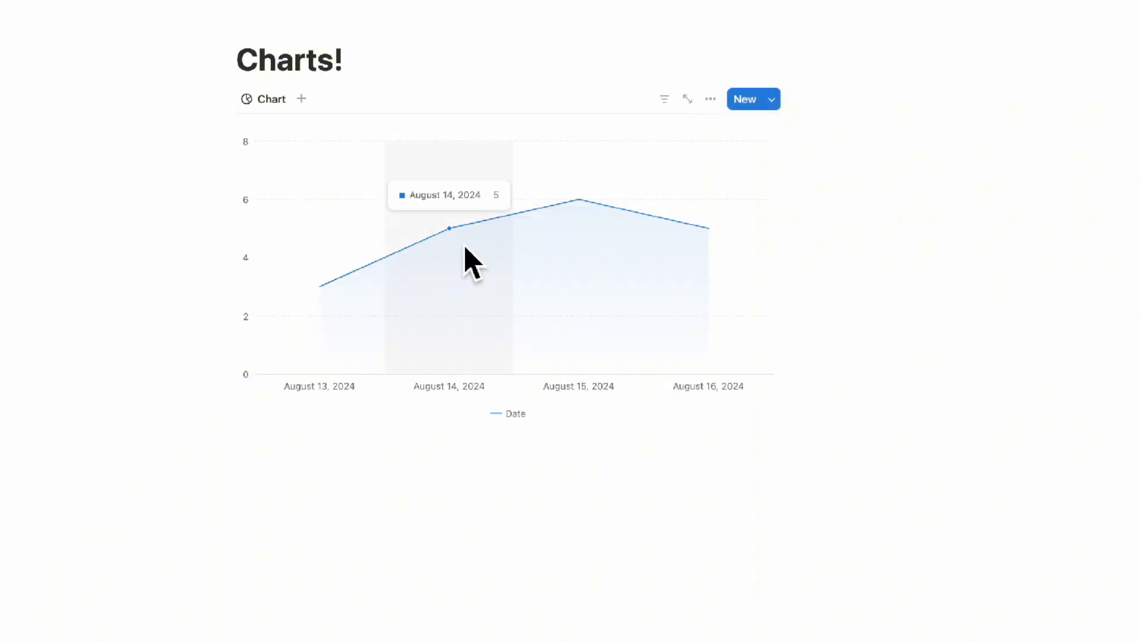
pyautogui.moveTo(575, 222)
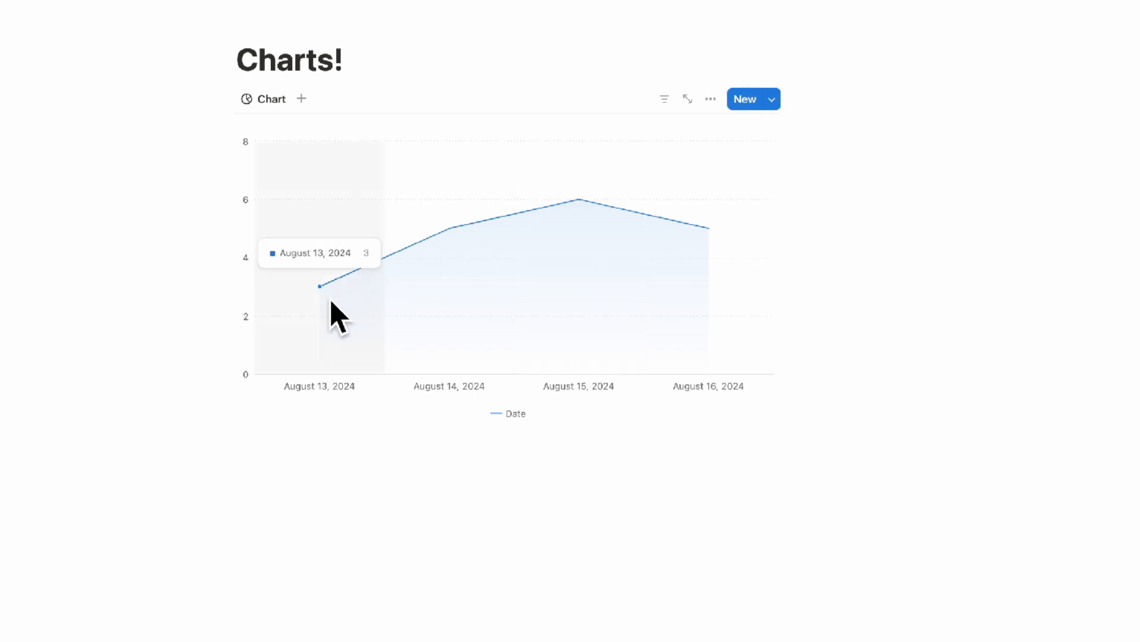
# Step: Group the line chart's Y axis by Priority so High, Low and Medium get separate lines
pyautogui.click(711, 99)
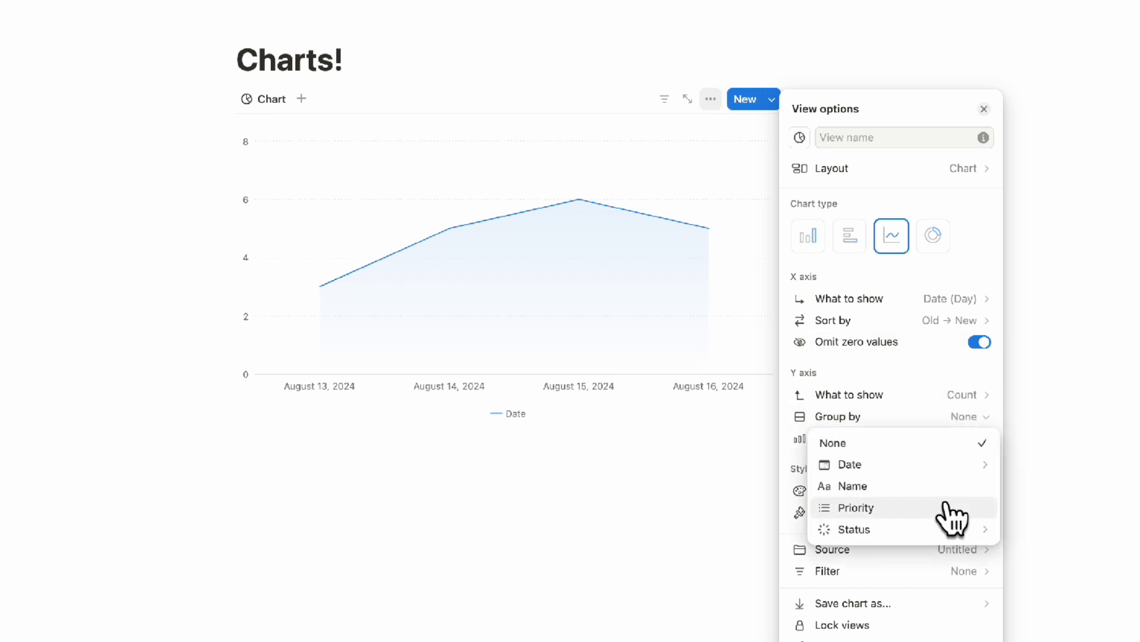
pyautogui.click(855, 507)
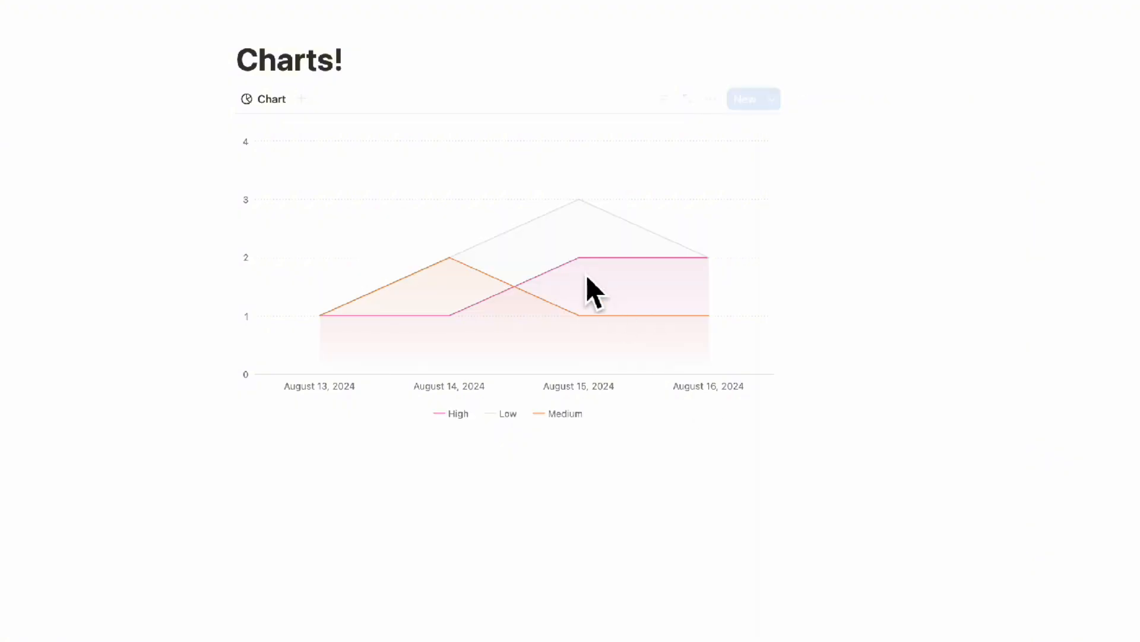
pyautogui.moveTo(577, 275)
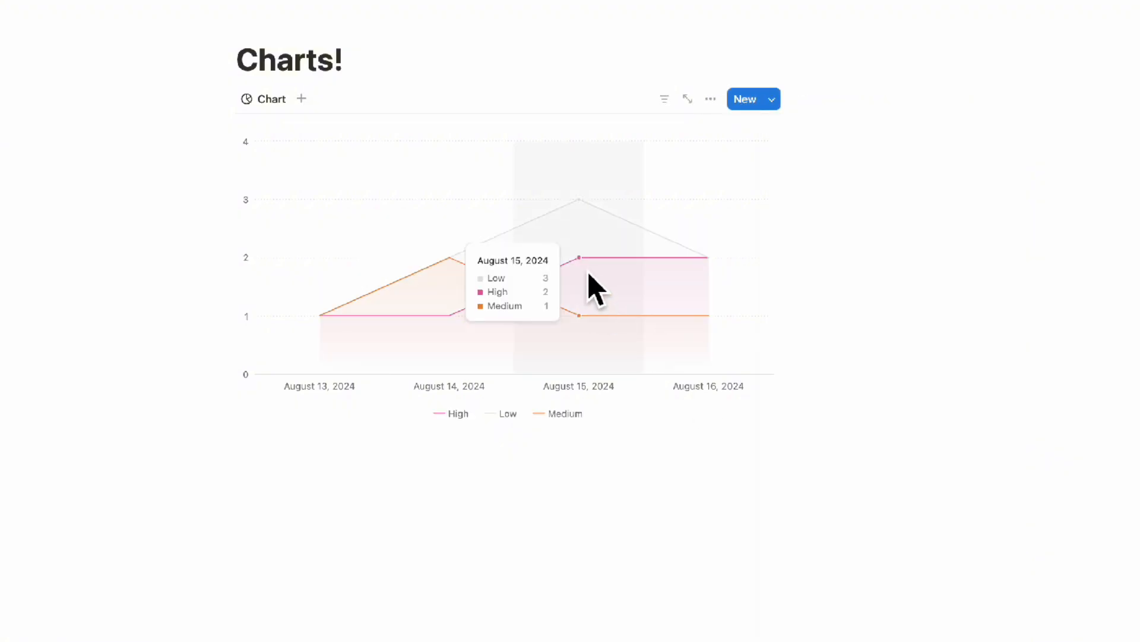
pyautogui.moveTo(621, 288)
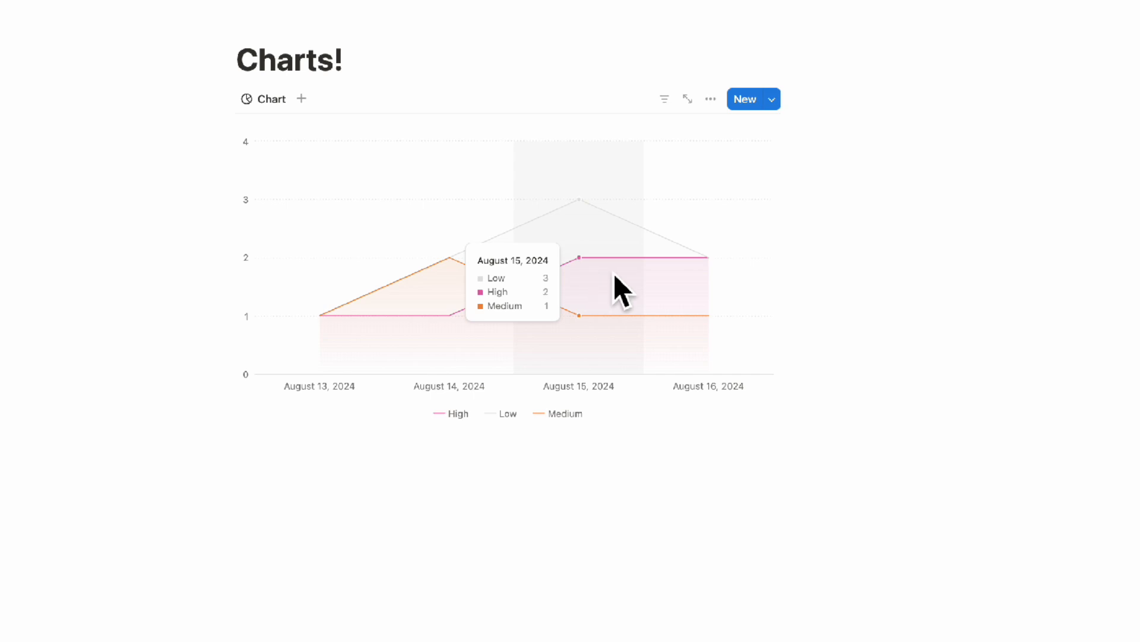
pyautogui.moveTo(356, 339)
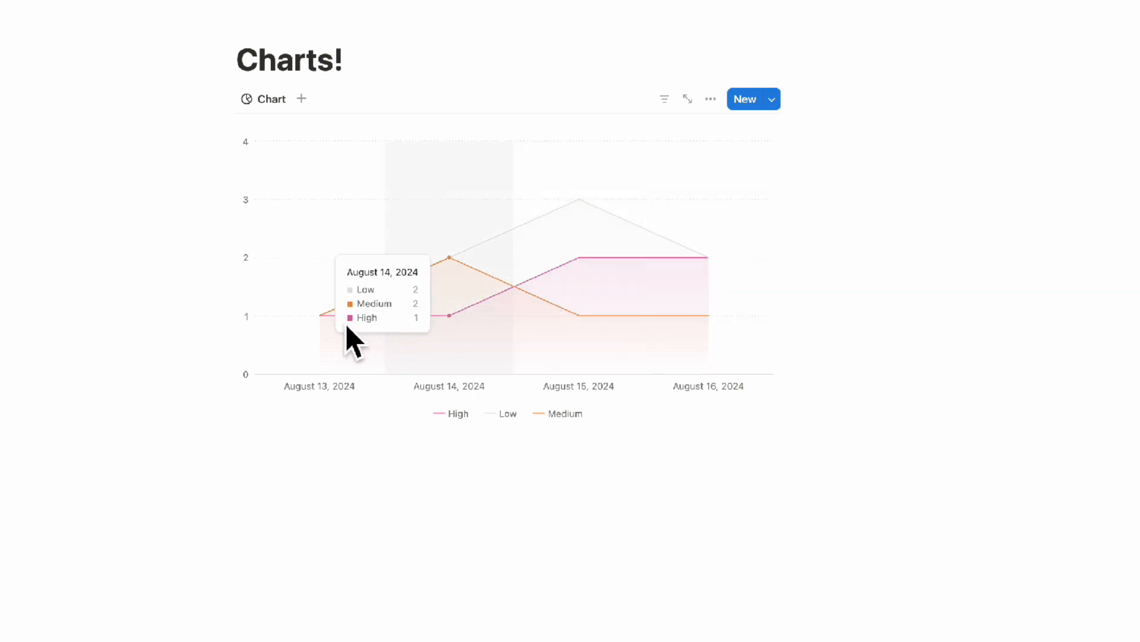
pyautogui.moveTo(651, 327)
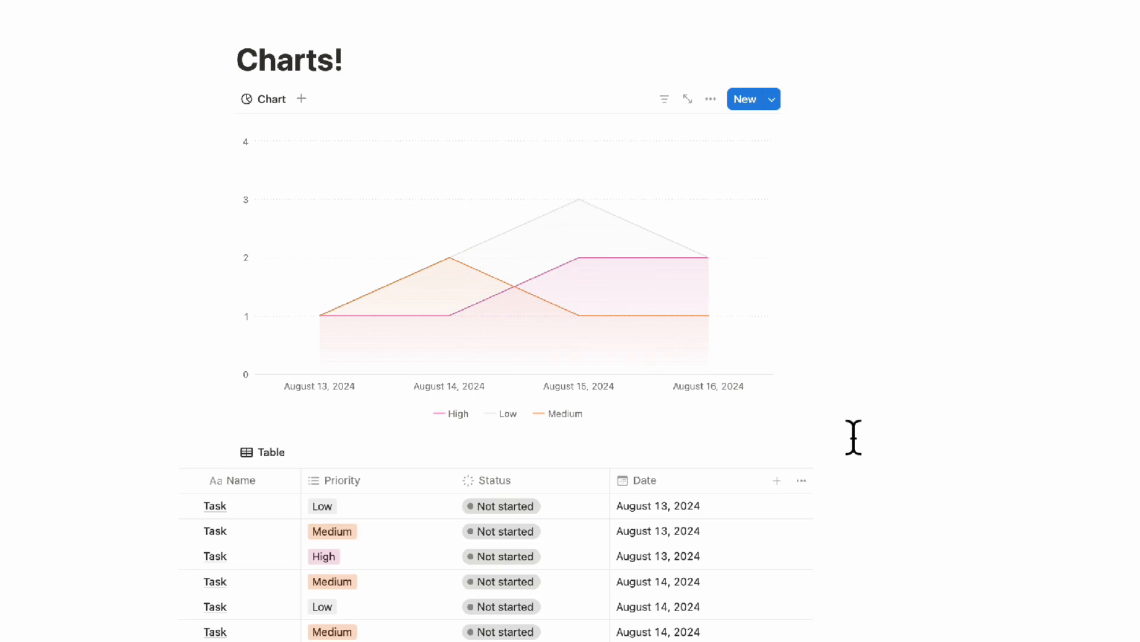
pyautogui.scroll(-3)
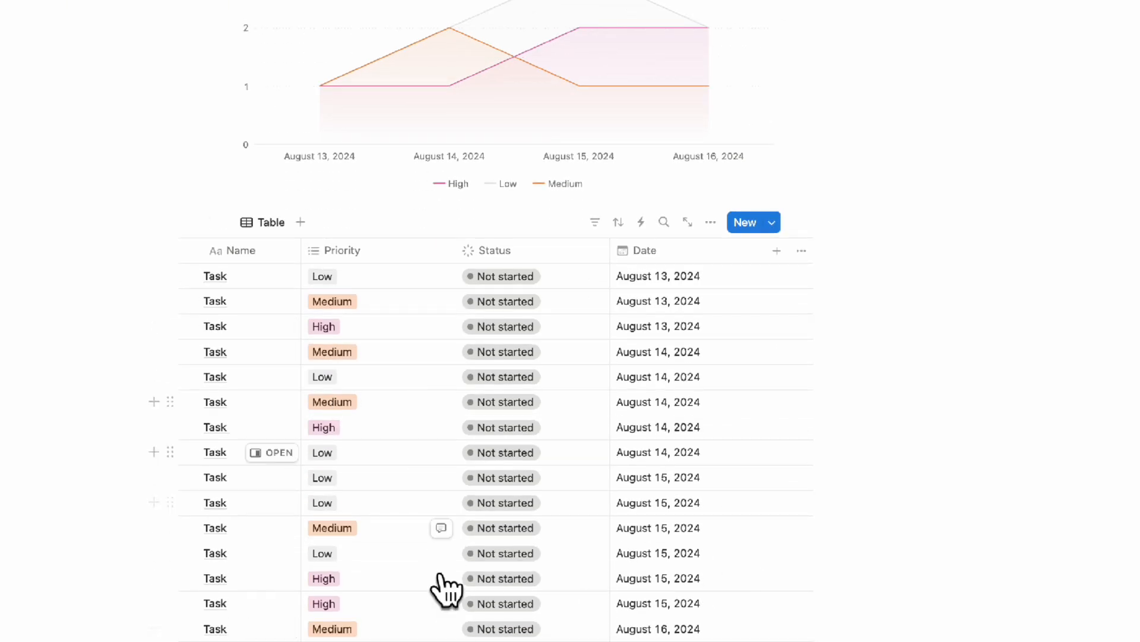
pyautogui.moveTo(400, 618)
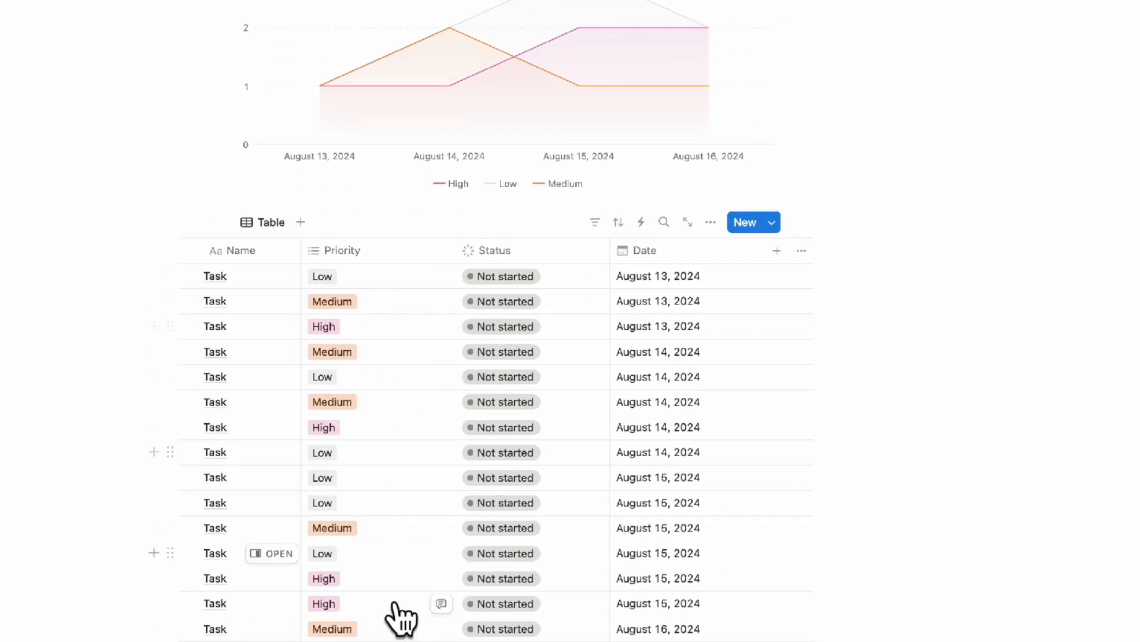
pyautogui.moveTo(666, 563)
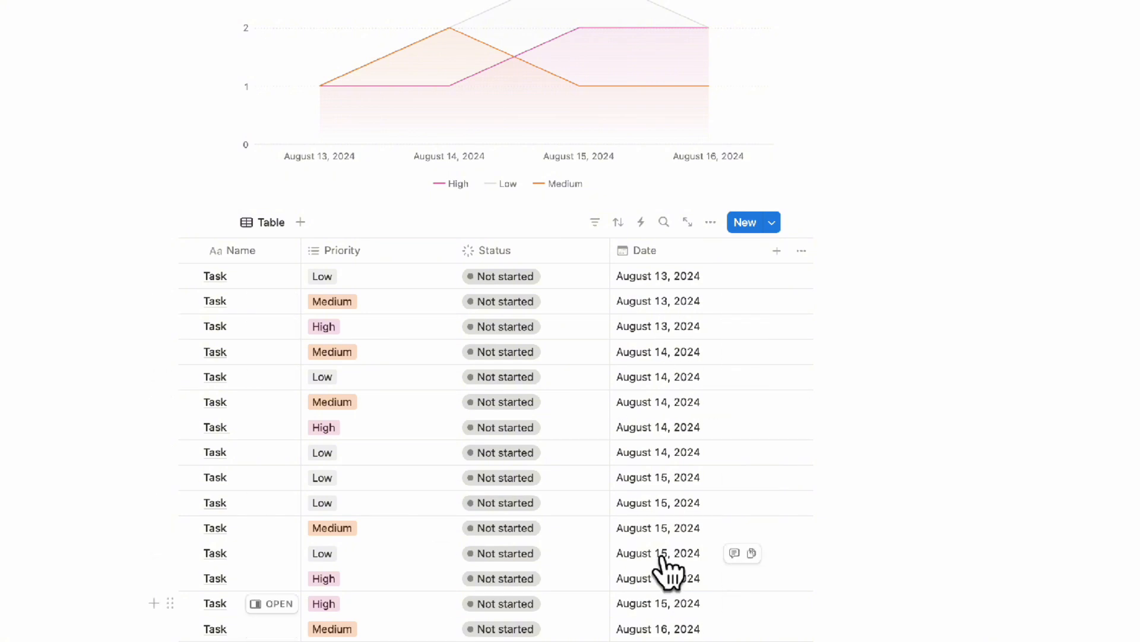
pyautogui.click(706, 98)
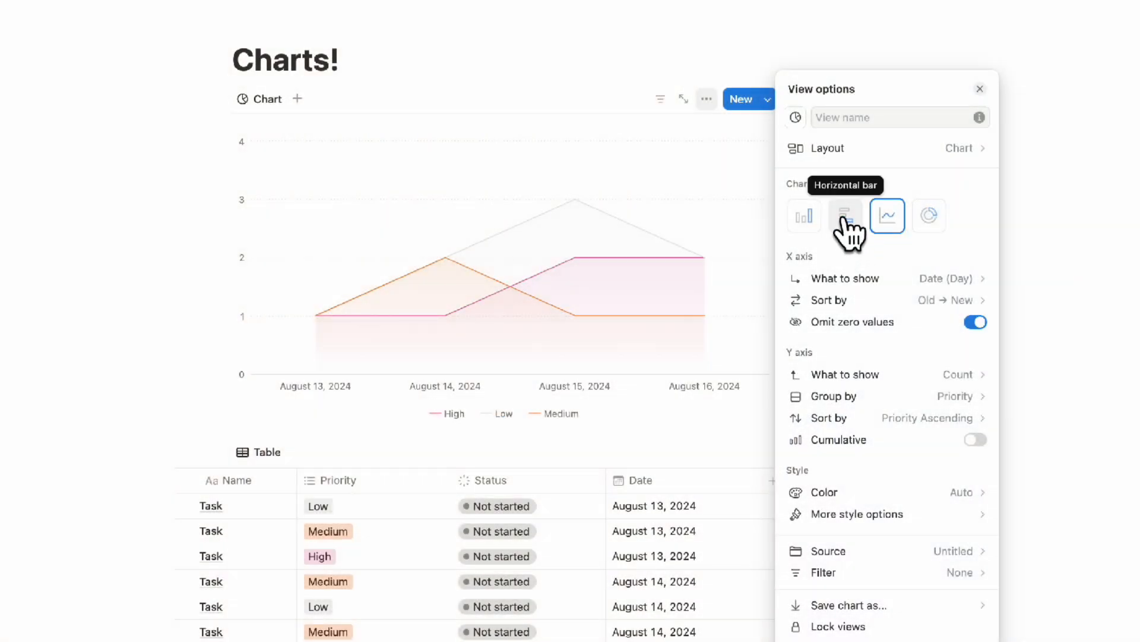
# Step: Switch the chart to horizontal bars showing priority counts per date
pyautogui.click(844, 215)
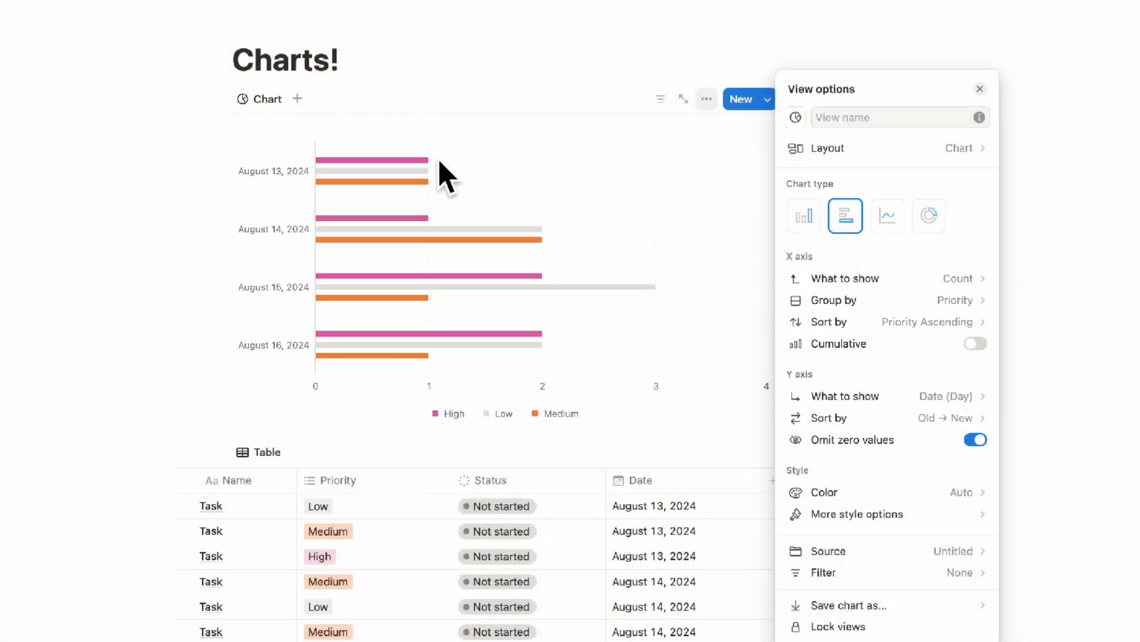
pyautogui.click(980, 89)
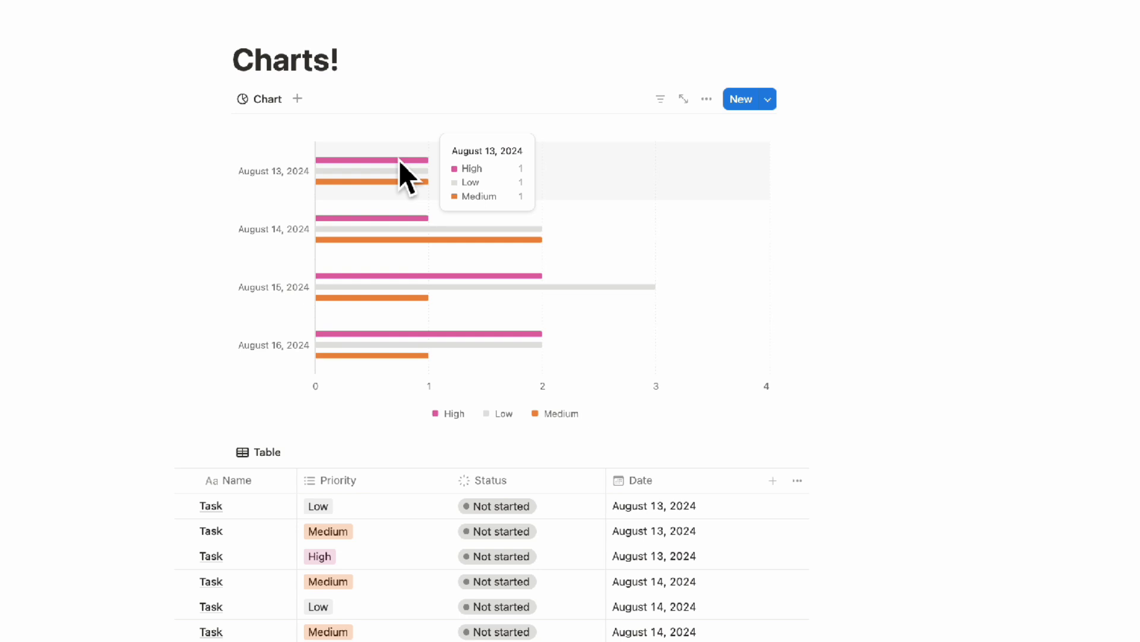
pyautogui.moveTo(416, 203)
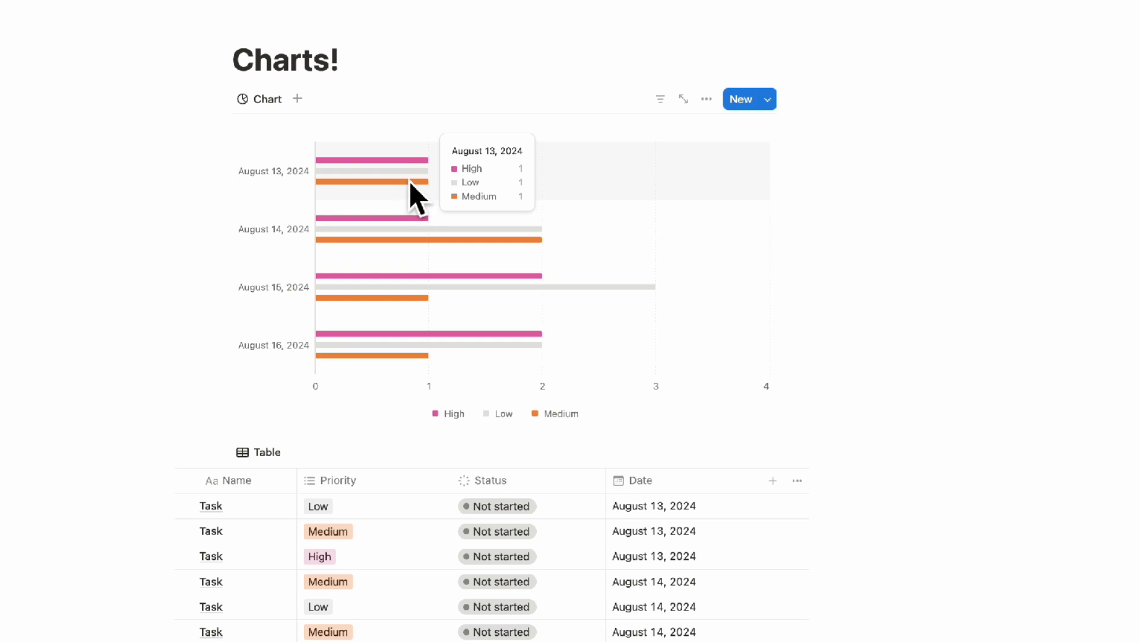
pyautogui.moveTo(403, 222)
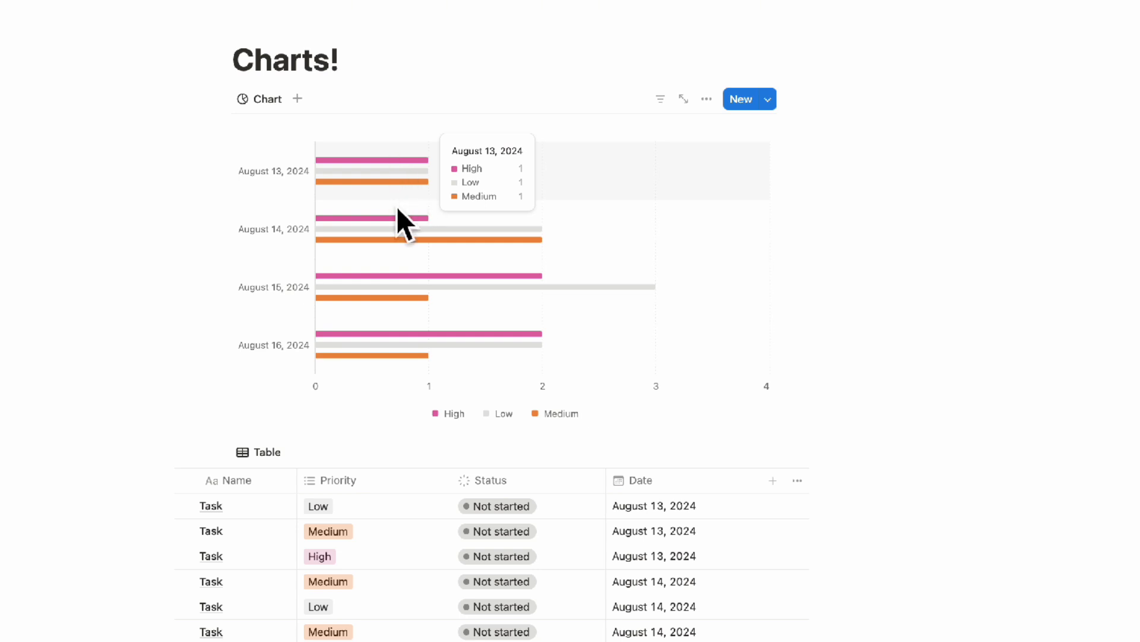
pyautogui.moveTo(284, 196)
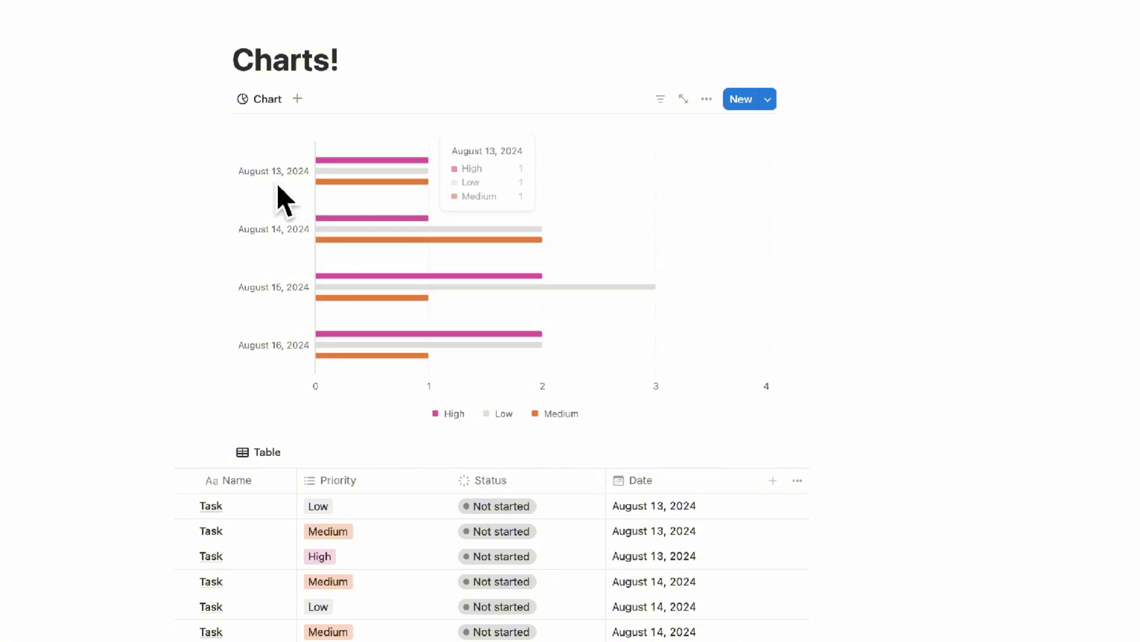
pyautogui.moveTo(343, 188)
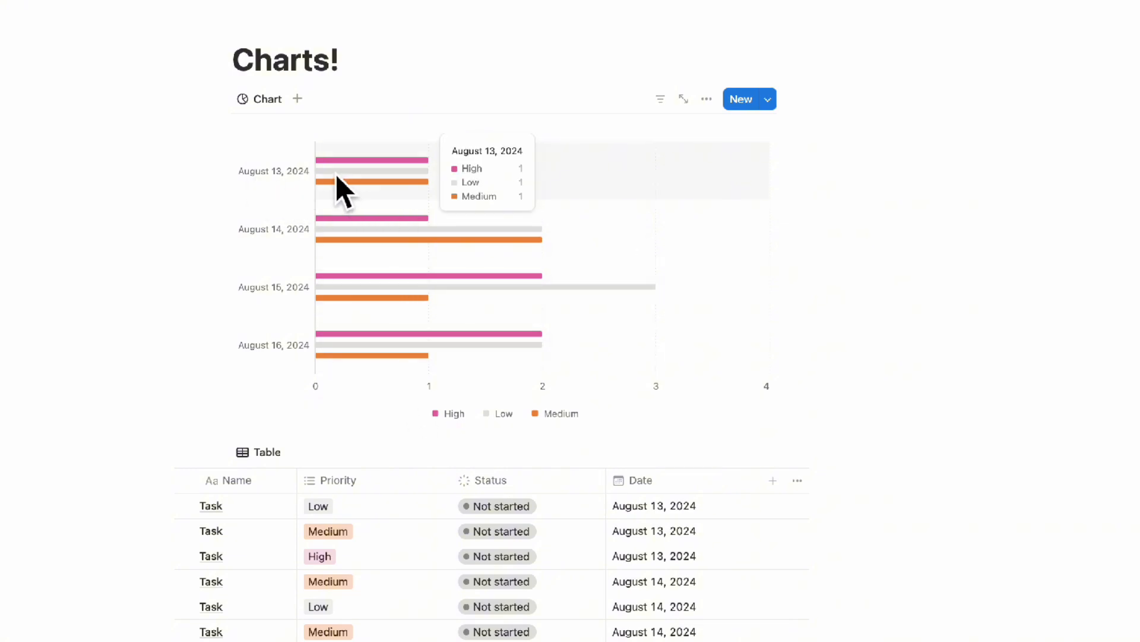
pyautogui.moveTo(704, 99)
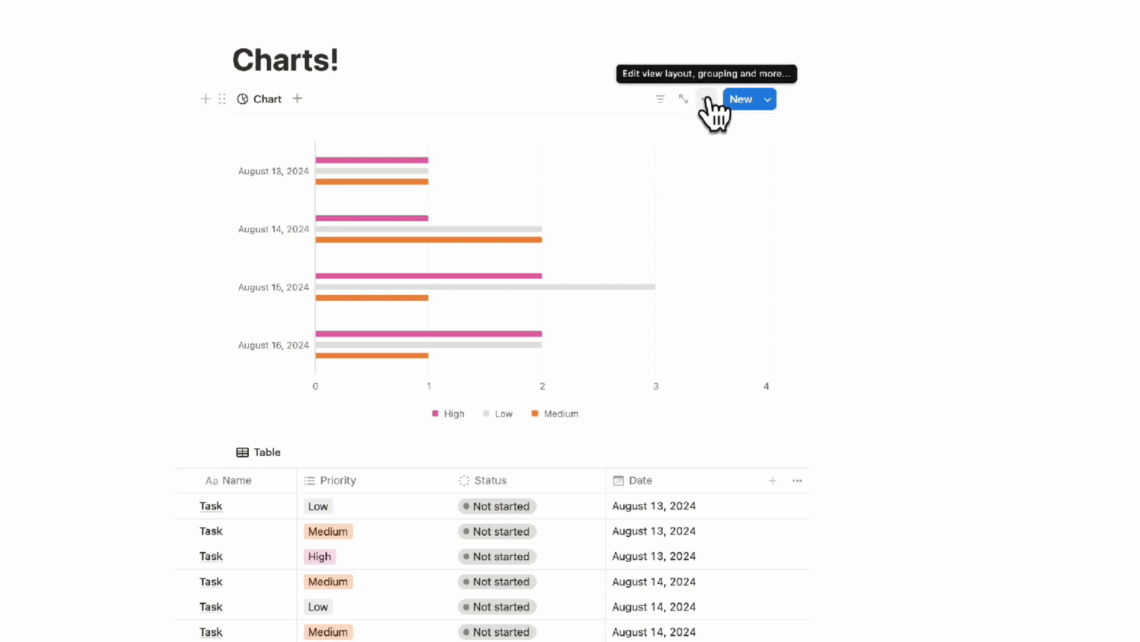
# Step: Bring up the Y axis What to show field list in the chart settings
pyautogui.click(705, 99)
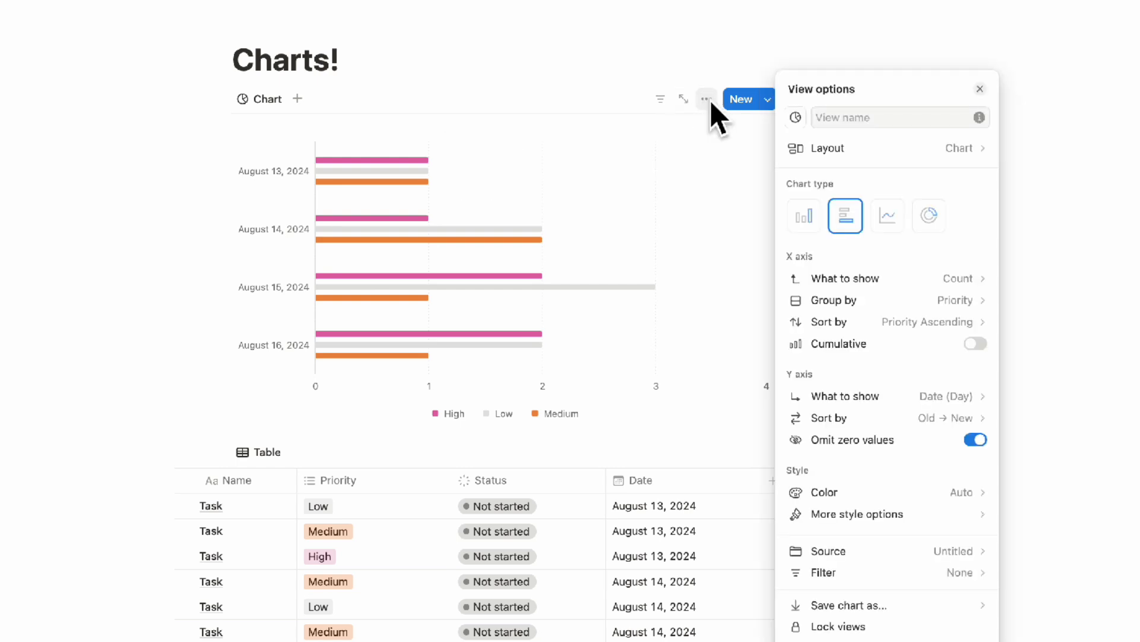
pyautogui.moveTo(938, 404)
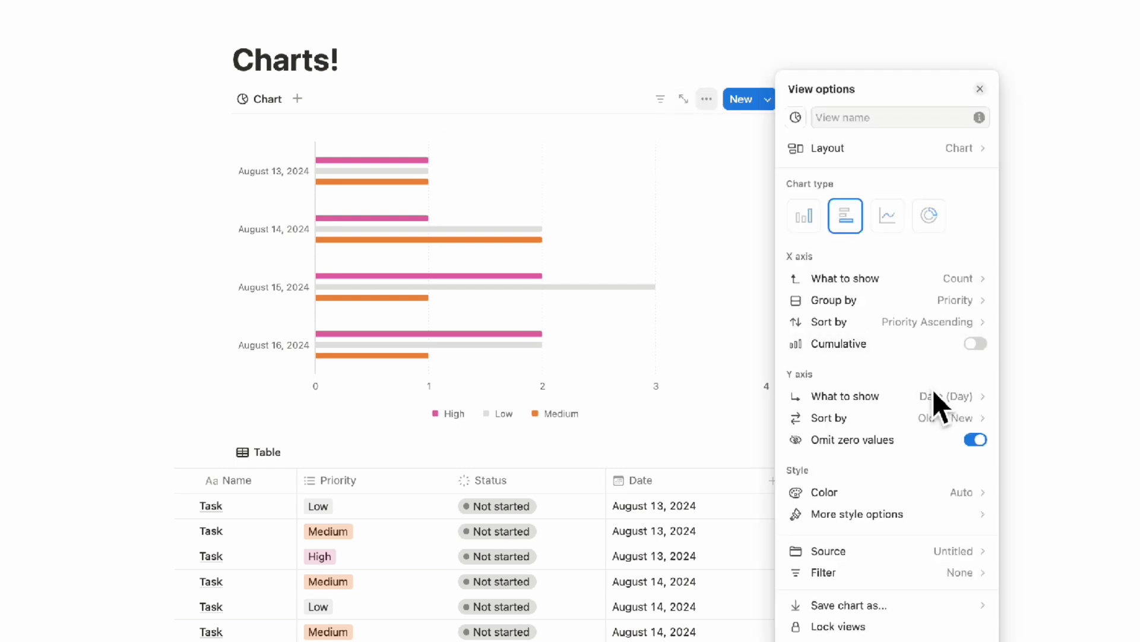
pyautogui.click(945, 396)
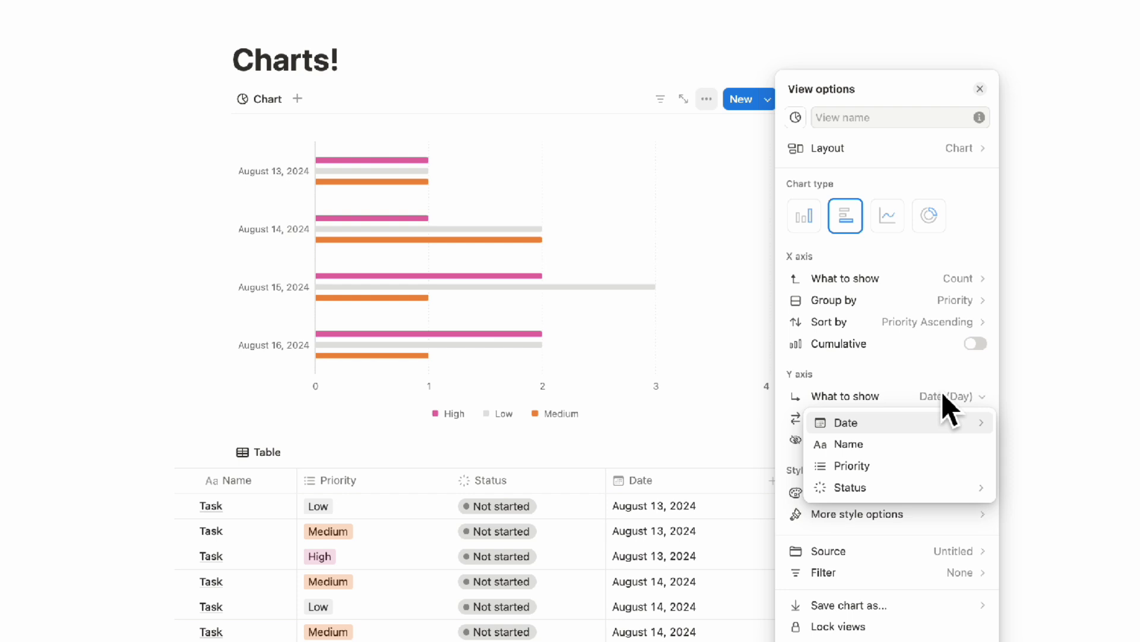
pyautogui.moveTo(848, 487)
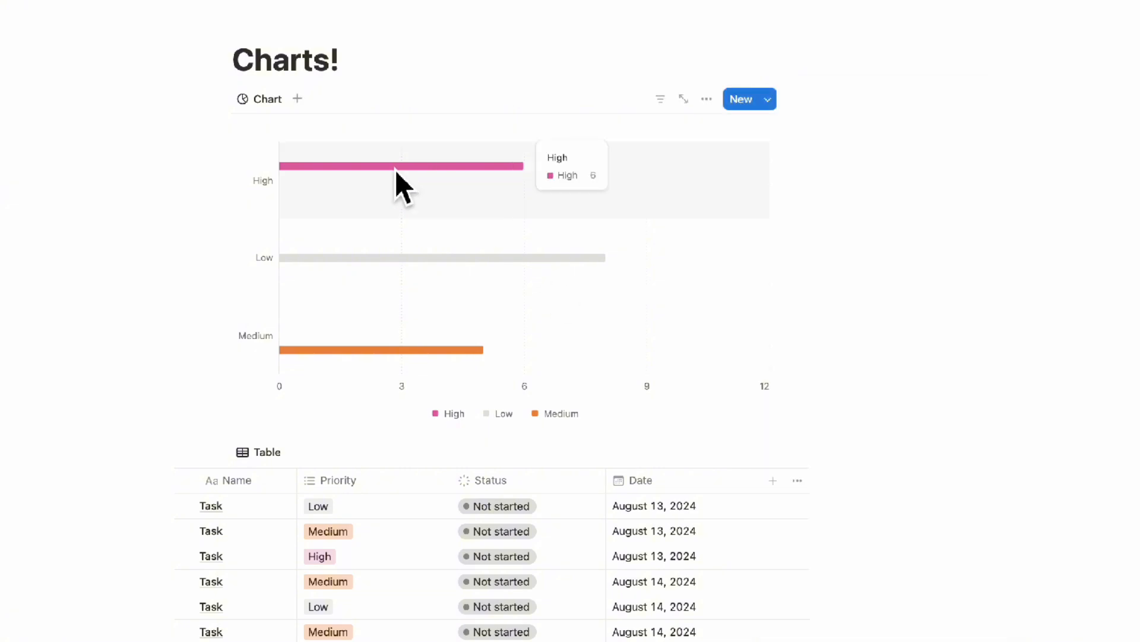
pyautogui.moveTo(418, 203)
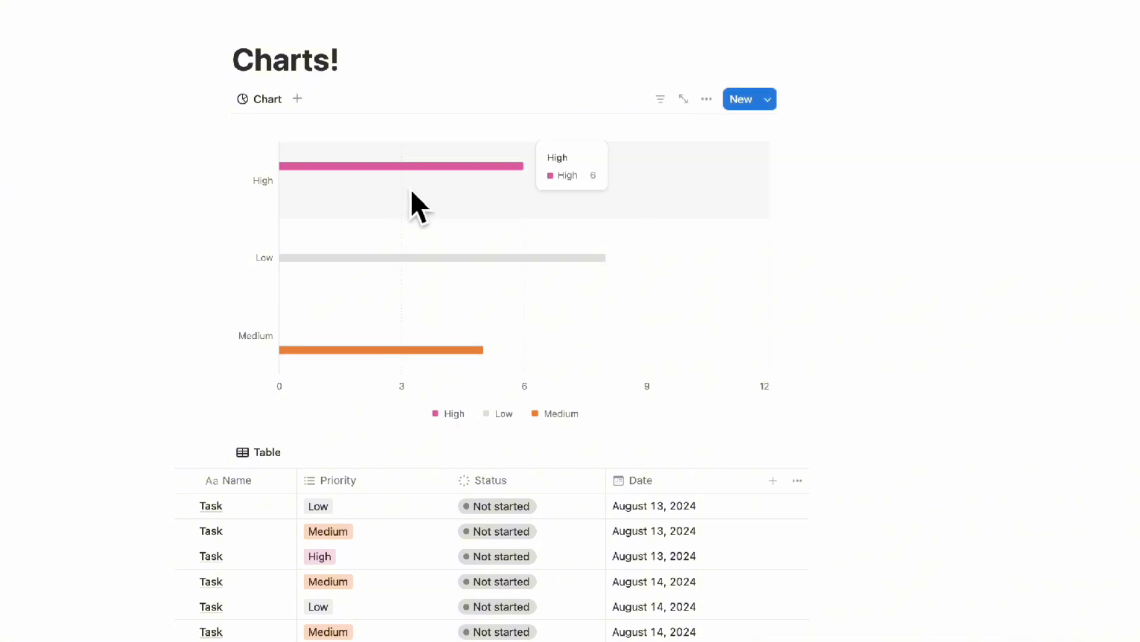
pyautogui.moveTo(436, 222)
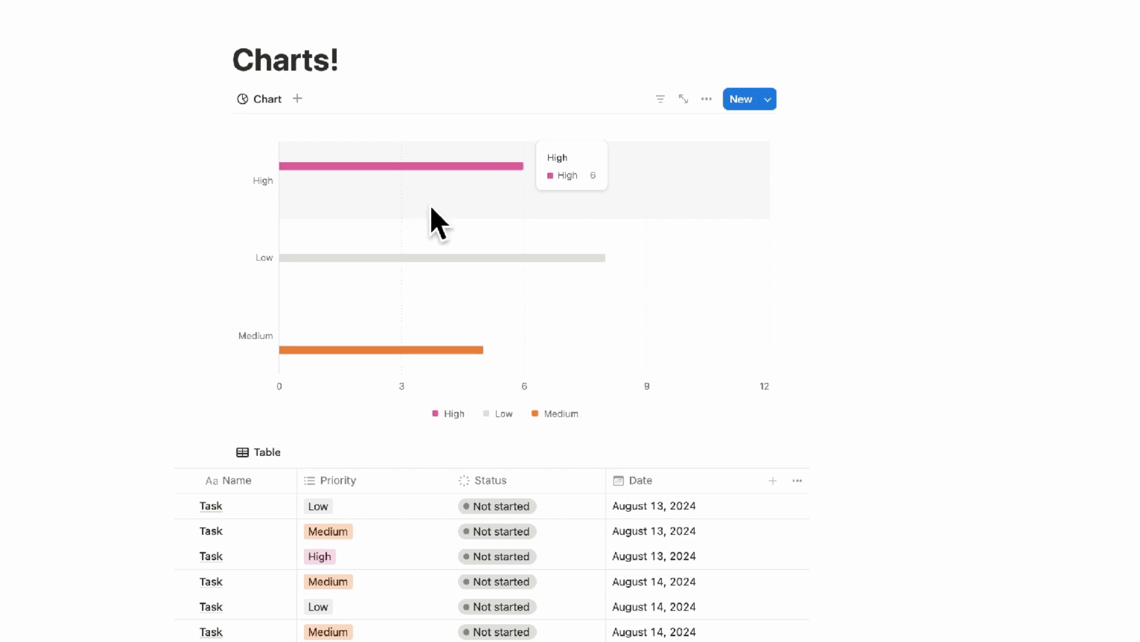
pyautogui.moveTo(705, 99)
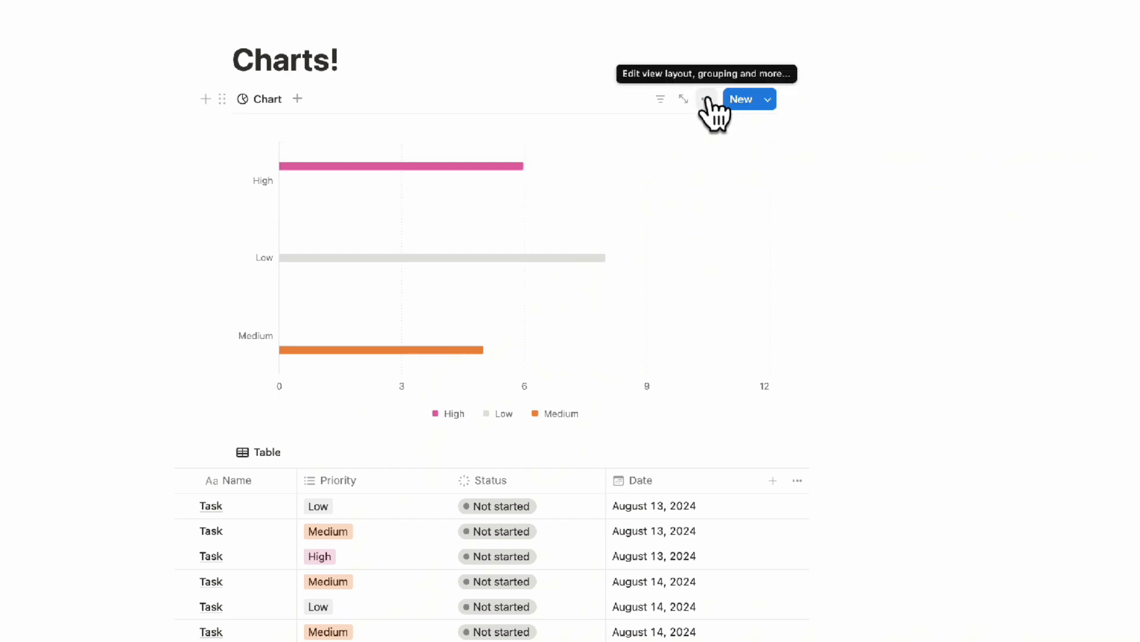
# Step: Adjust how the priority categories are ordered in the chart settings
pyautogui.click(705, 98)
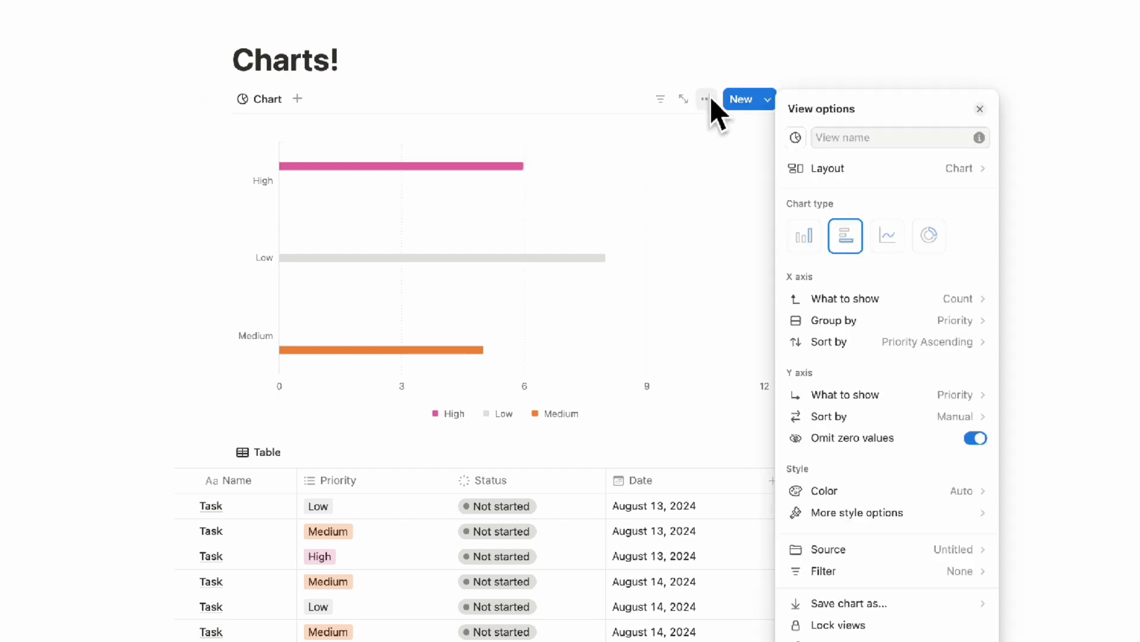
pyautogui.moveTo(737, 157)
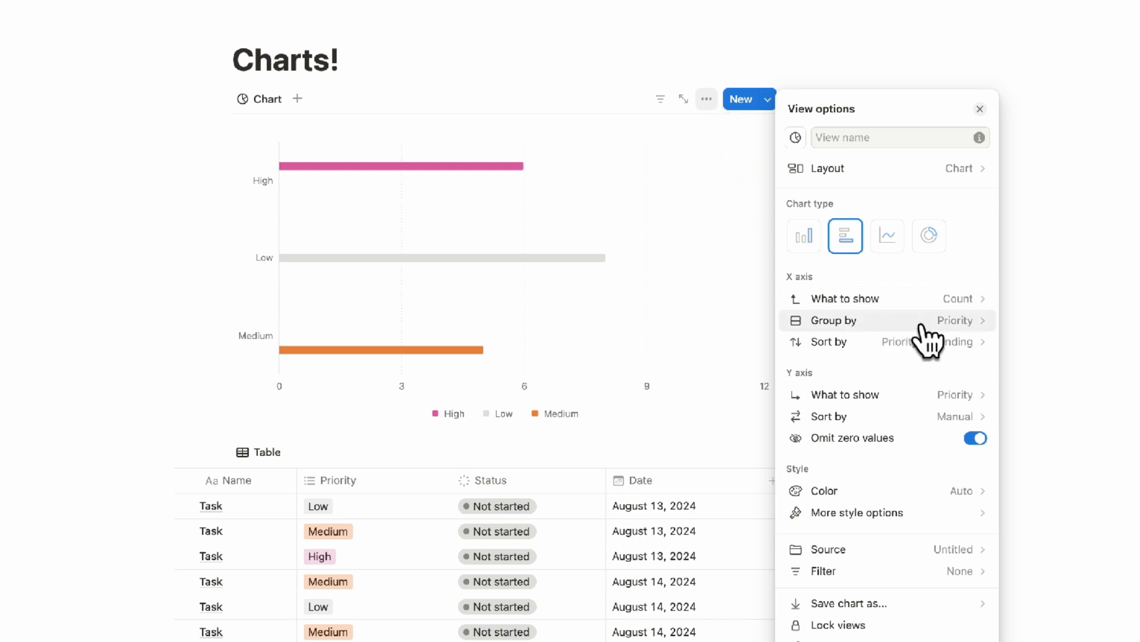
pyautogui.moveTo(924, 335)
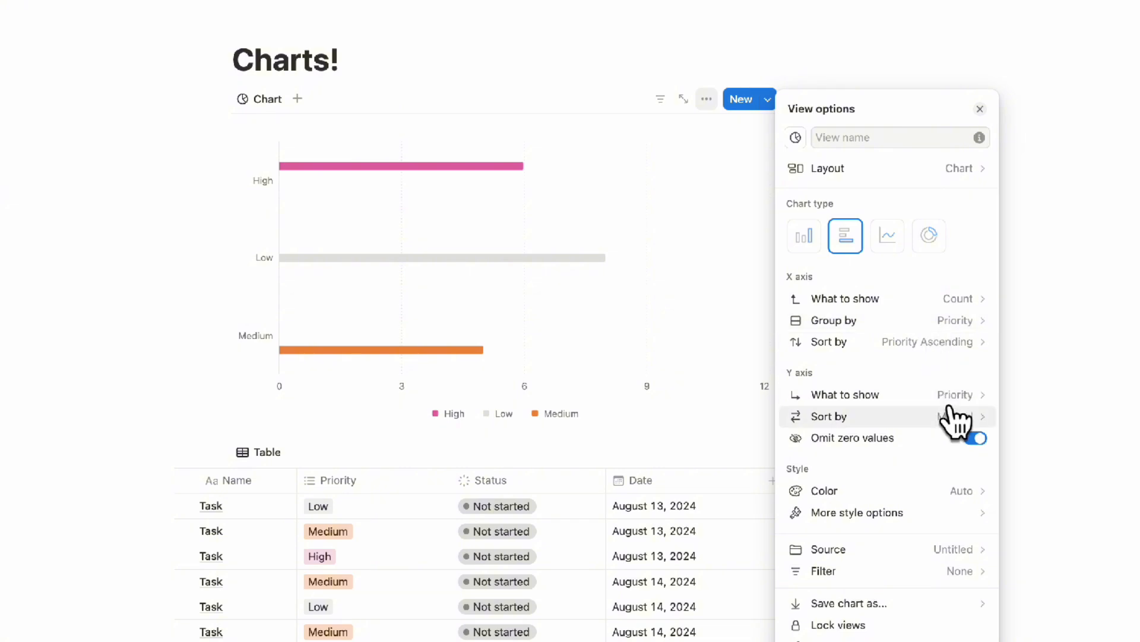
pyautogui.click(873, 319)
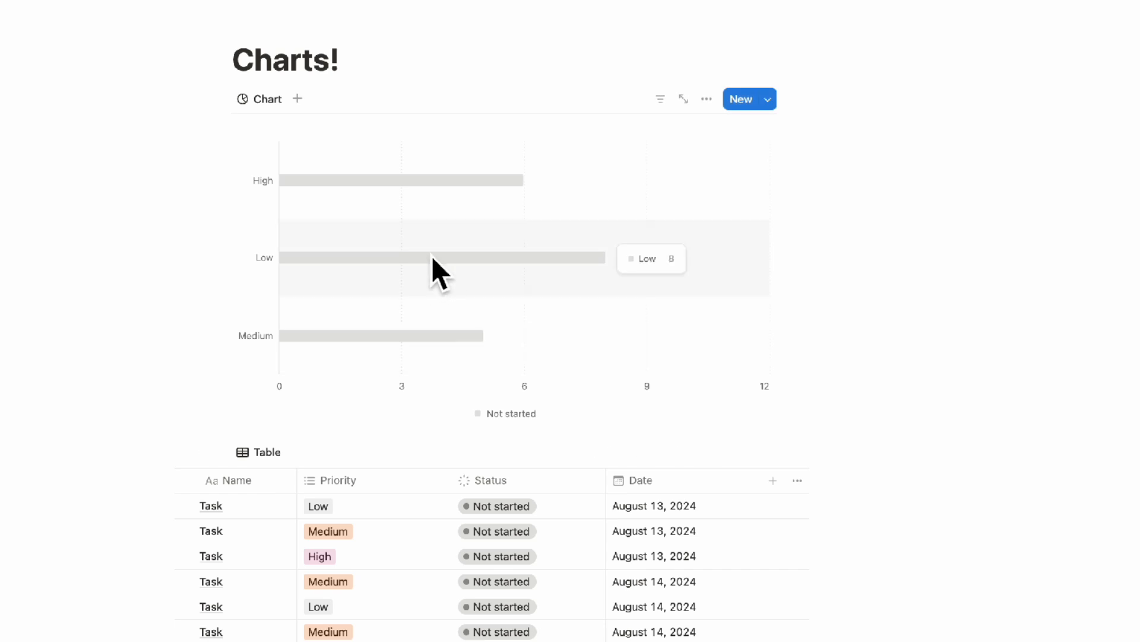
pyautogui.moveTo(462, 284)
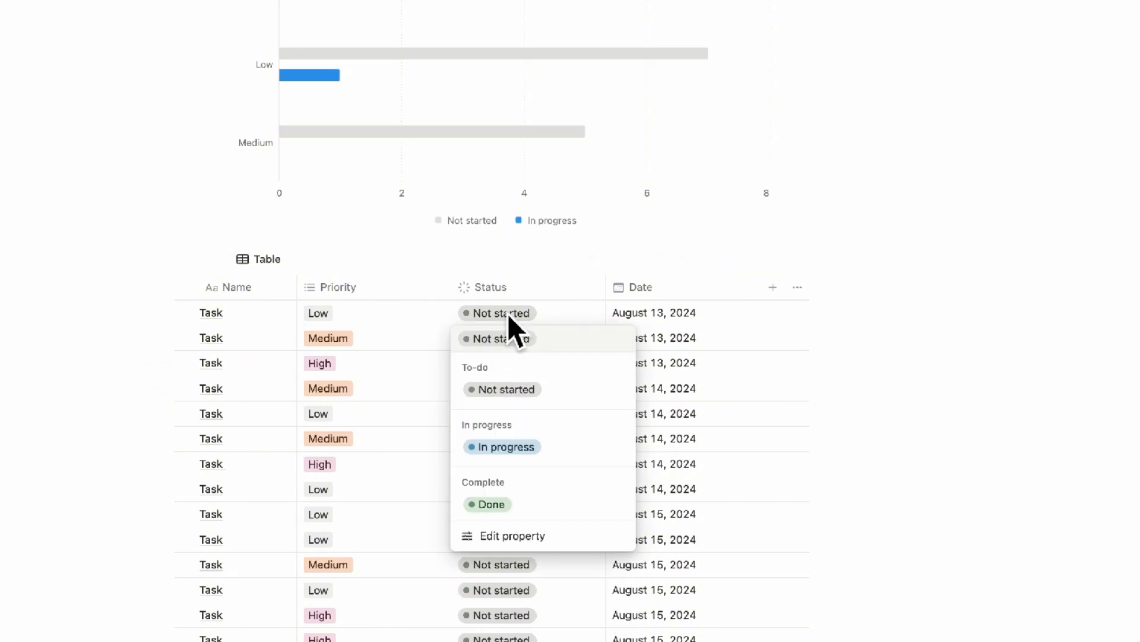
# Step: Mark a task as In progress from its Status cell so the chart splits by status
pyautogui.click(487, 504)
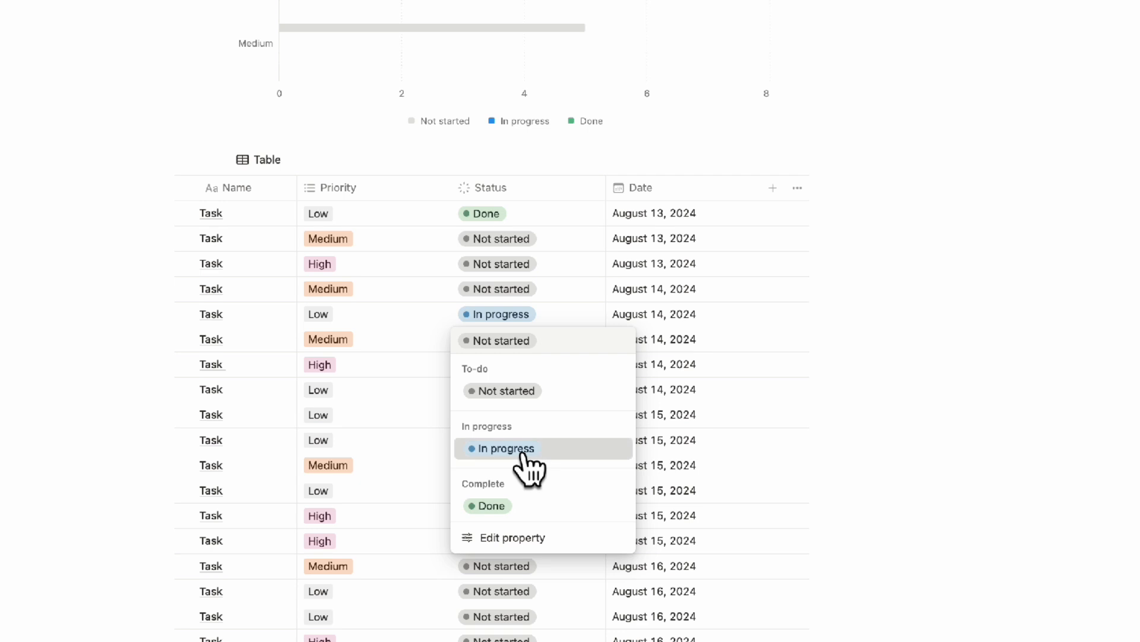
pyautogui.click(504, 448)
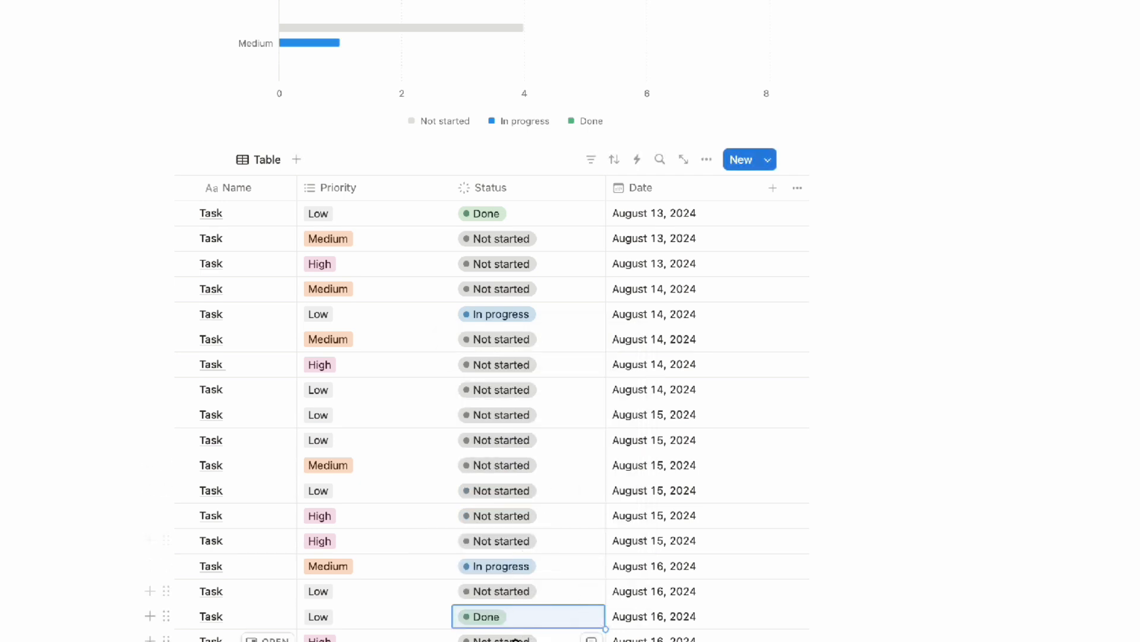
pyautogui.scroll(3)
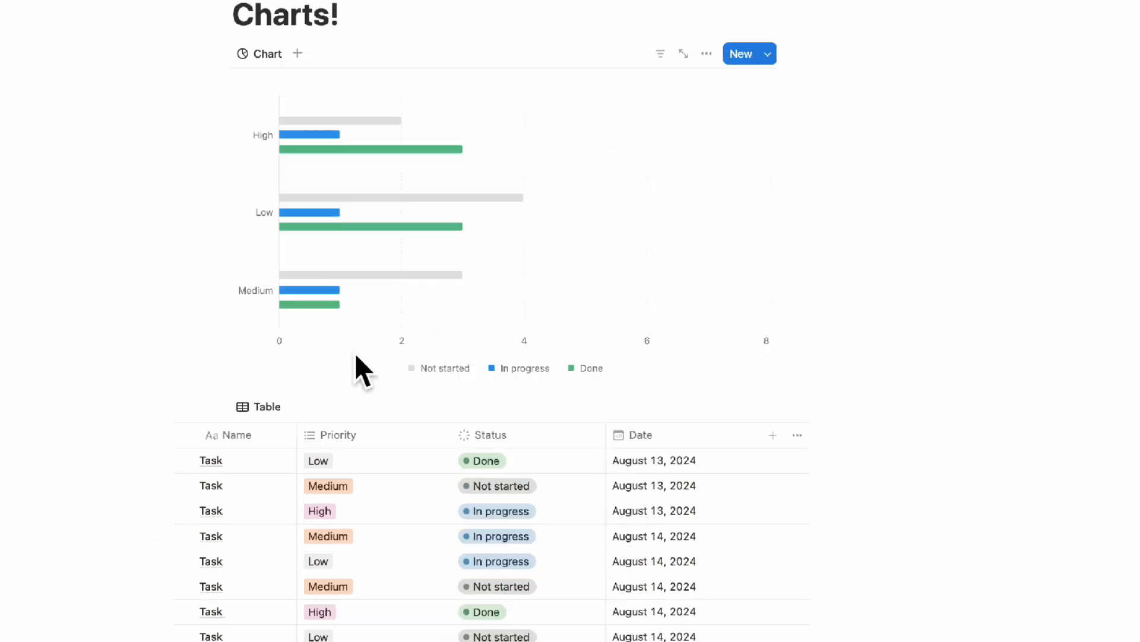
pyautogui.moveTo(327, 150)
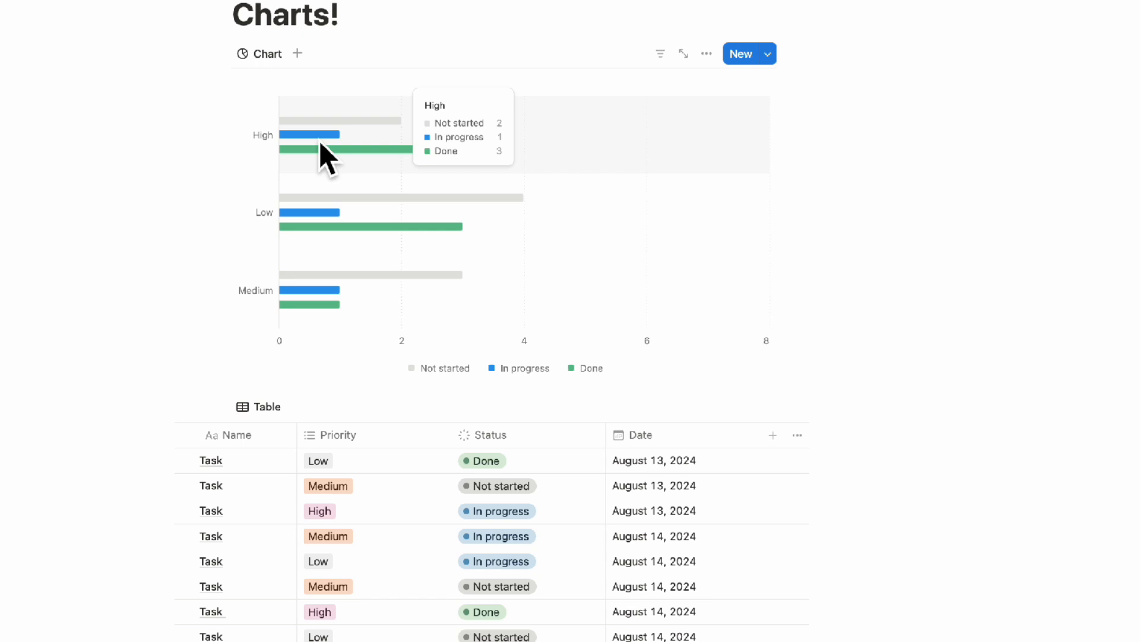
pyautogui.moveTo(342, 185)
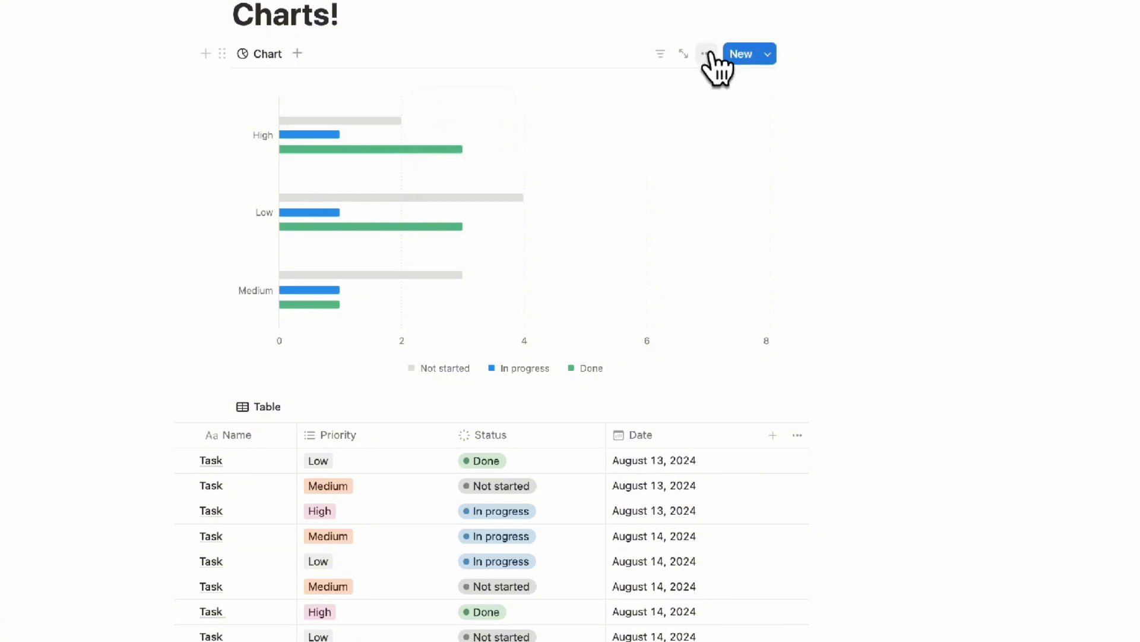
# Step: Switch the chart to vertical bars with priorities along the bottom axis
pyautogui.click(706, 53)
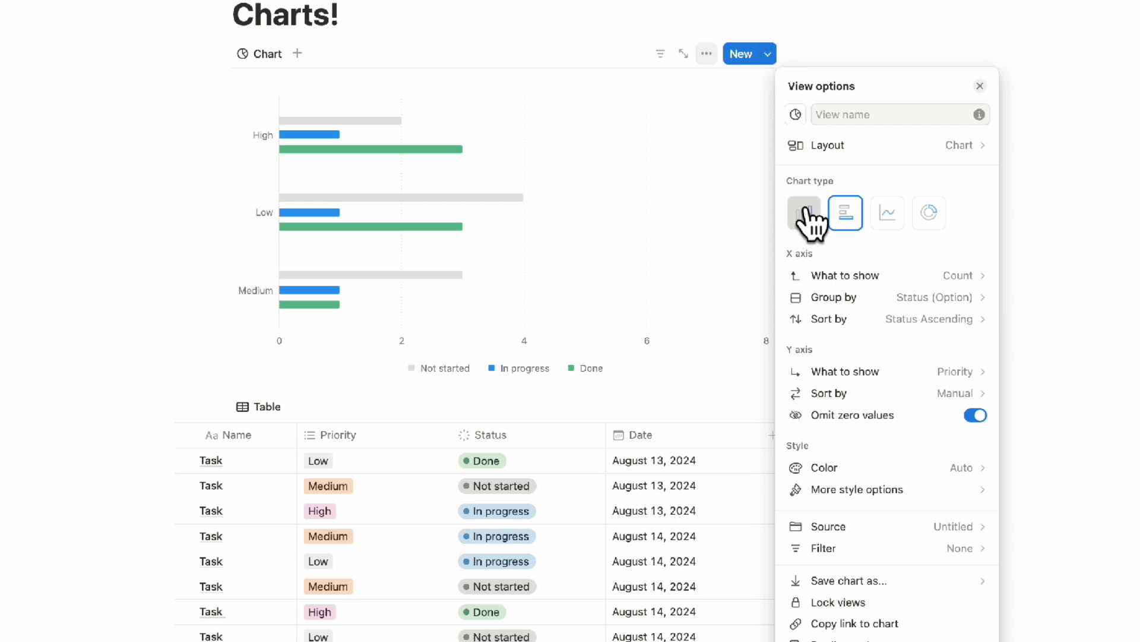
pyautogui.click(804, 213)
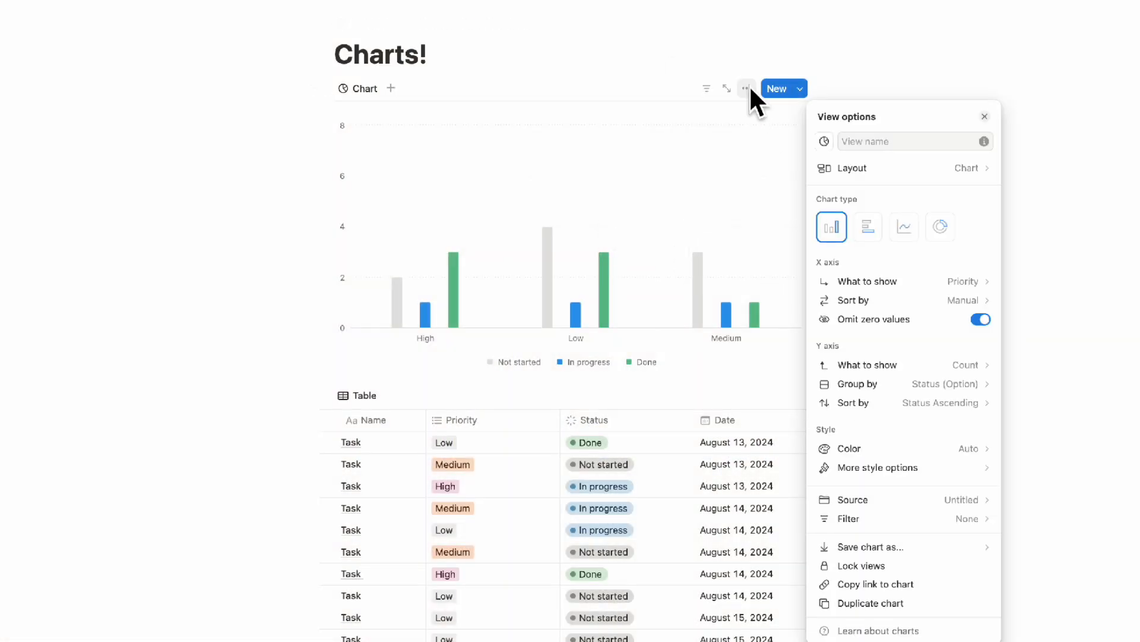
pyautogui.moveTo(764, 134)
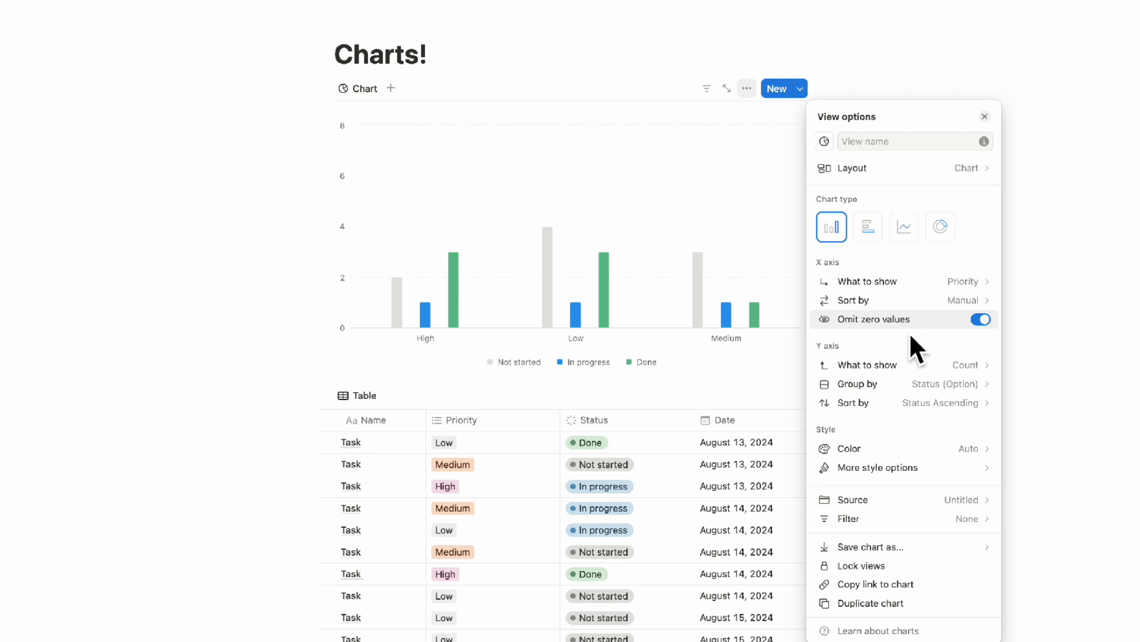
pyautogui.moveTo(867, 282)
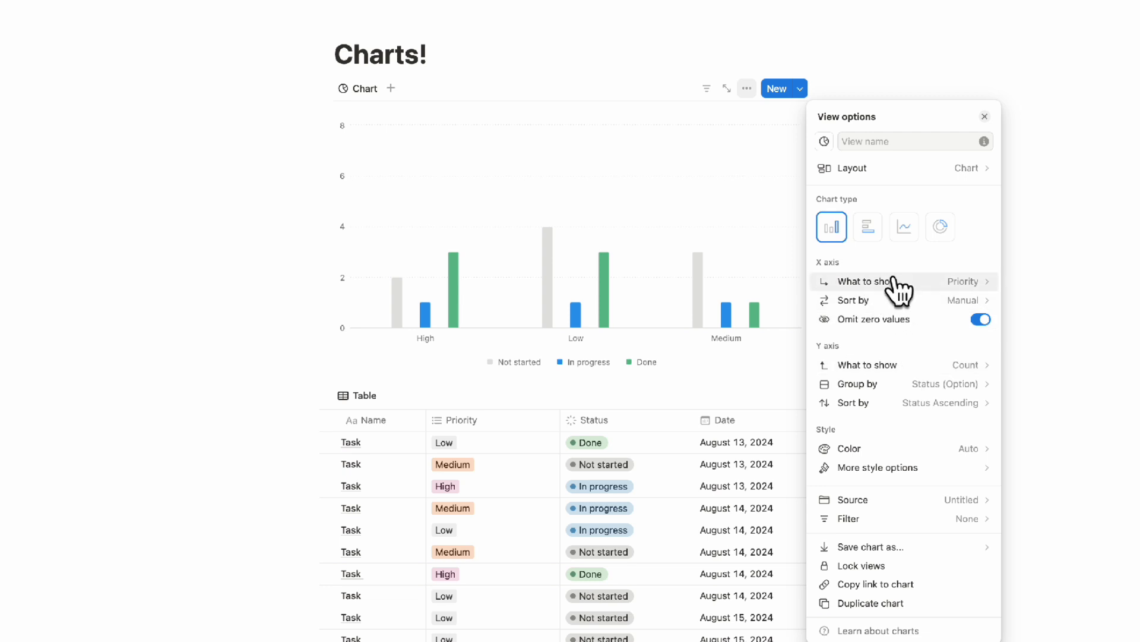
# Step: Review the X axis 'What to show' settings for the Priority axis
pyautogui.click(850, 299)
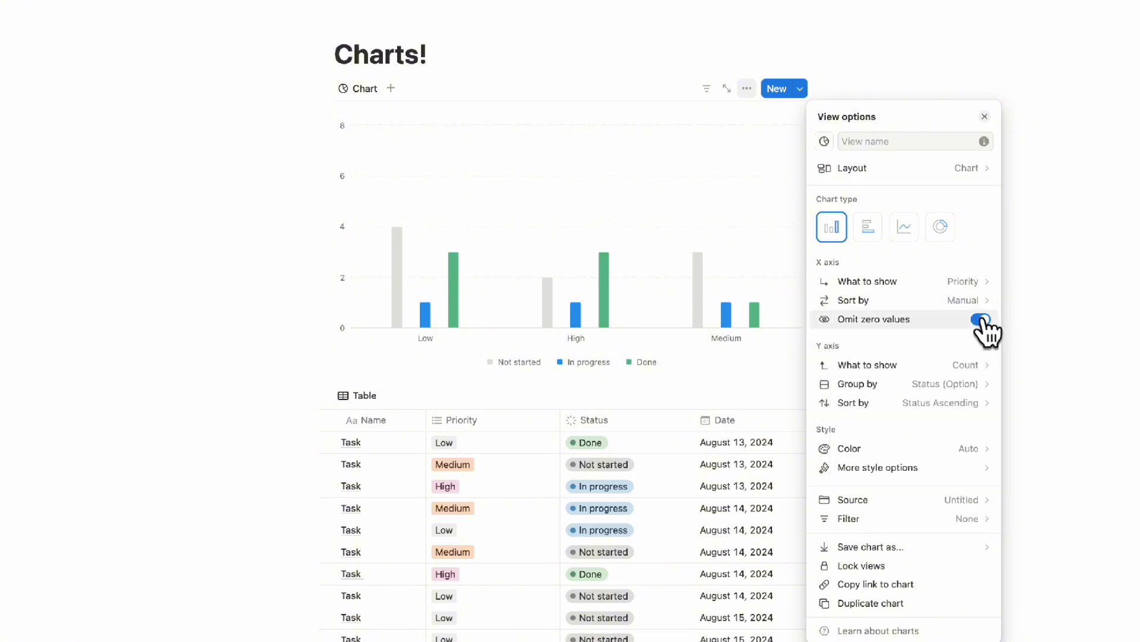
pyautogui.moveTo(990, 339)
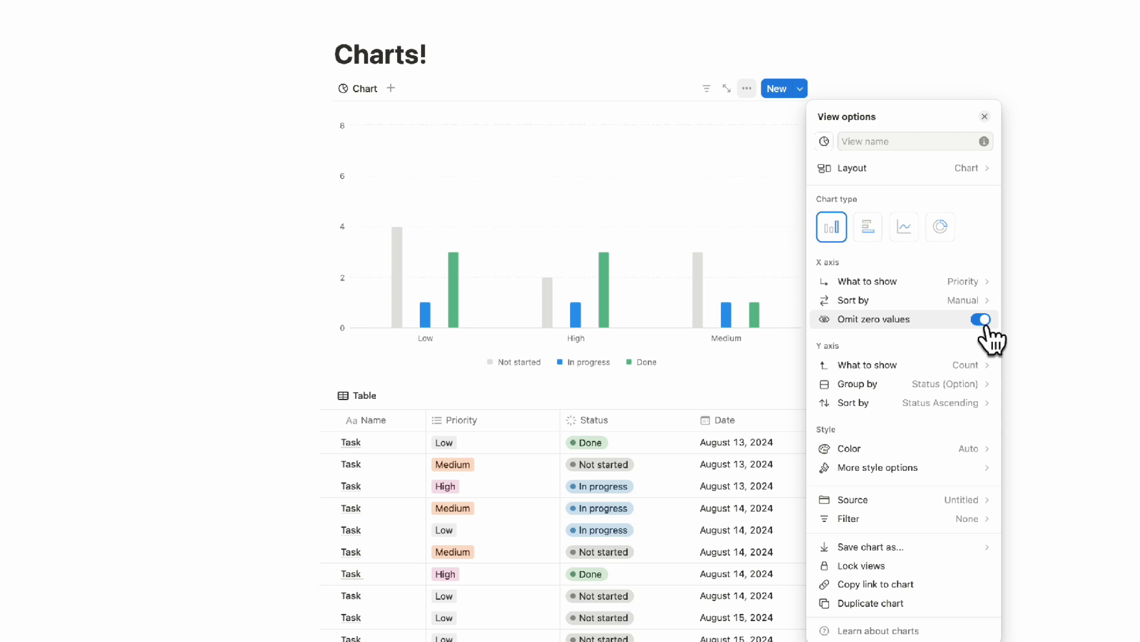
pyautogui.click(980, 318)
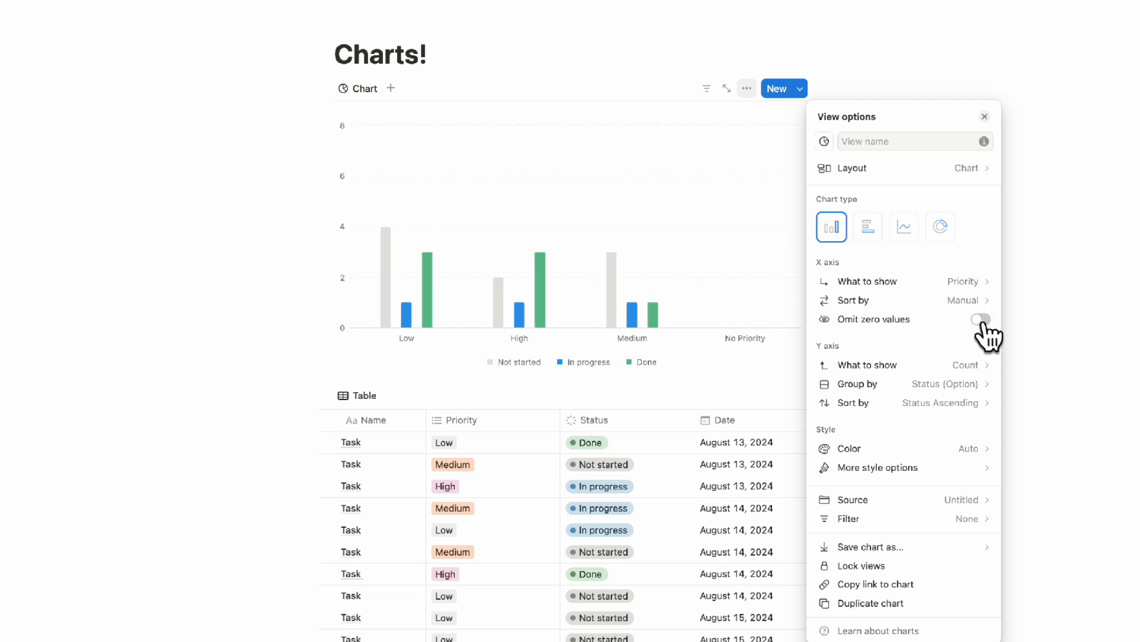
pyautogui.moveTo(753, 295)
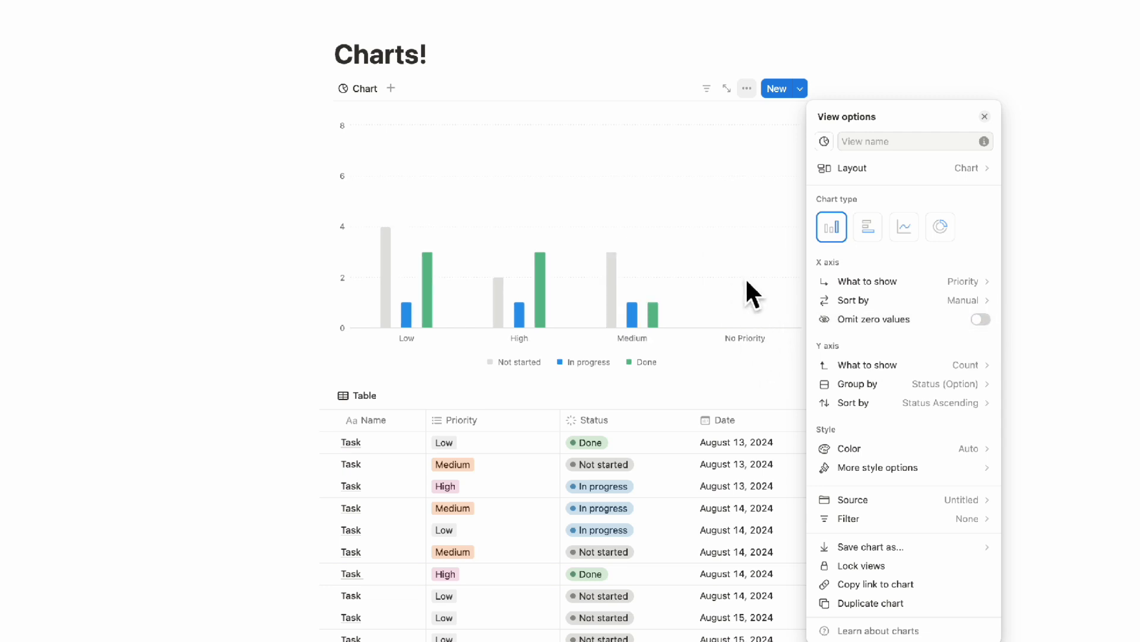
pyautogui.moveTo(760, 335)
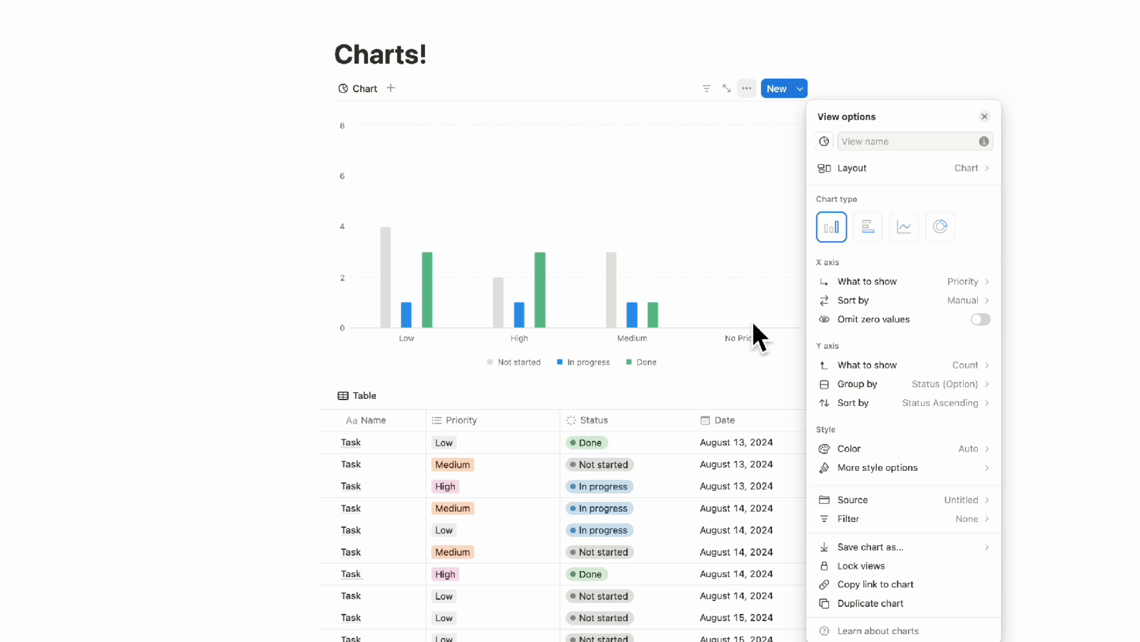
pyautogui.click(980, 318)
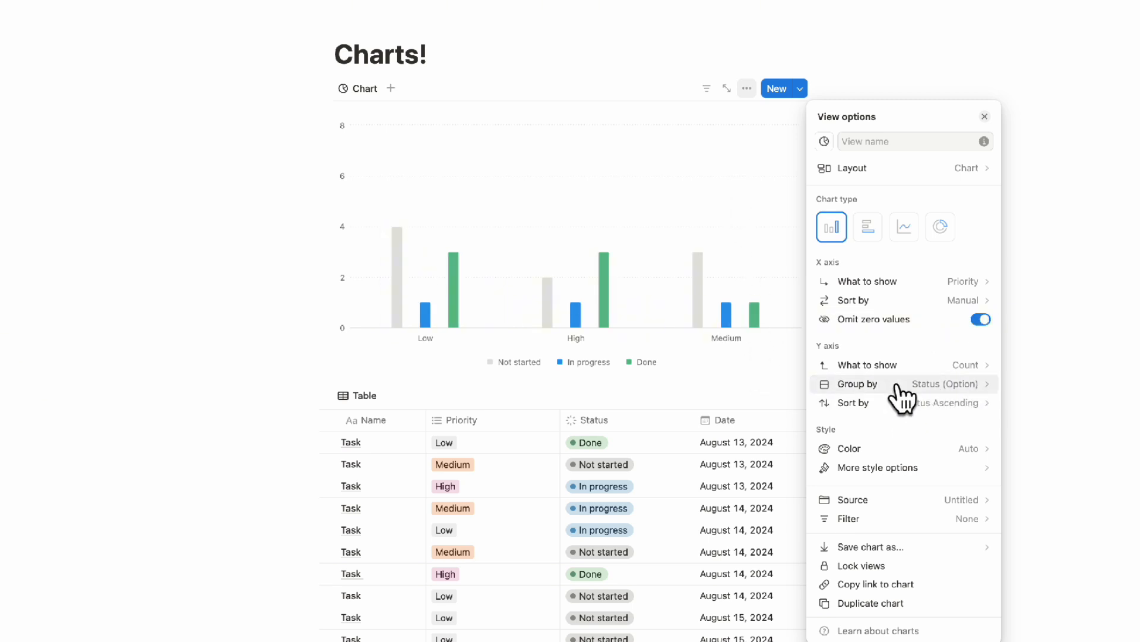
pyautogui.moveTo(902, 448)
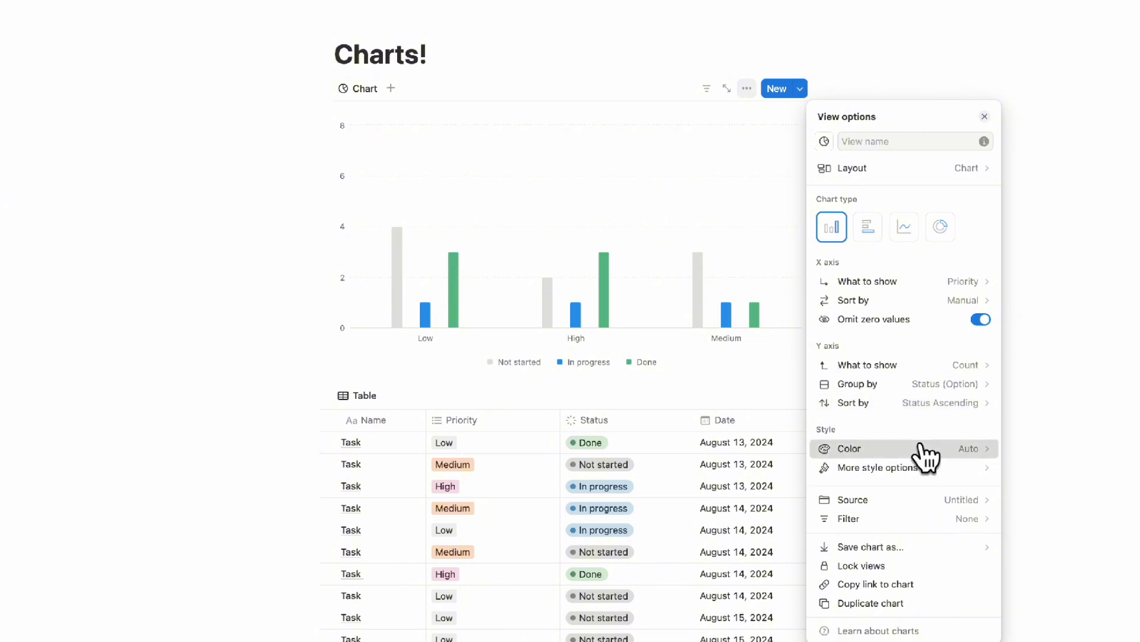
pyautogui.moveTo(909, 459)
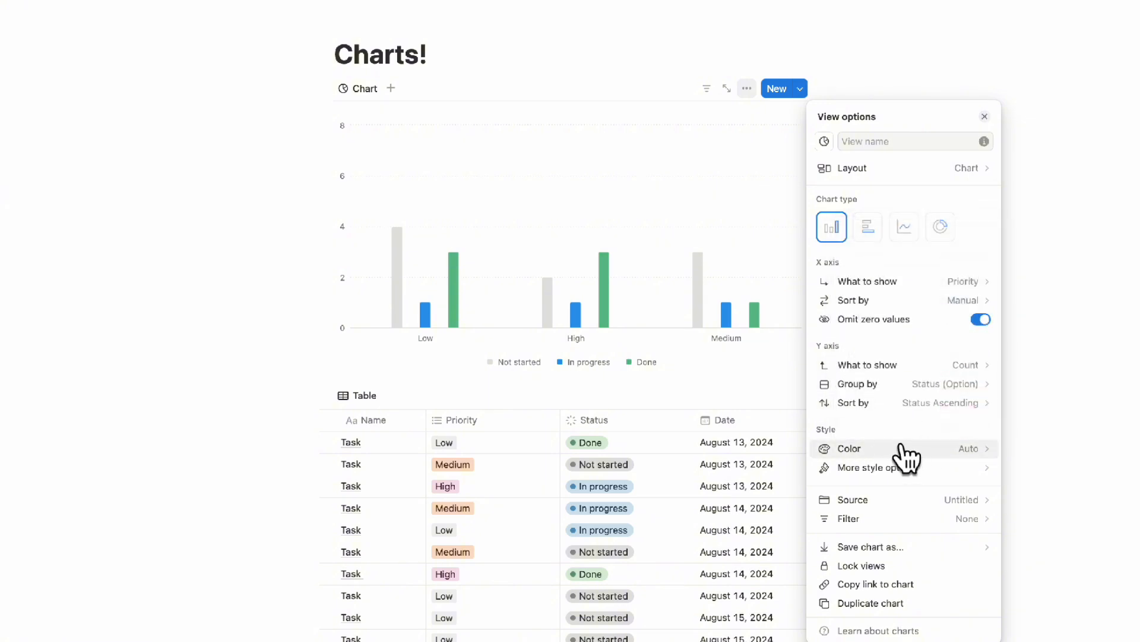
pyautogui.moveTo(600, 455)
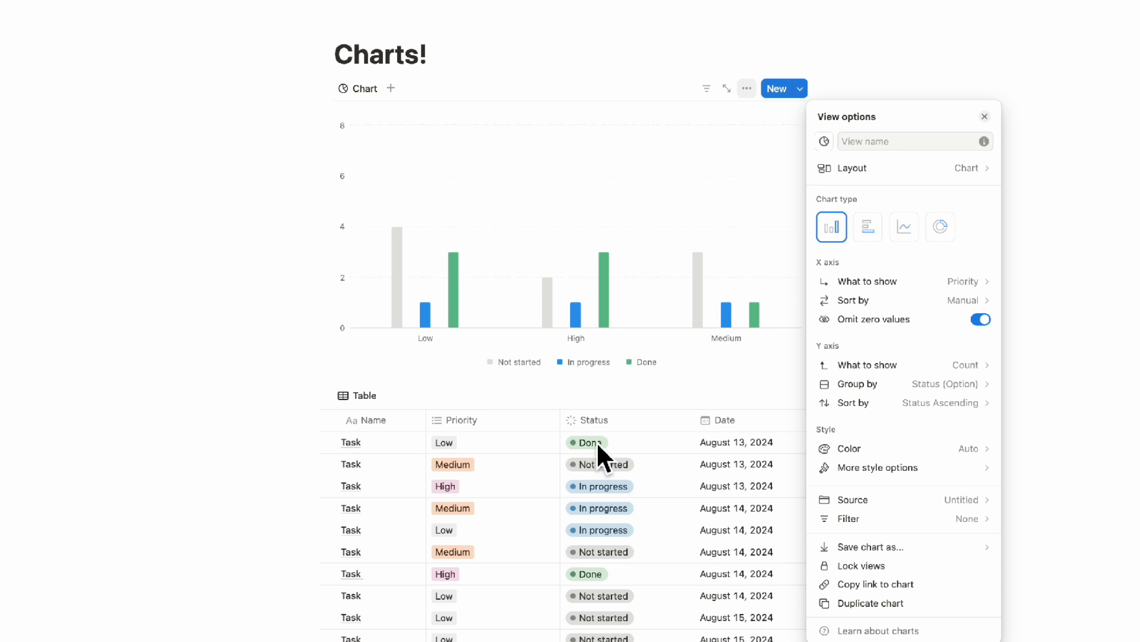
pyautogui.moveTo(605, 346)
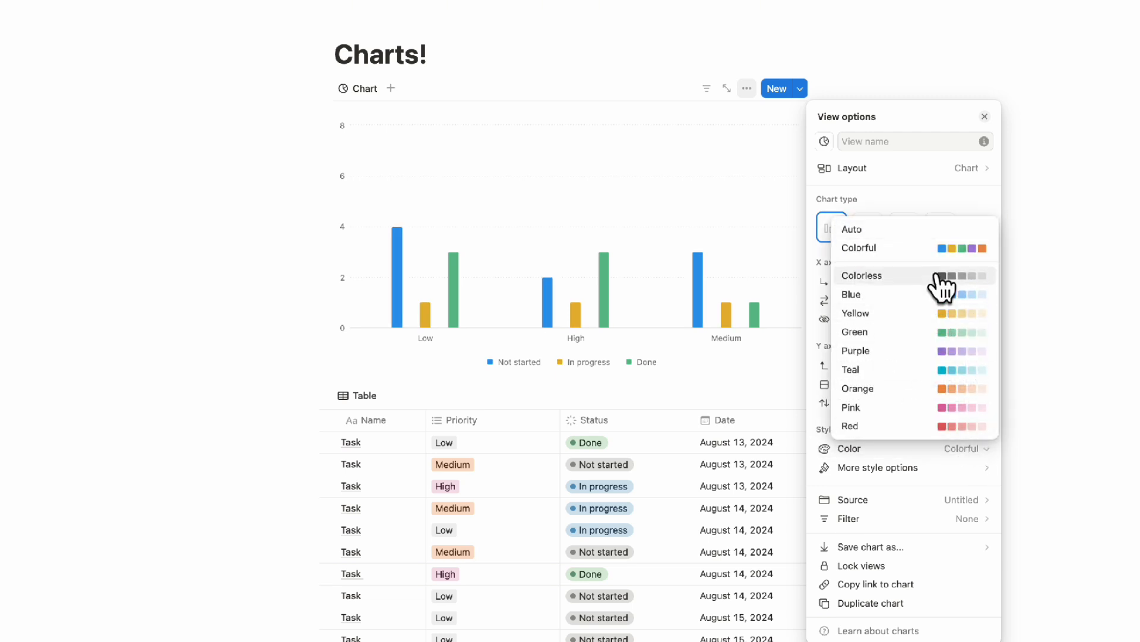
# Step: Try Colorless and Teal chart colours, then settle on the Colorful palette
pyautogui.click(863, 275)
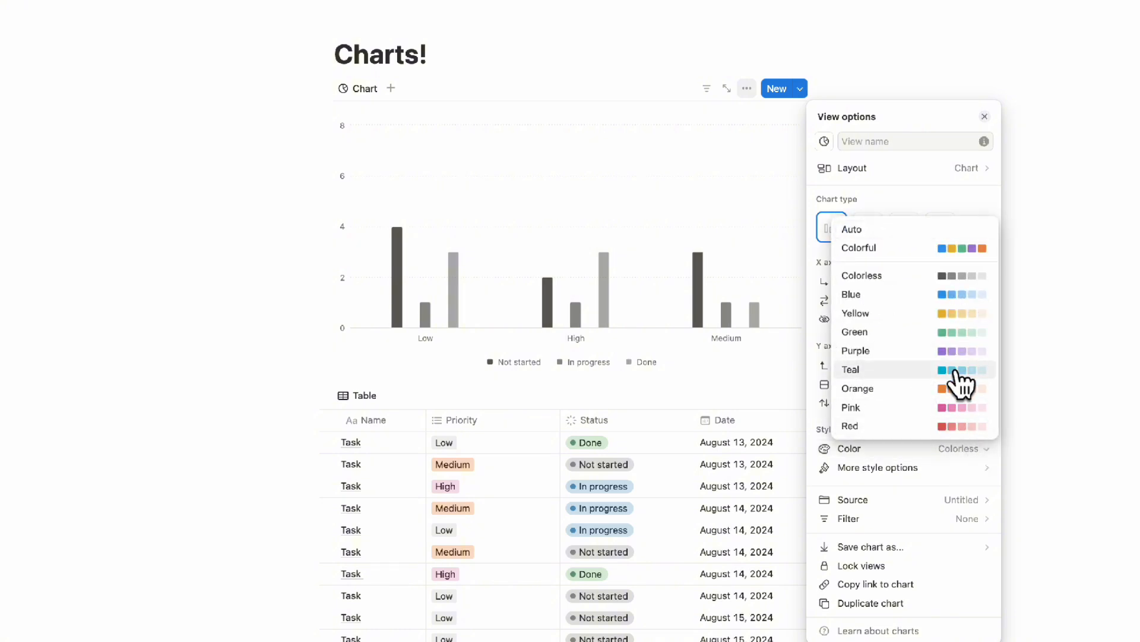
pyautogui.click(850, 368)
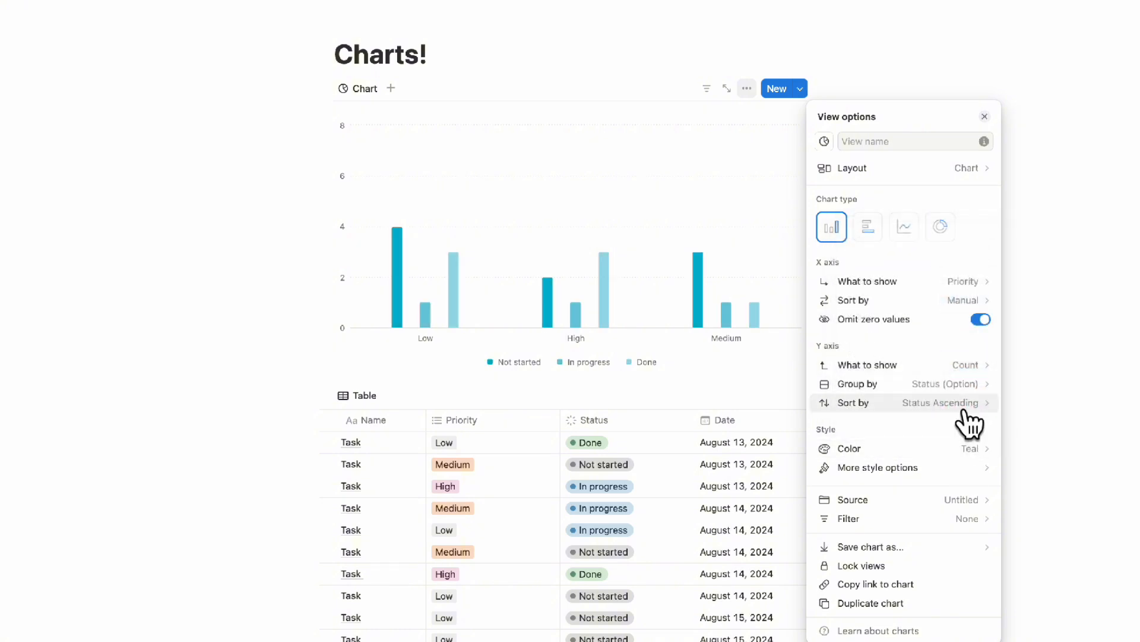
pyautogui.click(960, 447)
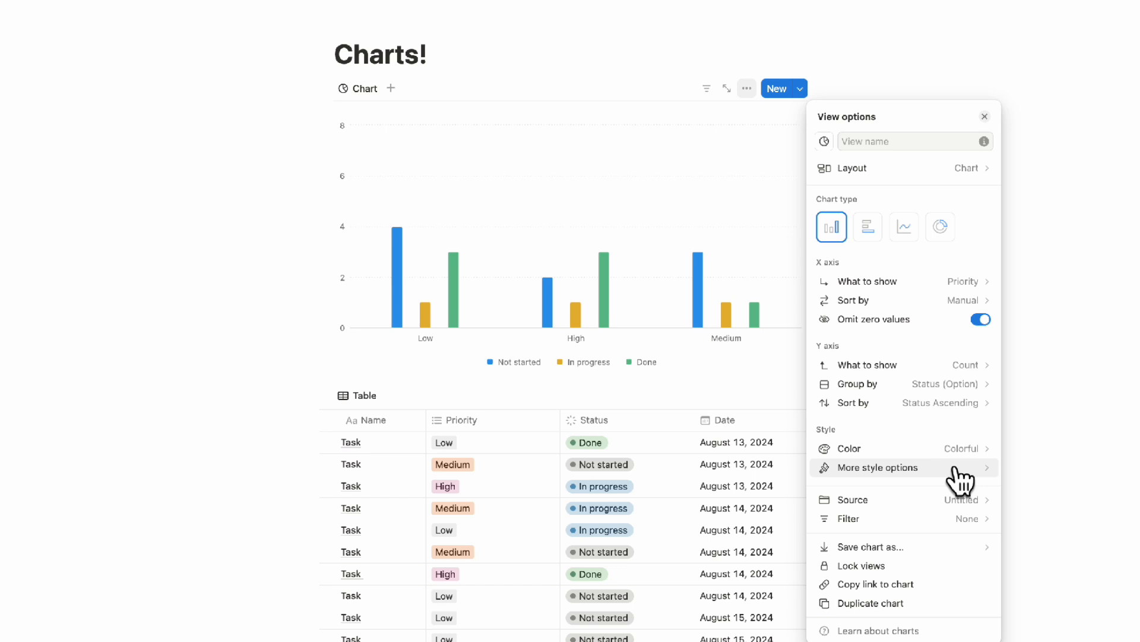
# Step: In More style options, review height and grid settings and set Group style to Stacked
pyautogui.click(878, 467)
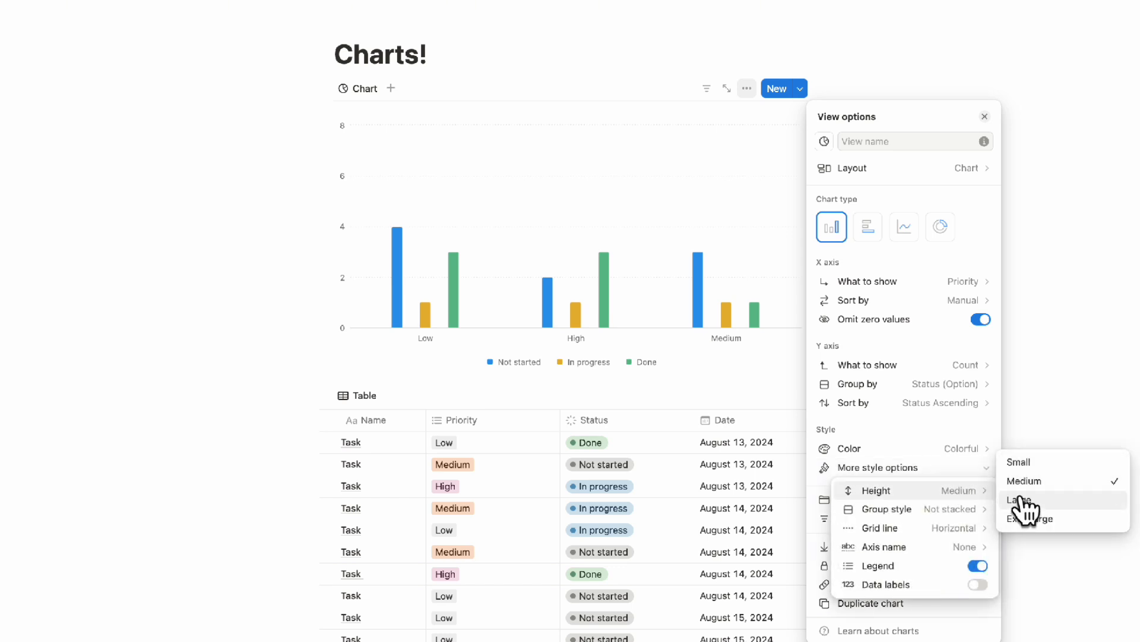
pyautogui.click(1019, 461)
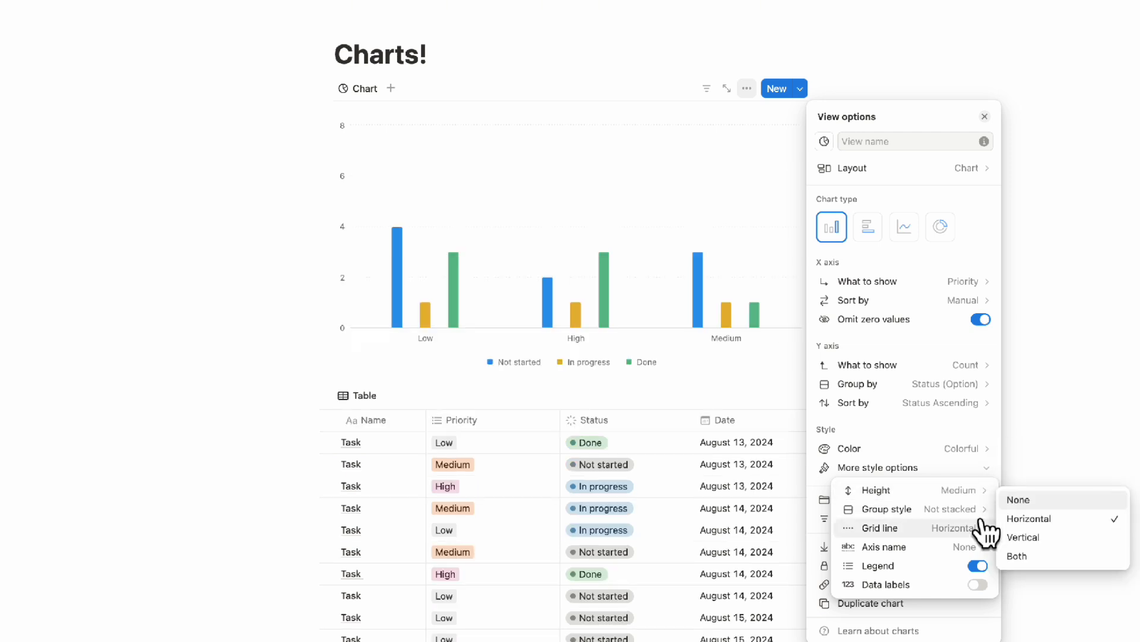
pyautogui.click(886, 509)
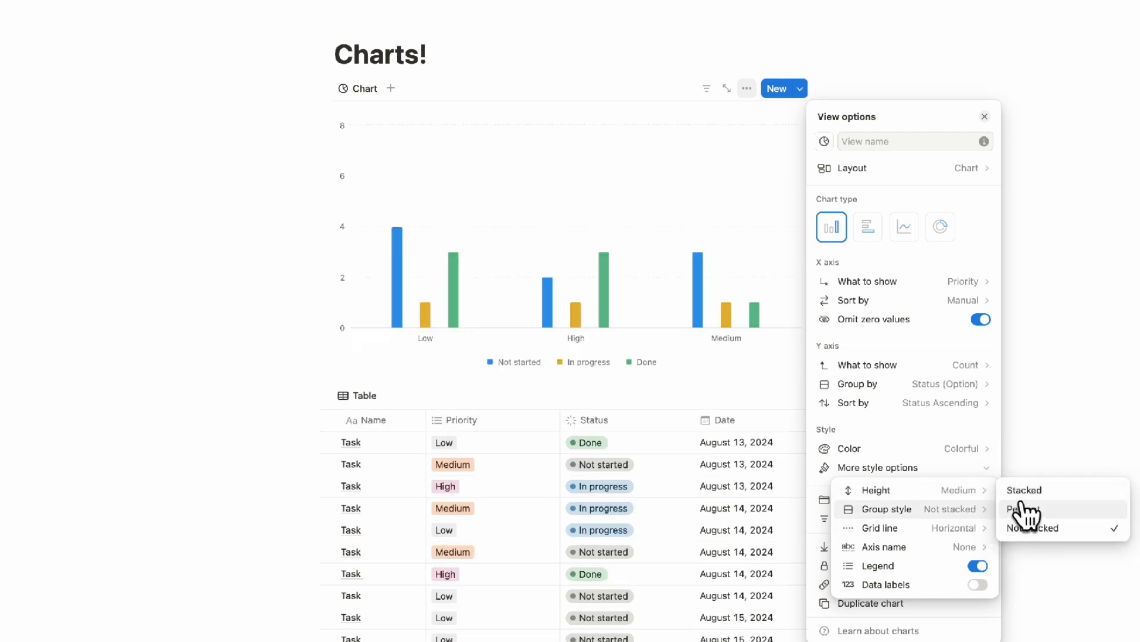
pyautogui.click(1023, 490)
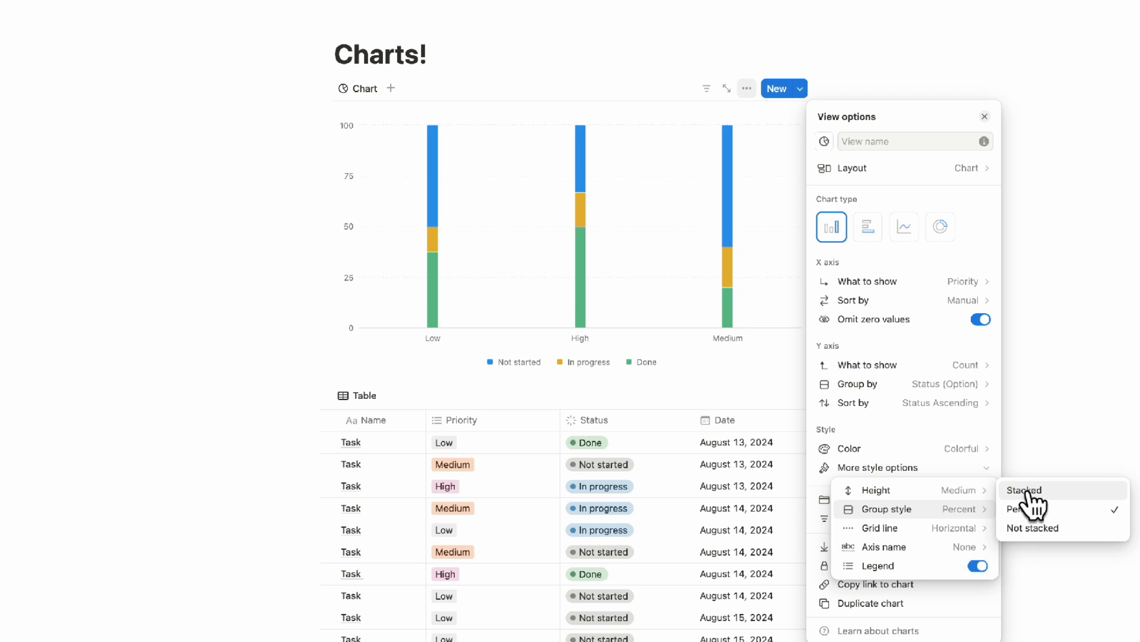
pyautogui.click(1025, 488)
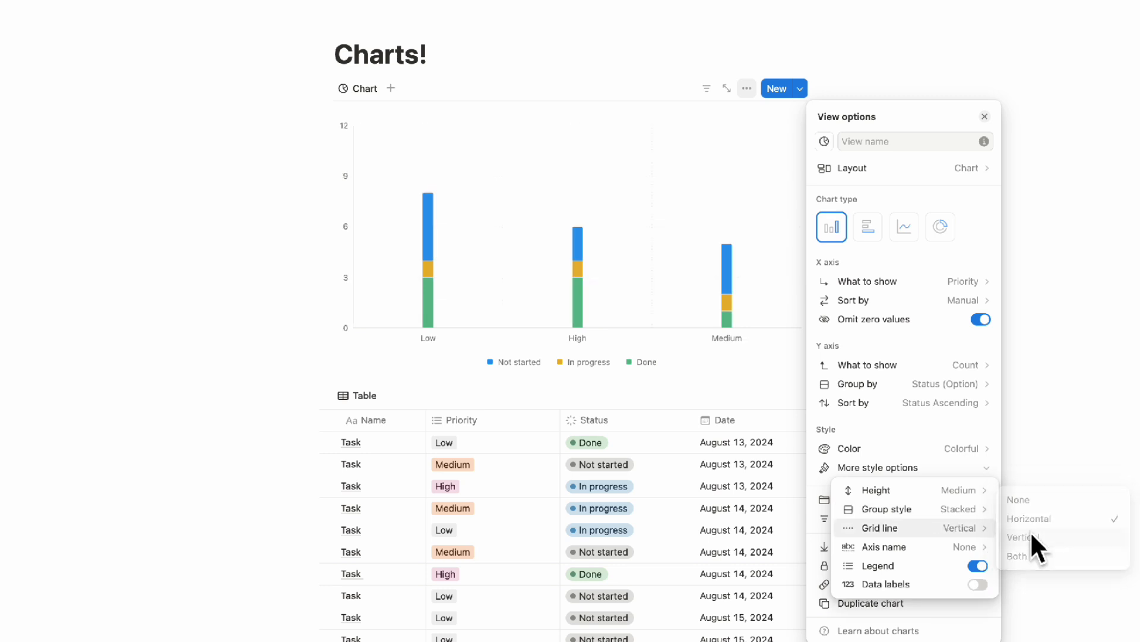
# Step: Set Grid line to None, Axis name to Both, and toggle the legend off and back on
pyautogui.click(1018, 499)
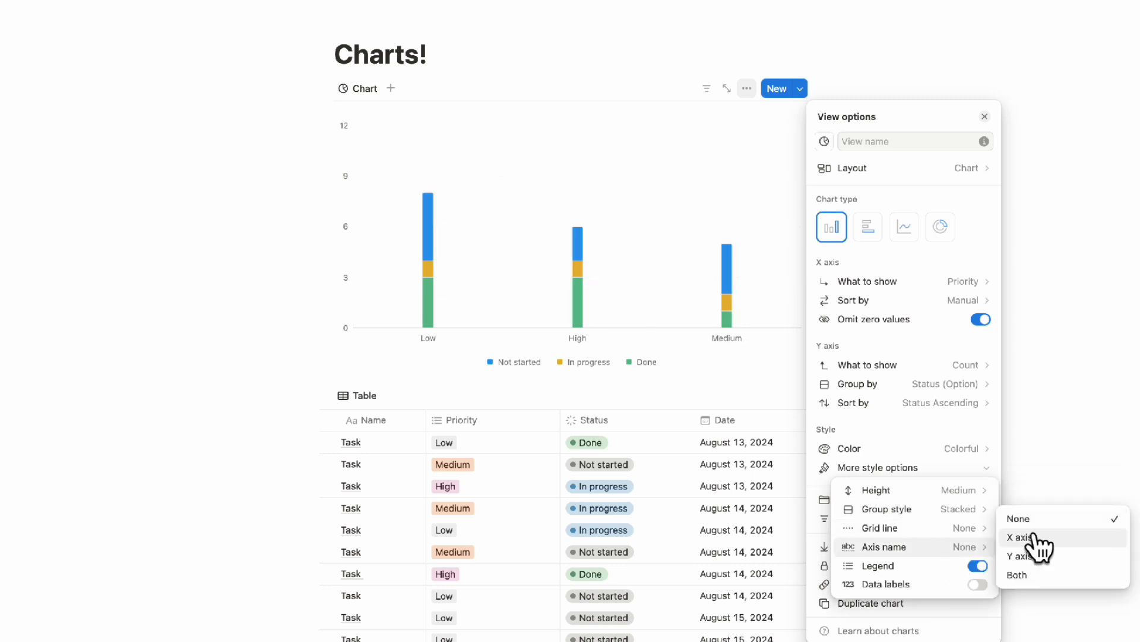
pyautogui.click(1022, 537)
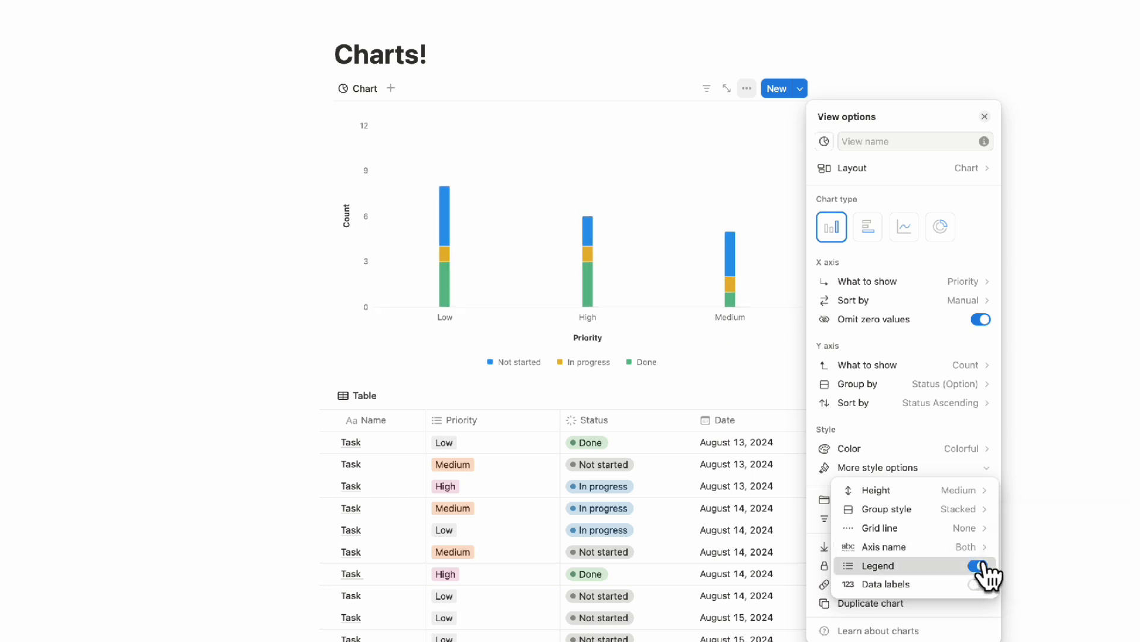
pyautogui.click(980, 566)
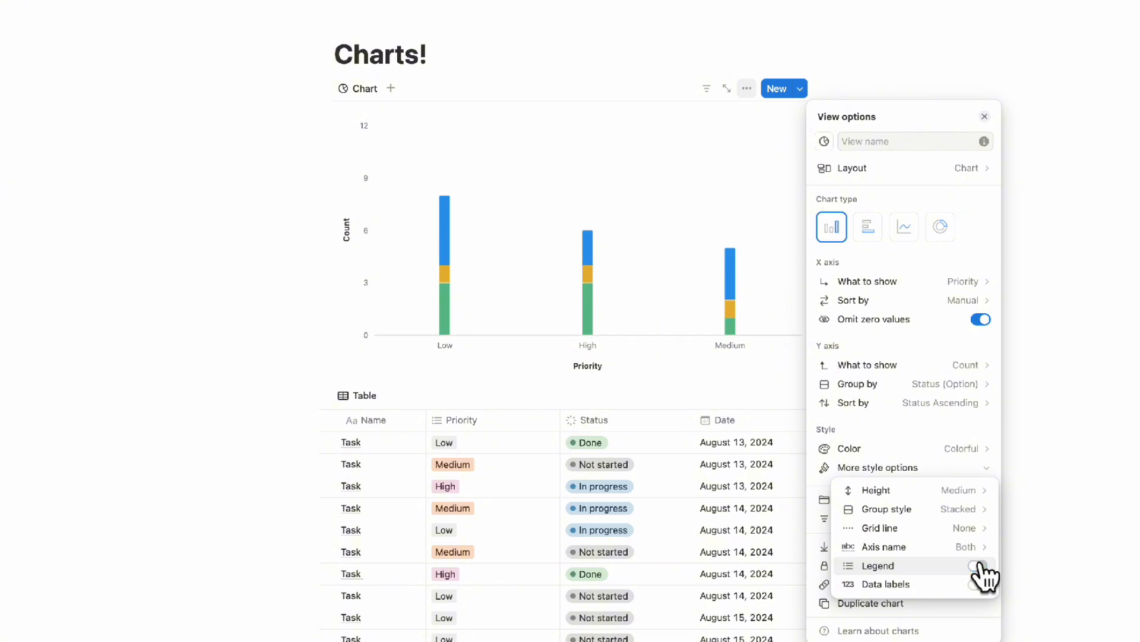
pyautogui.click(977, 566)
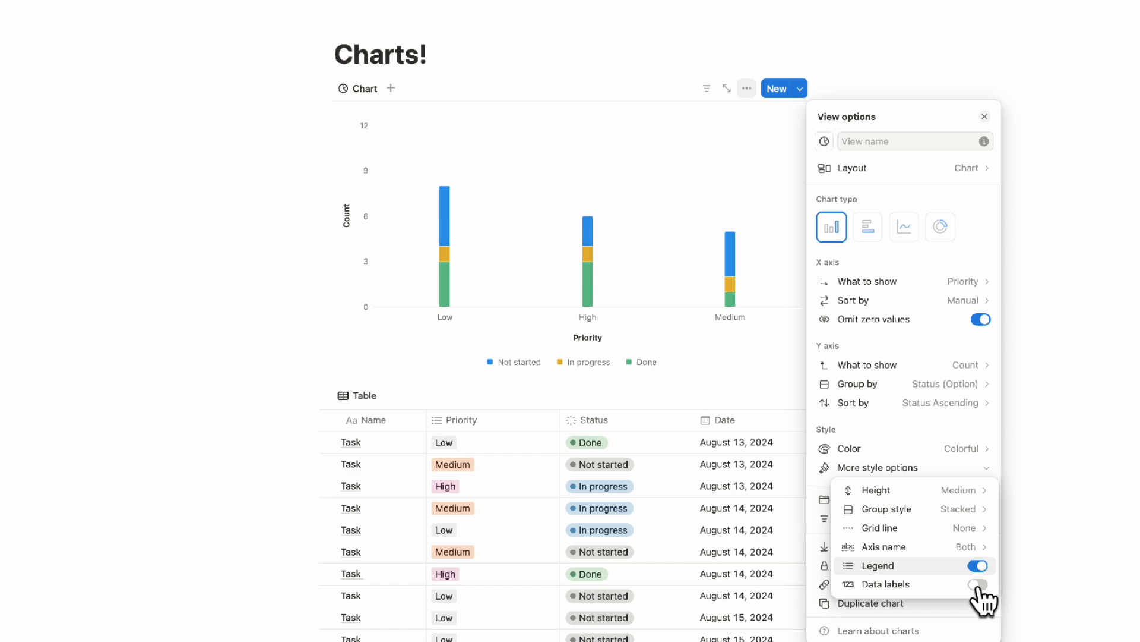
pyautogui.click(878, 467)
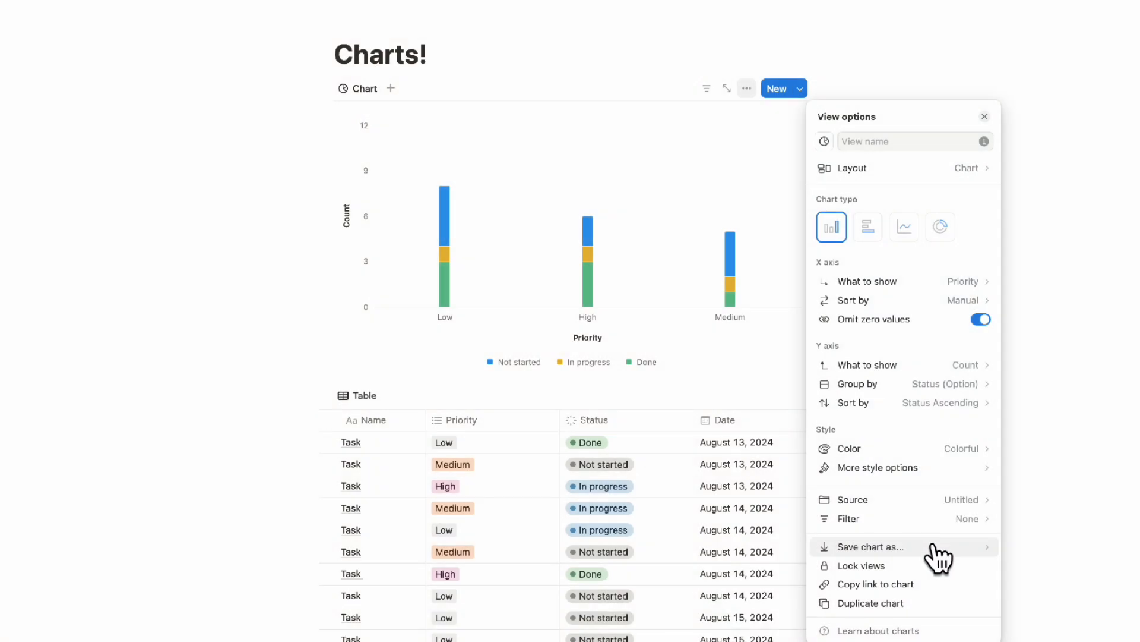
# Step: Export the stacked bar chart via Save chart as… as an SVG download
pyautogui.click(867, 547)
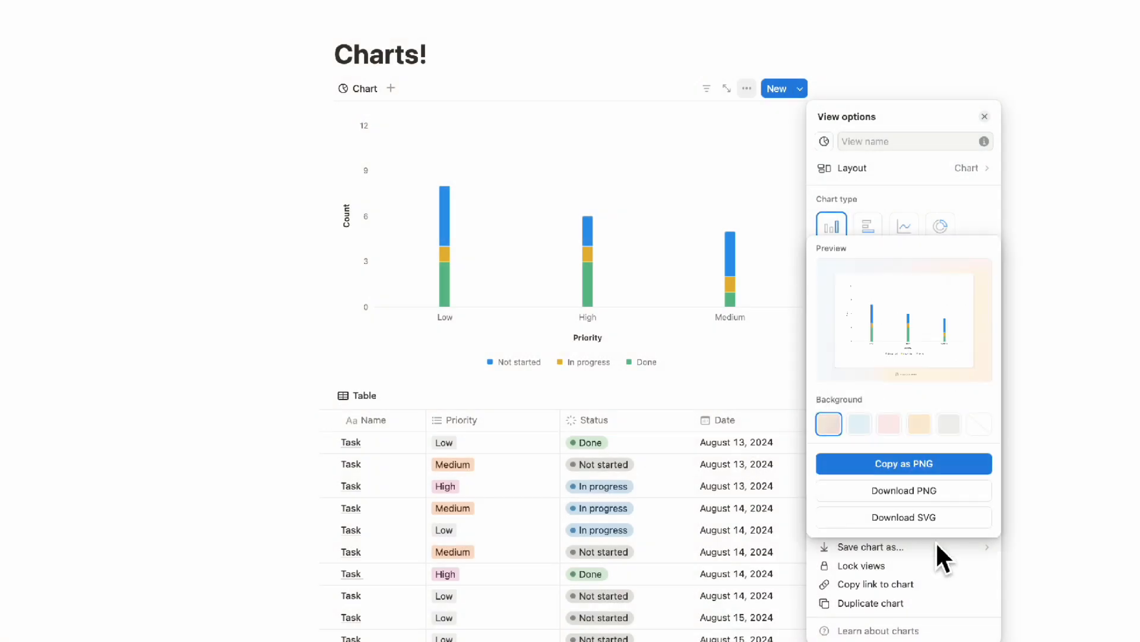
pyautogui.moveTo(904, 463)
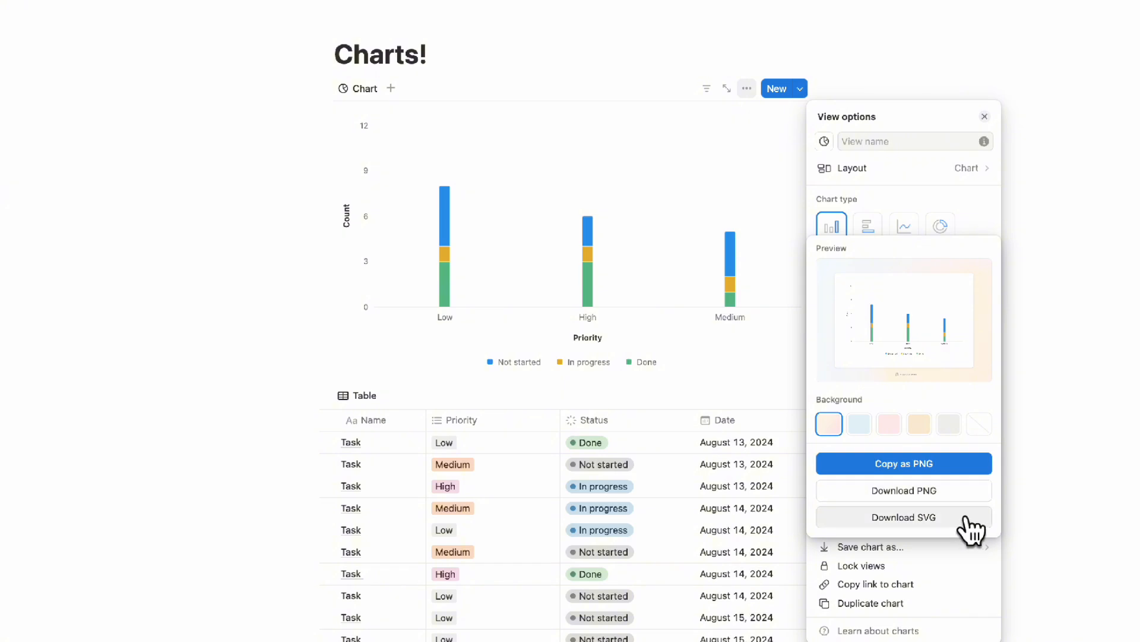
pyautogui.click(859, 424)
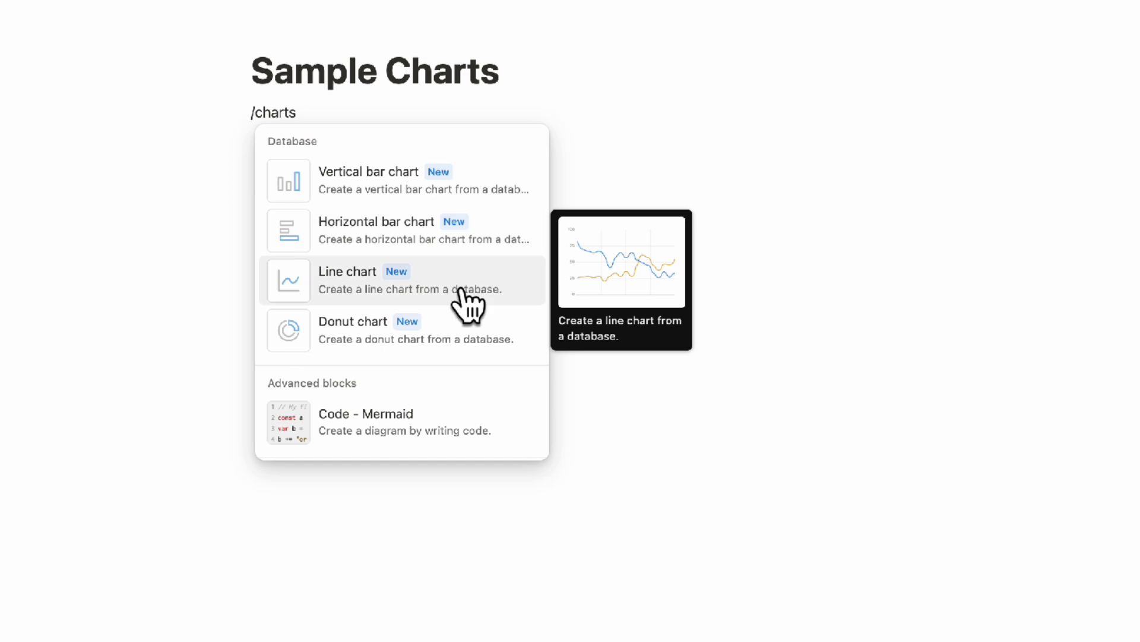
# Step: Insert a Donut chart from the /charts Database charts list on Sample Charts
pyautogui.click(353, 330)
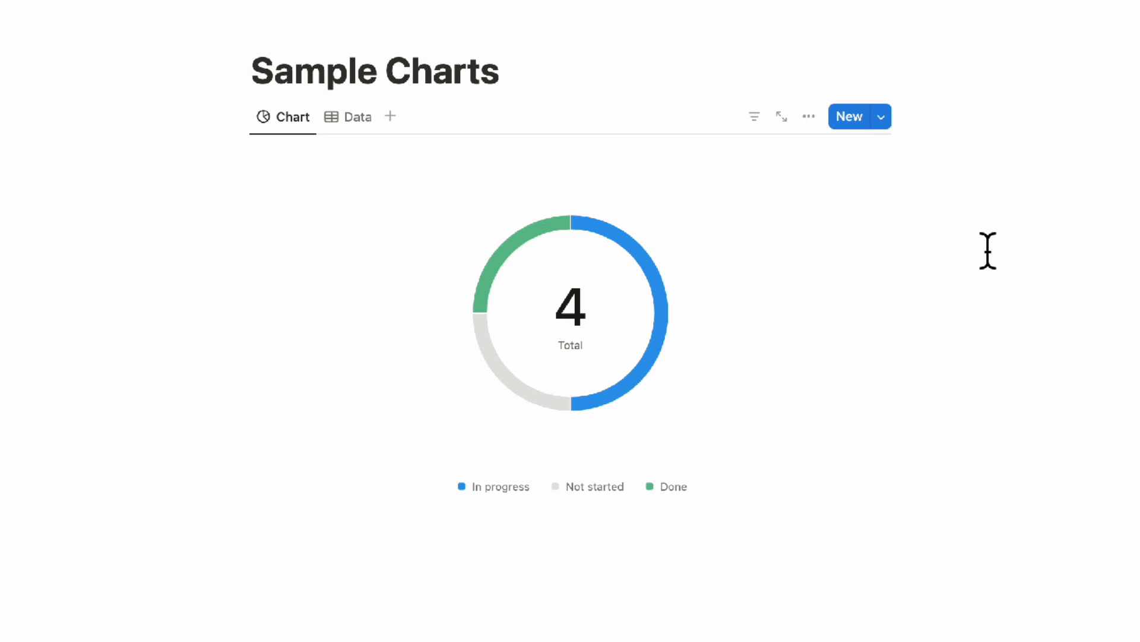
pyautogui.moveTo(391, 117)
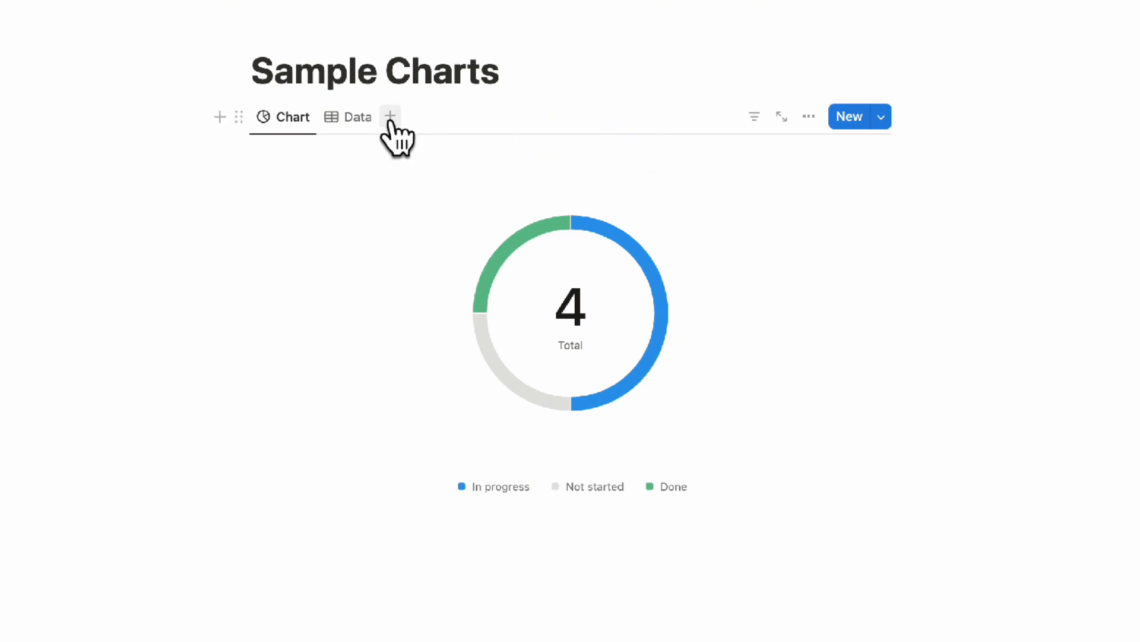
# Step: Add a Chart view, hit the free one-chart limit notice, and return to the donut Chart tab
pyautogui.click(390, 117)
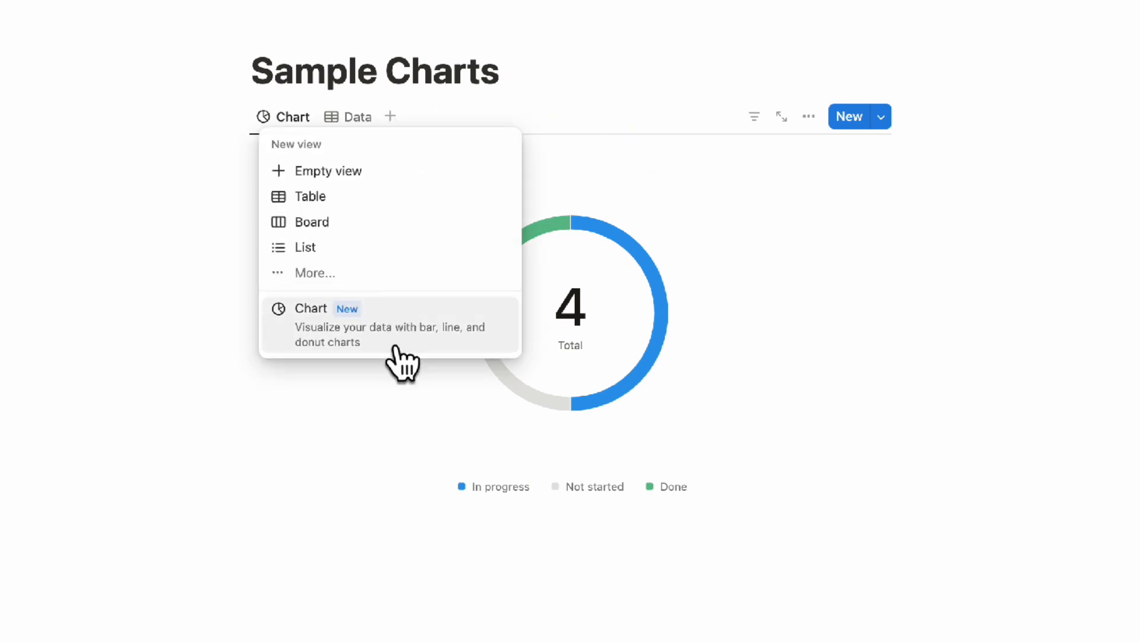
pyautogui.click(310, 308)
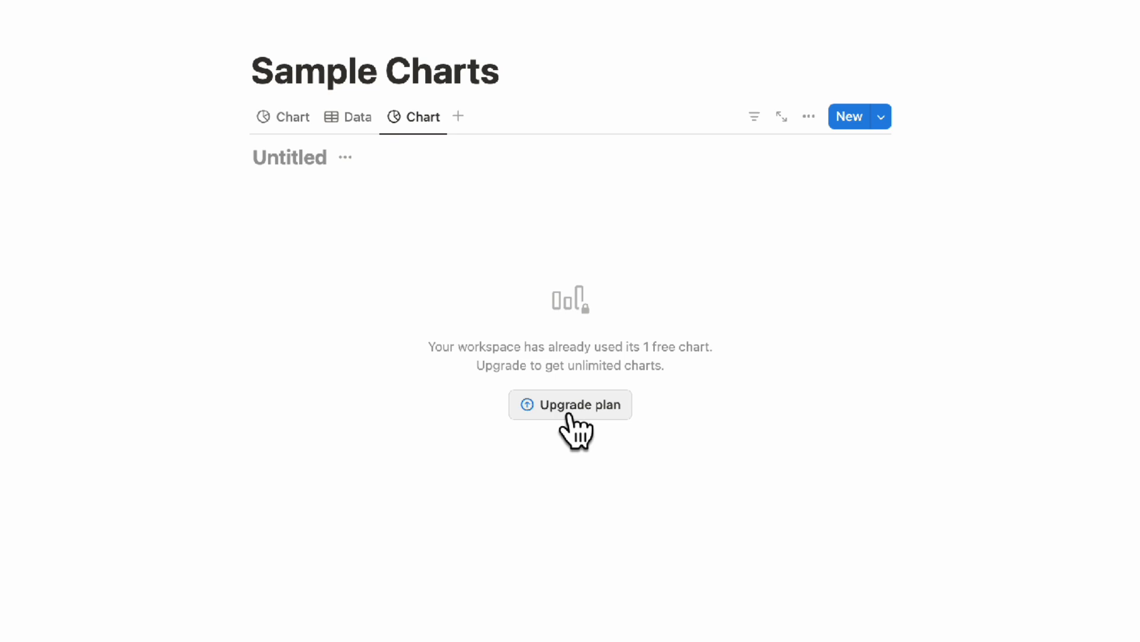
pyautogui.moveTo(529, 262)
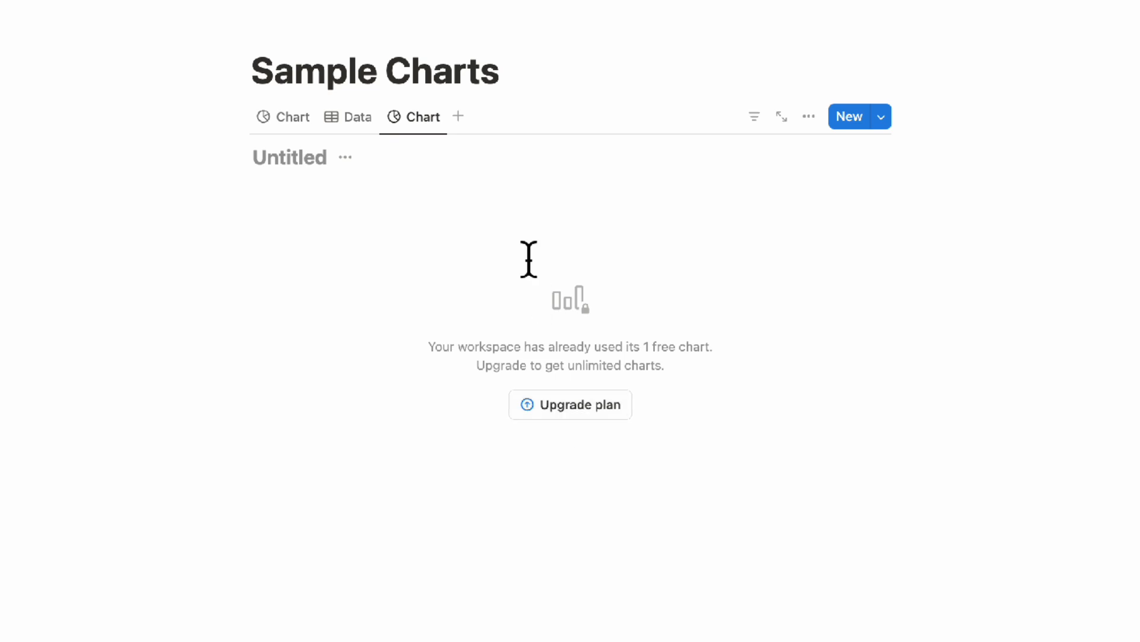
pyautogui.click(291, 116)
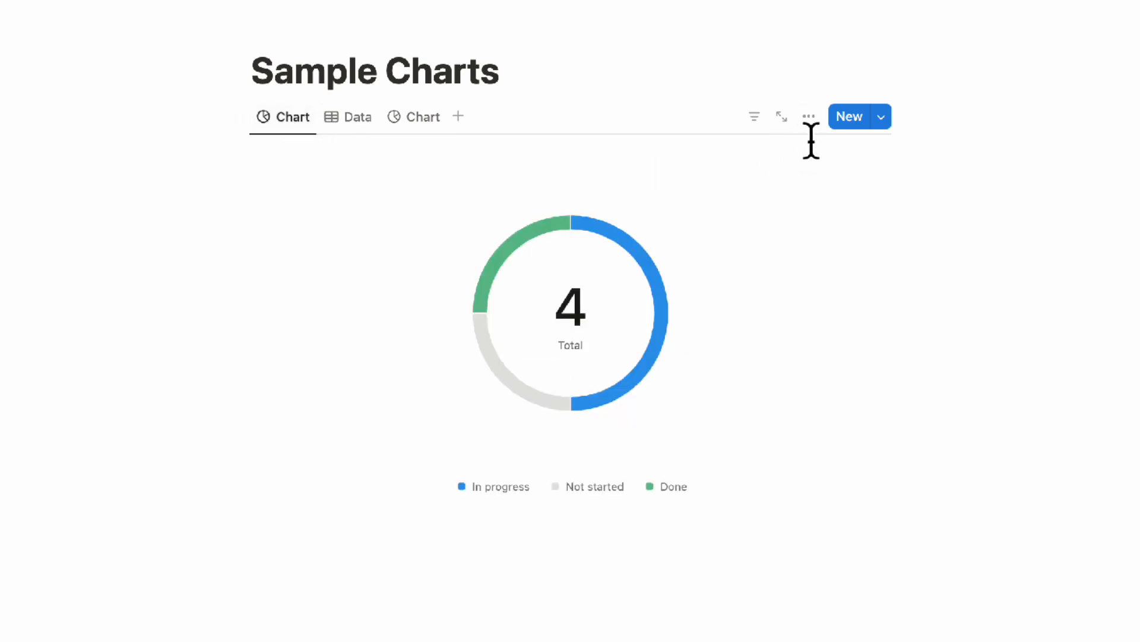
# Step: Export the donut chart via View options > Save chart as… as a PNG download
pyautogui.click(808, 116)
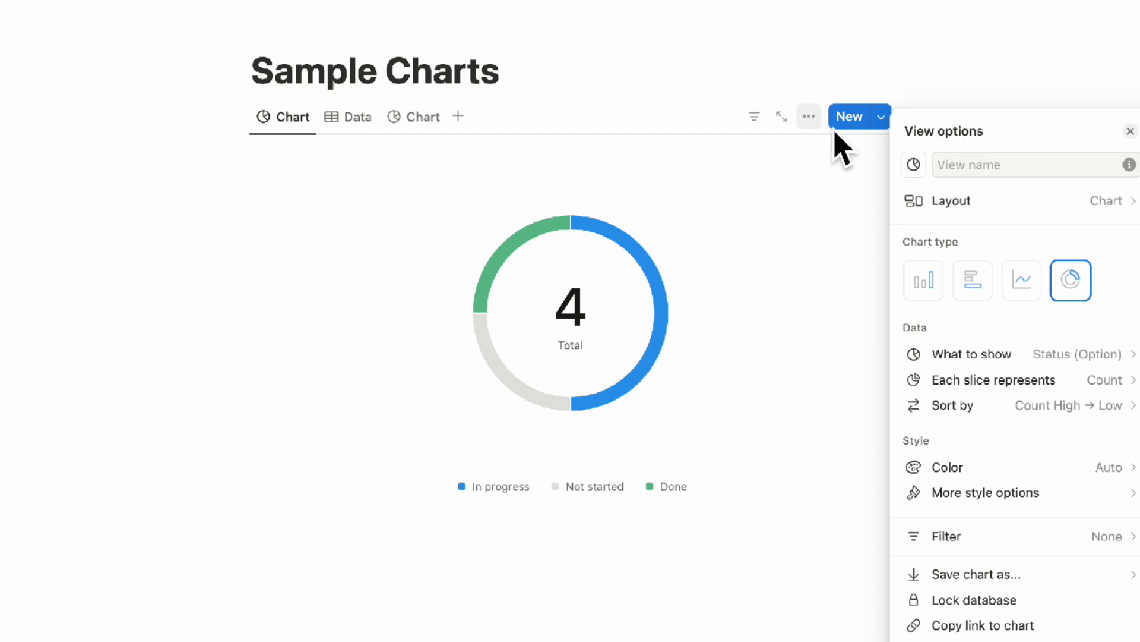
pyautogui.moveTo(974, 574)
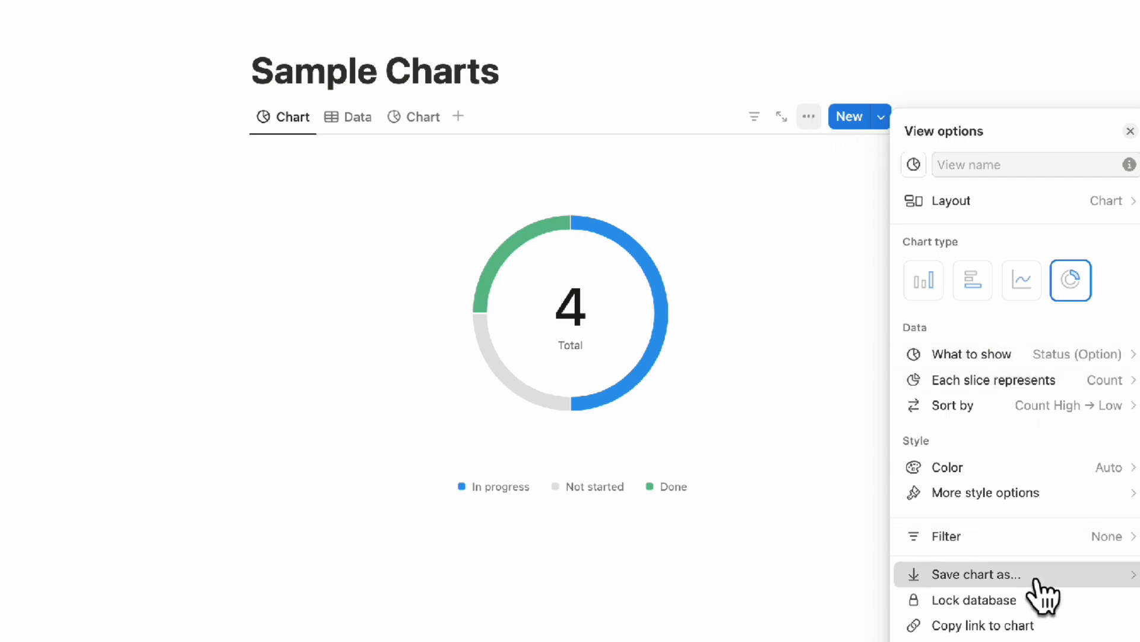
pyautogui.click(977, 574)
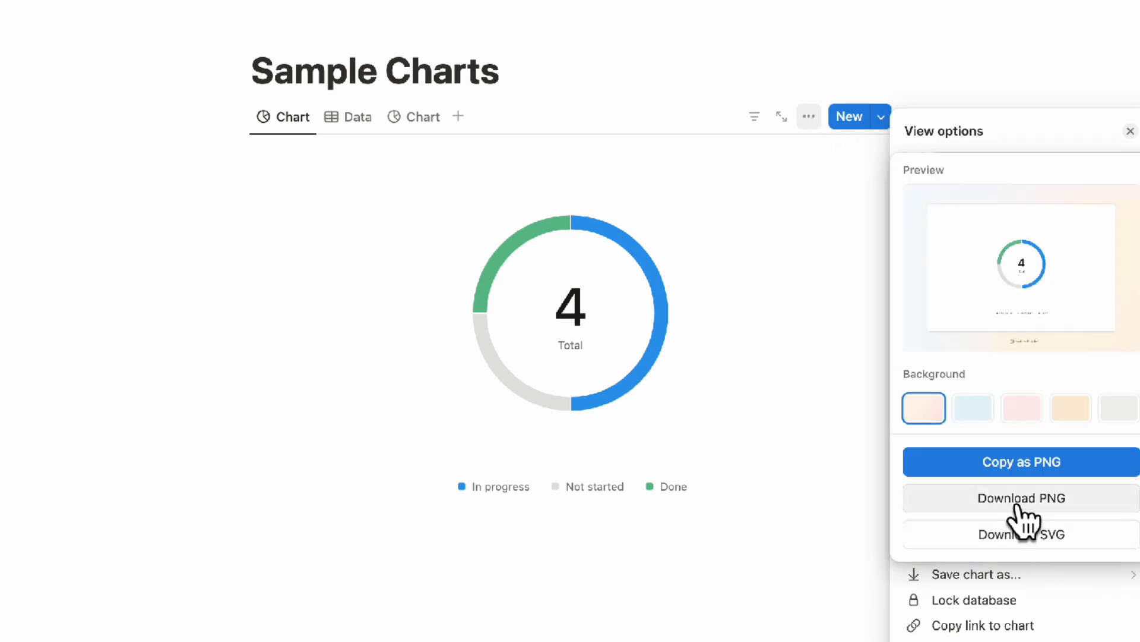
pyautogui.click(1020, 497)
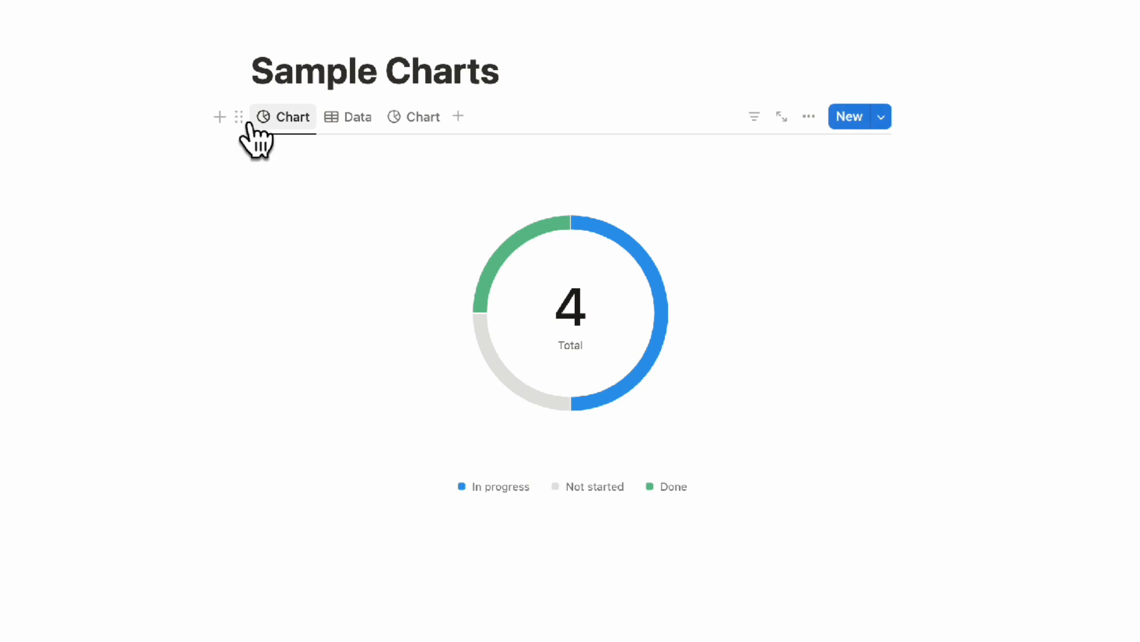
# Step: Delete the donut Chart view and confirm the deletion
pyautogui.click(310, 329)
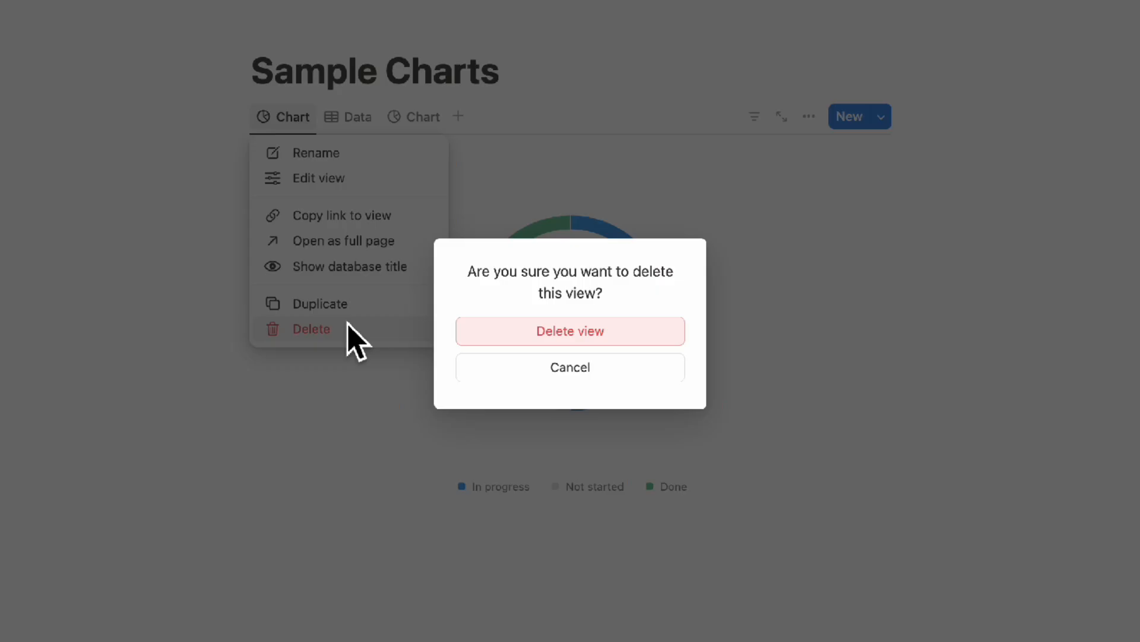
pyautogui.click(570, 331)
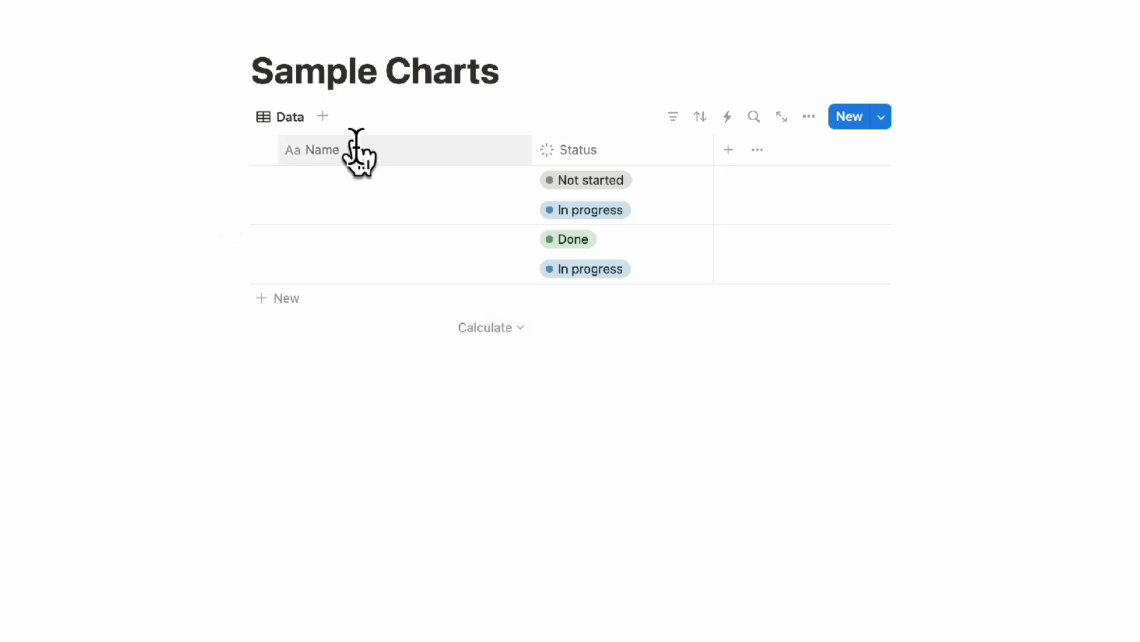
# Step: Add a new Chart view showing task counts by status and close its View options
pyautogui.click(322, 116)
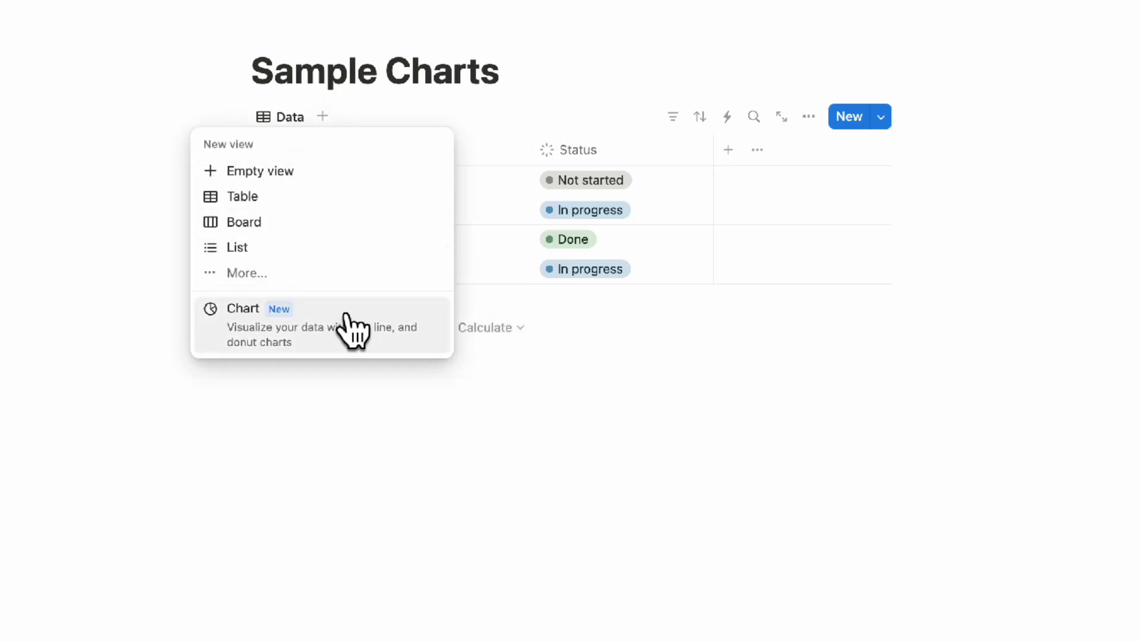
pyautogui.click(244, 308)
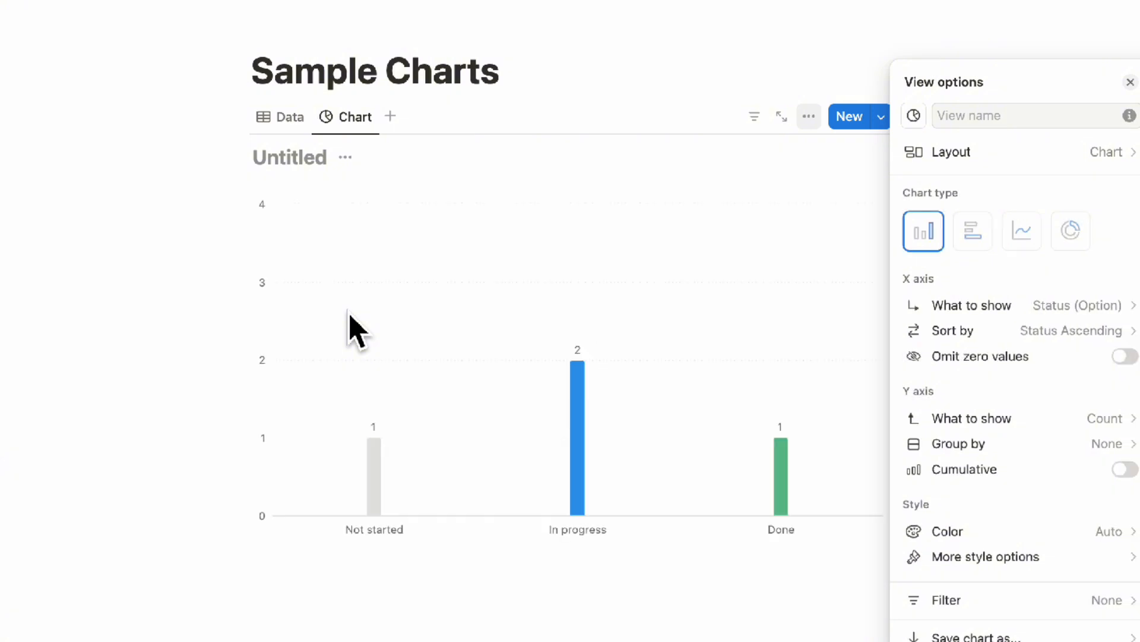
pyautogui.click(1129, 82)
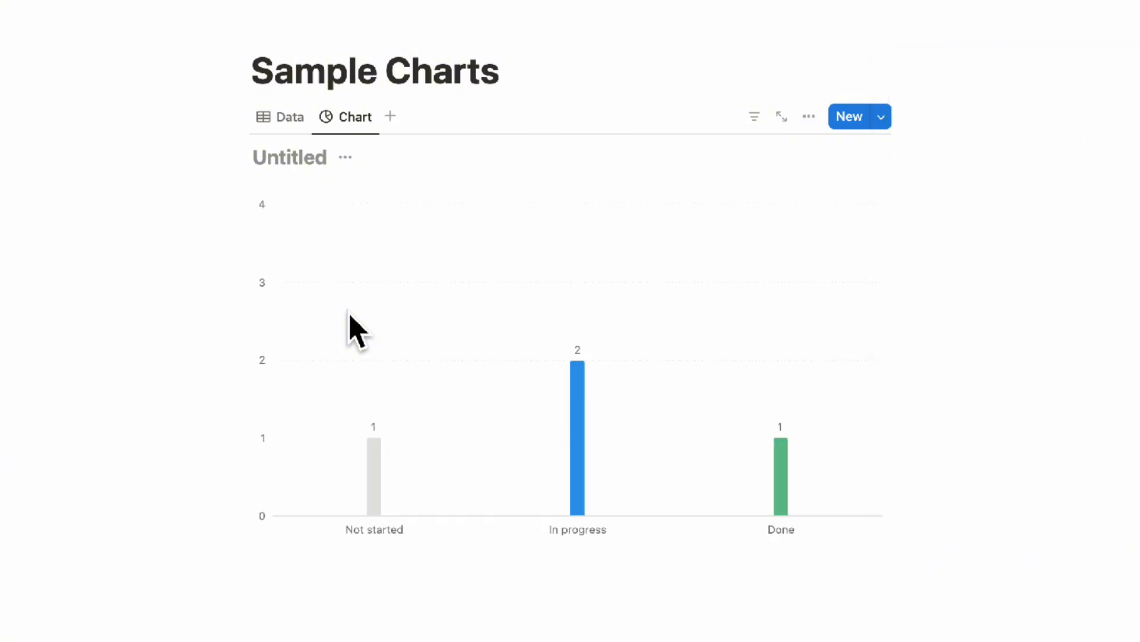